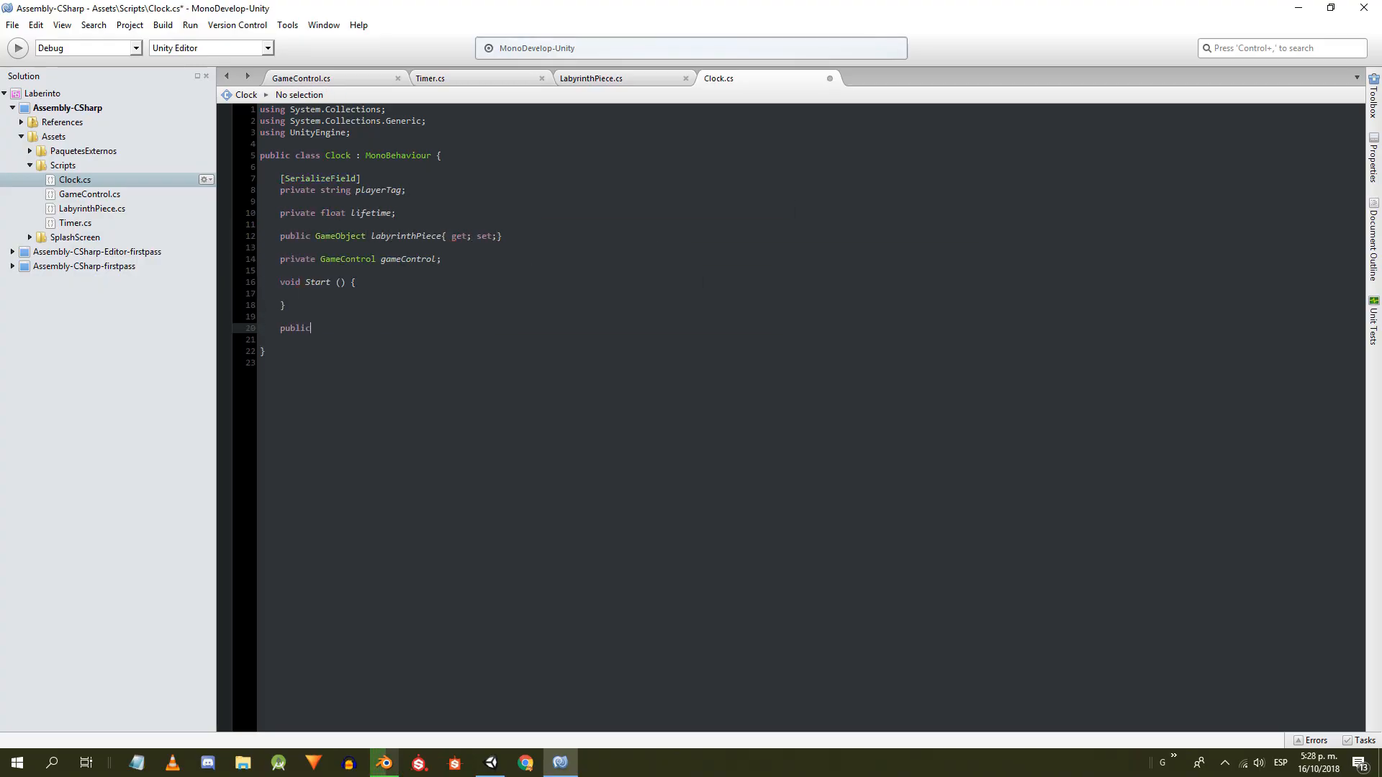
# - View the Tag dropdown of the FPSController prefab and close it without changes
pyautogui.click(492, 763)
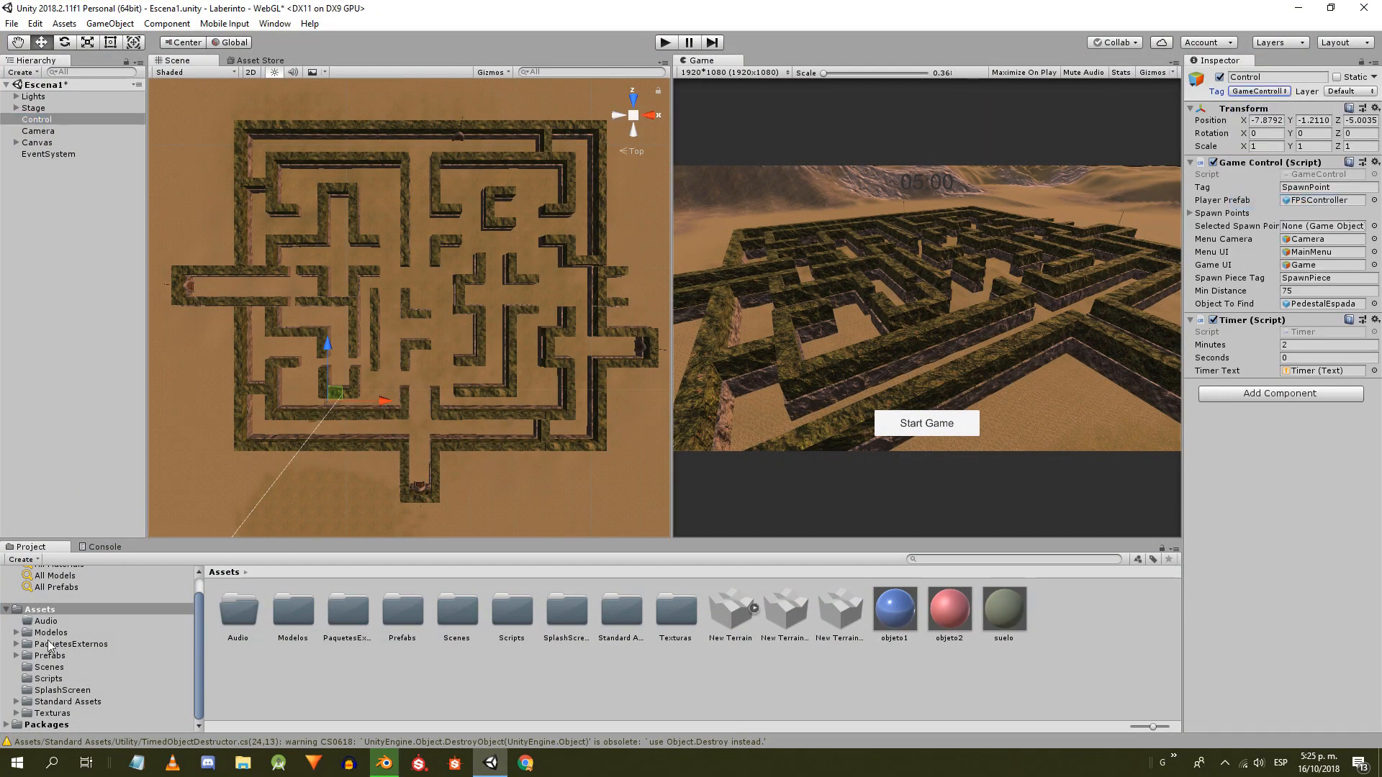
pyautogui.click(1258, 91)
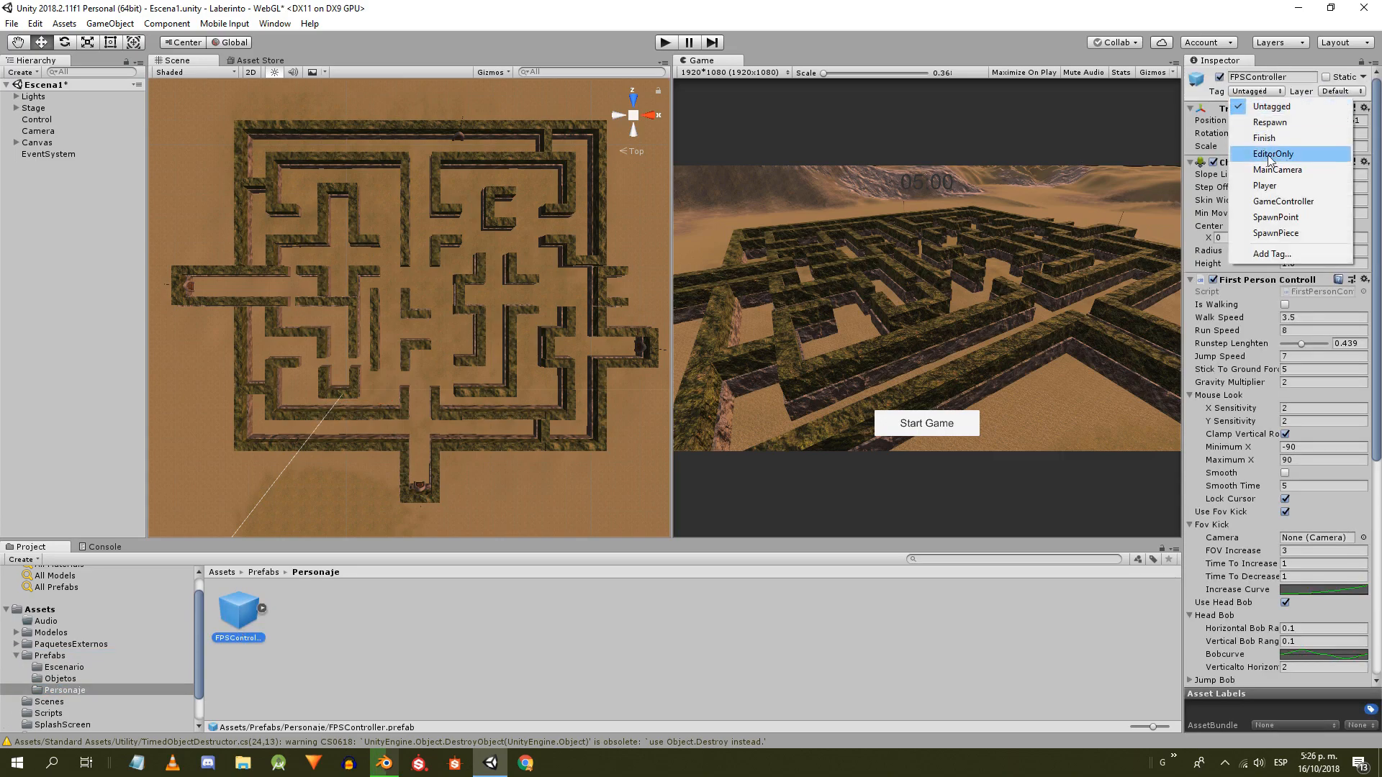
pyautogui.click(48, 678)
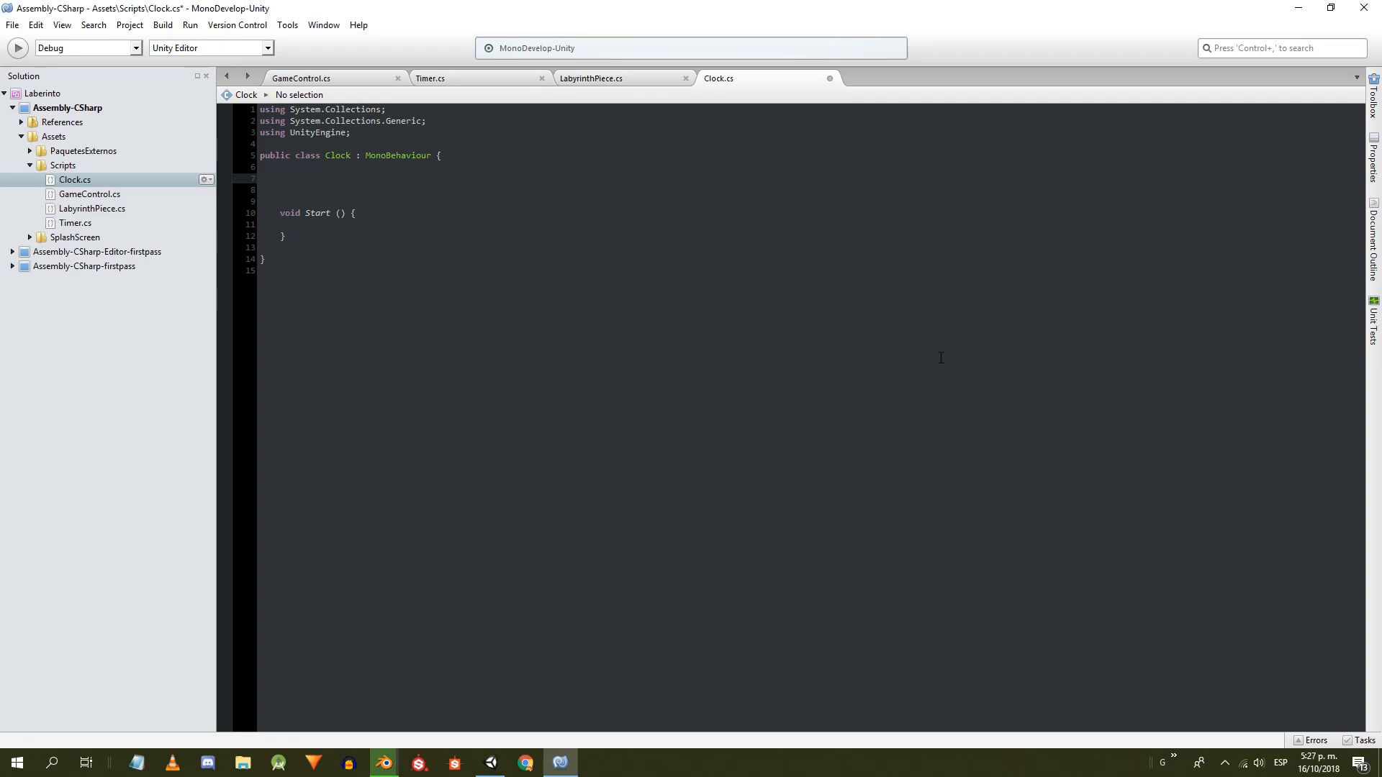
# - Declare serialized playerTag and lifetime fields and a labyrinthPiece property with get/set in Clock
pyautogui.write('[SerializeField]')
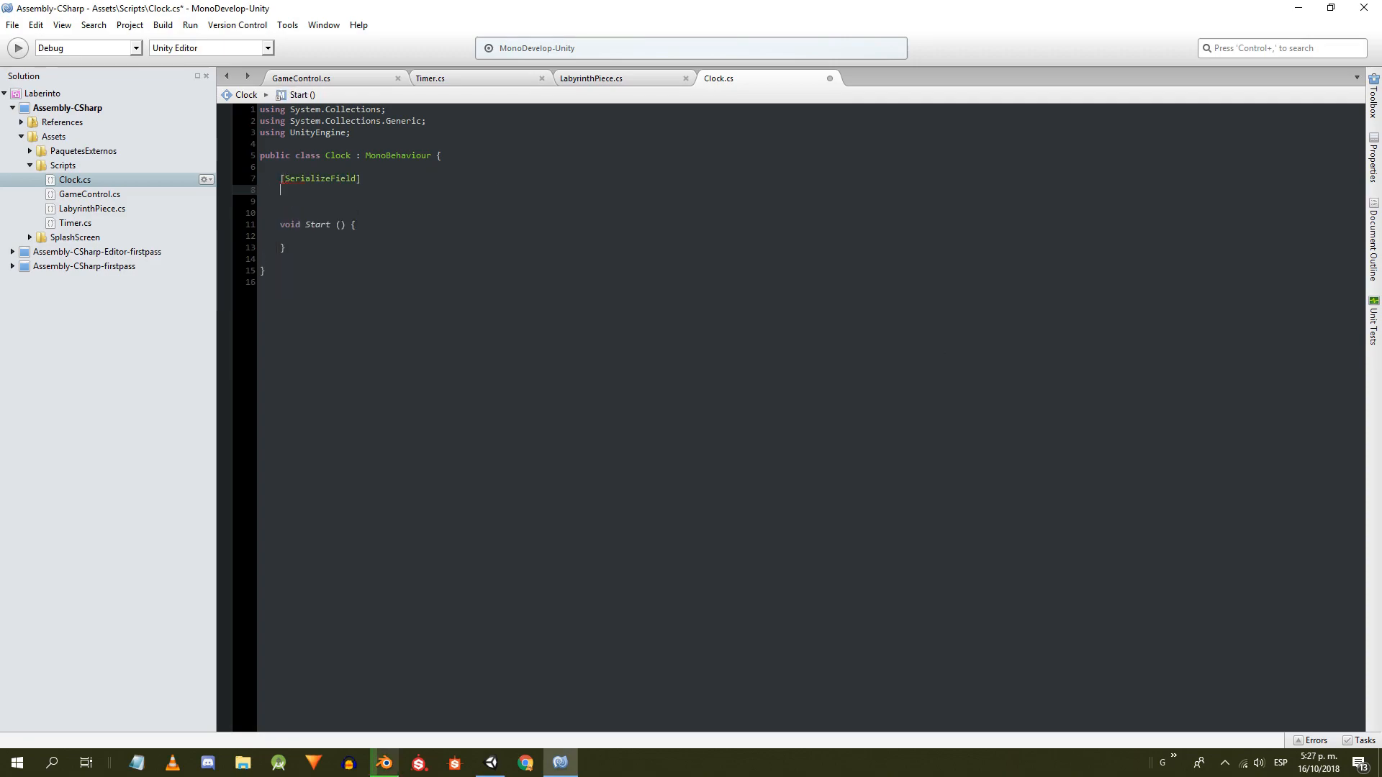
pyautogui.write('private string playerTag;')
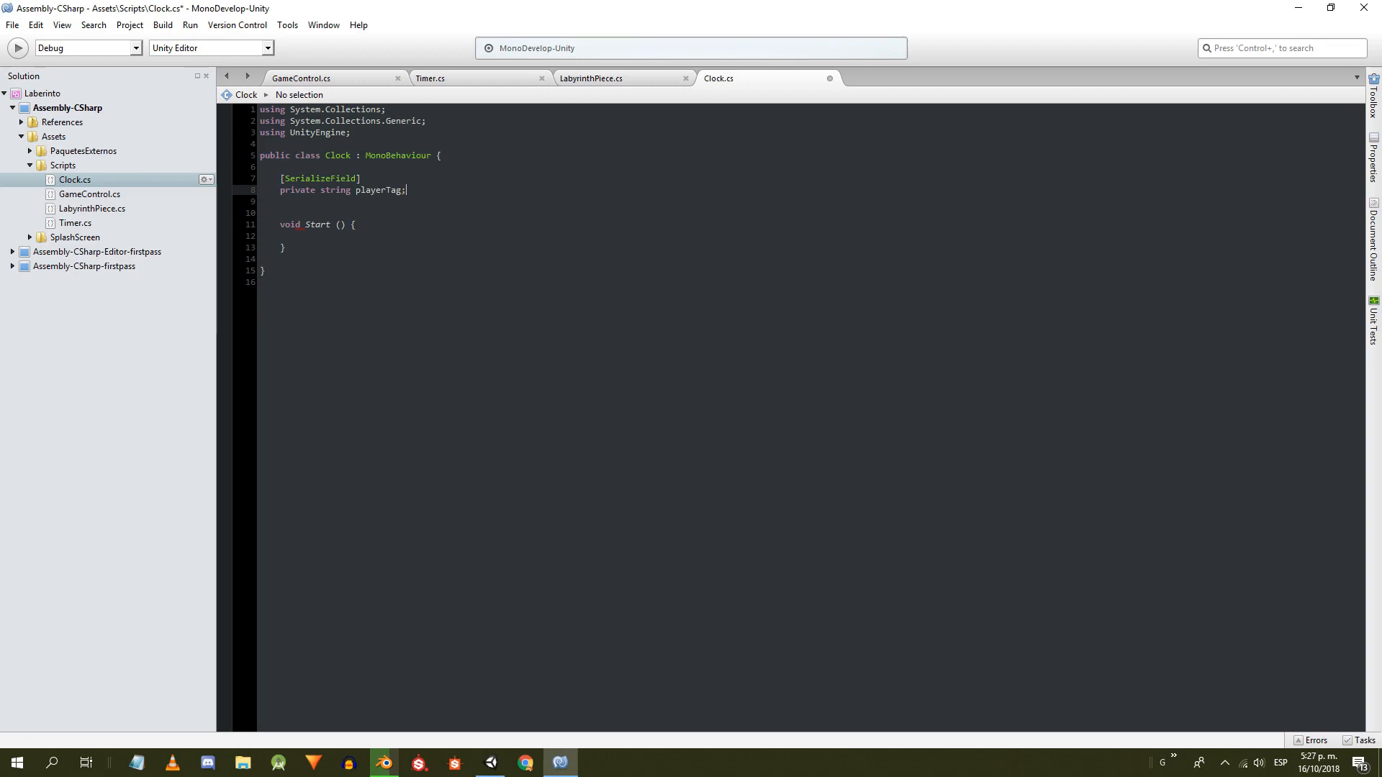
pyautogui.write('private float lifetime;')
pyautogui.write('public Game')
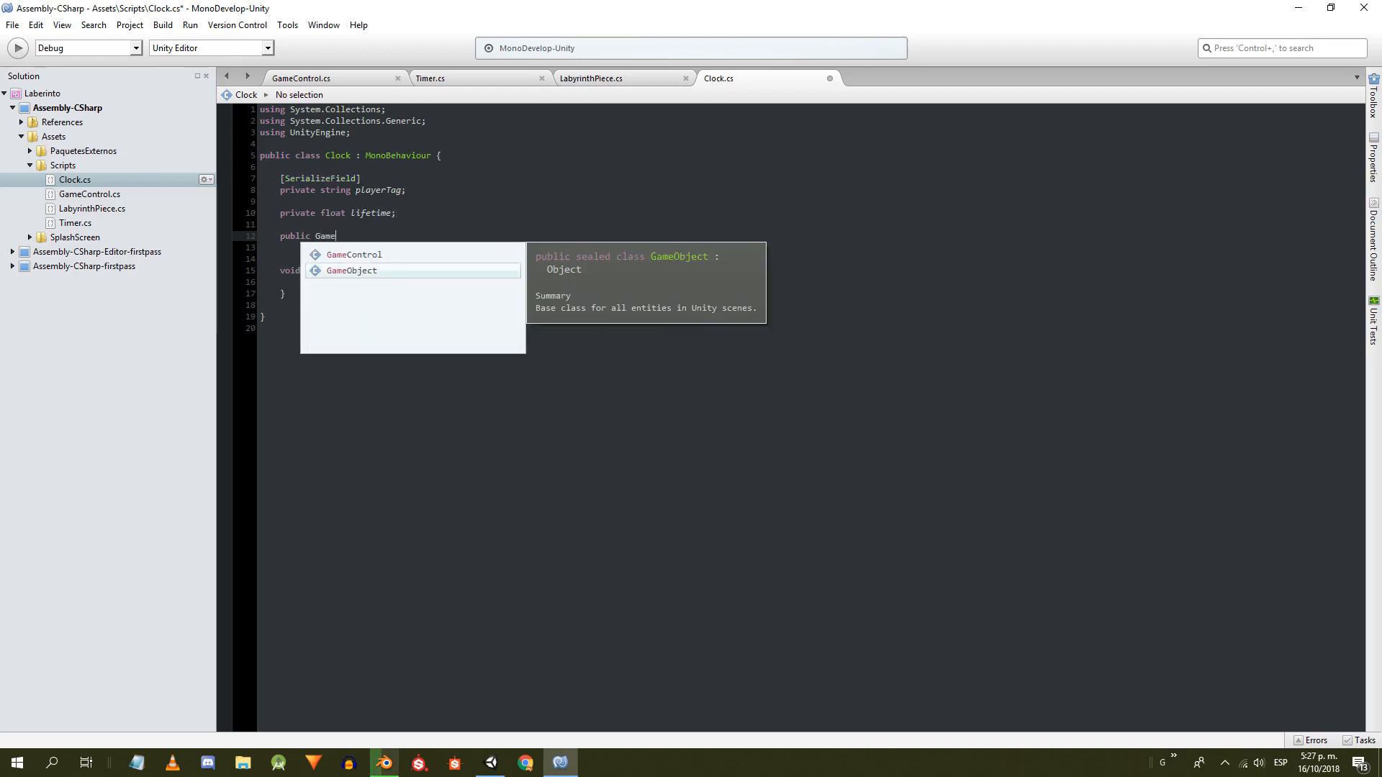
pyautogui.write('Object labyrinthPiece')
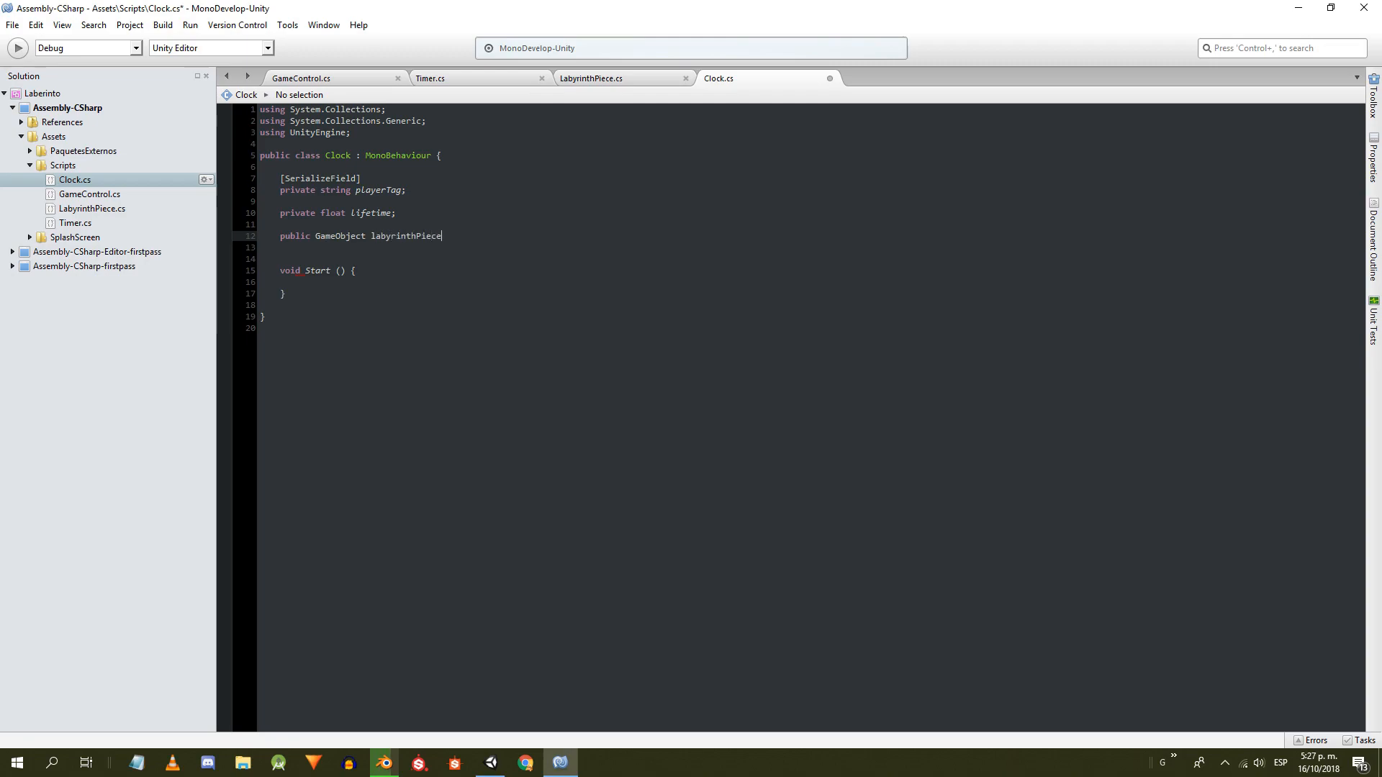
pyautogui.write('{ get; set;')
pyautogui.click(809, 259)
pyautogui.write('private Game')
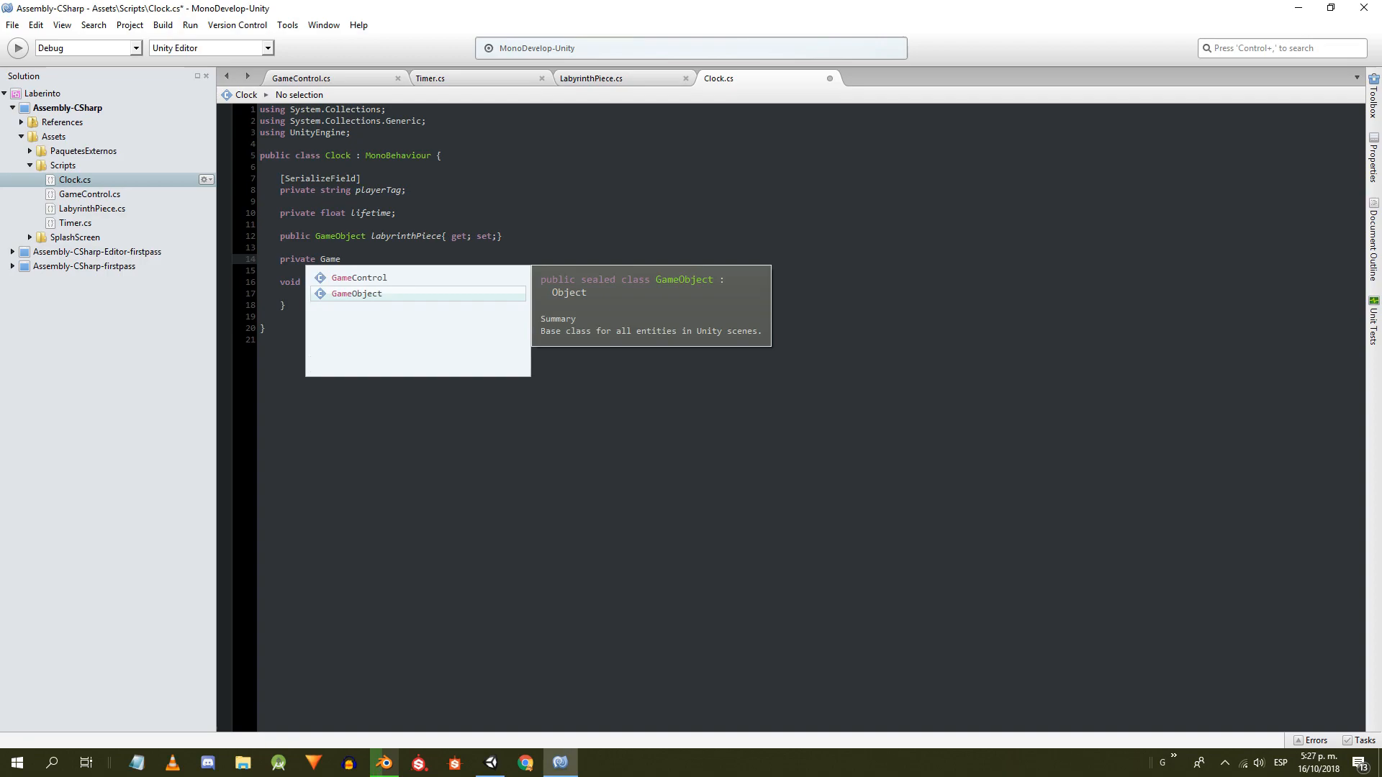
# - Stub setLifetime(t), selfDestruction, collect and OnTriggerEnter(Collider collider) methods below Start
pyautogui.click(359, 278)
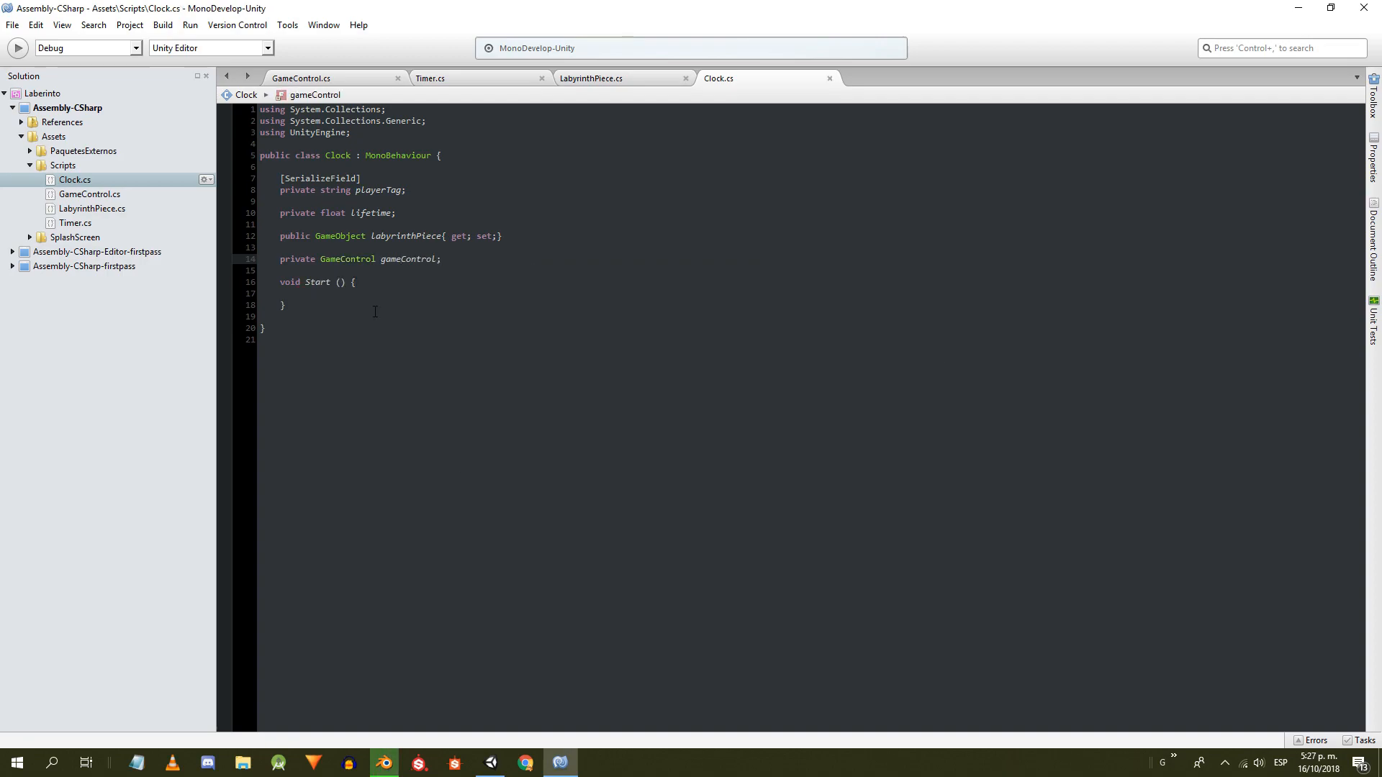
pyautogui.write('public void setLifetime(float t){')
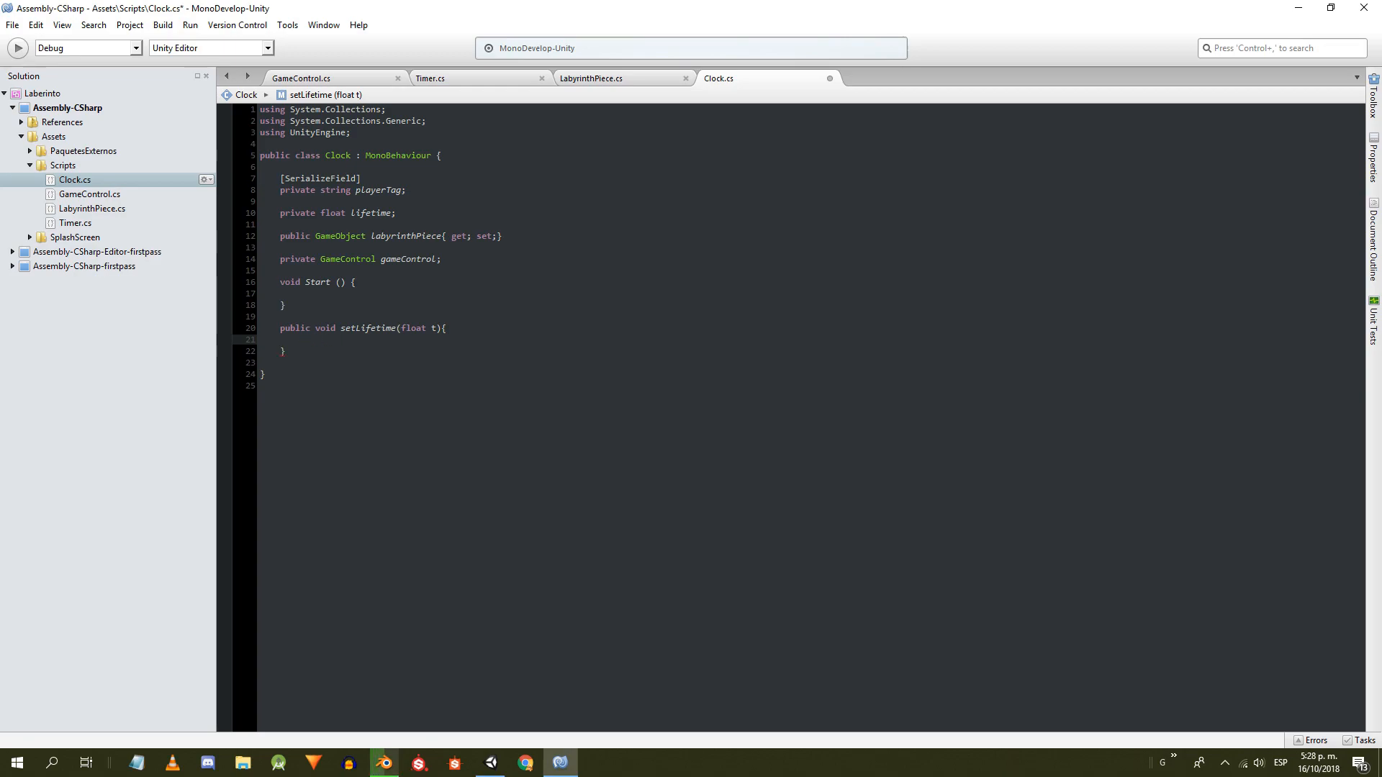
pyautogui.write('lifetime = t;')
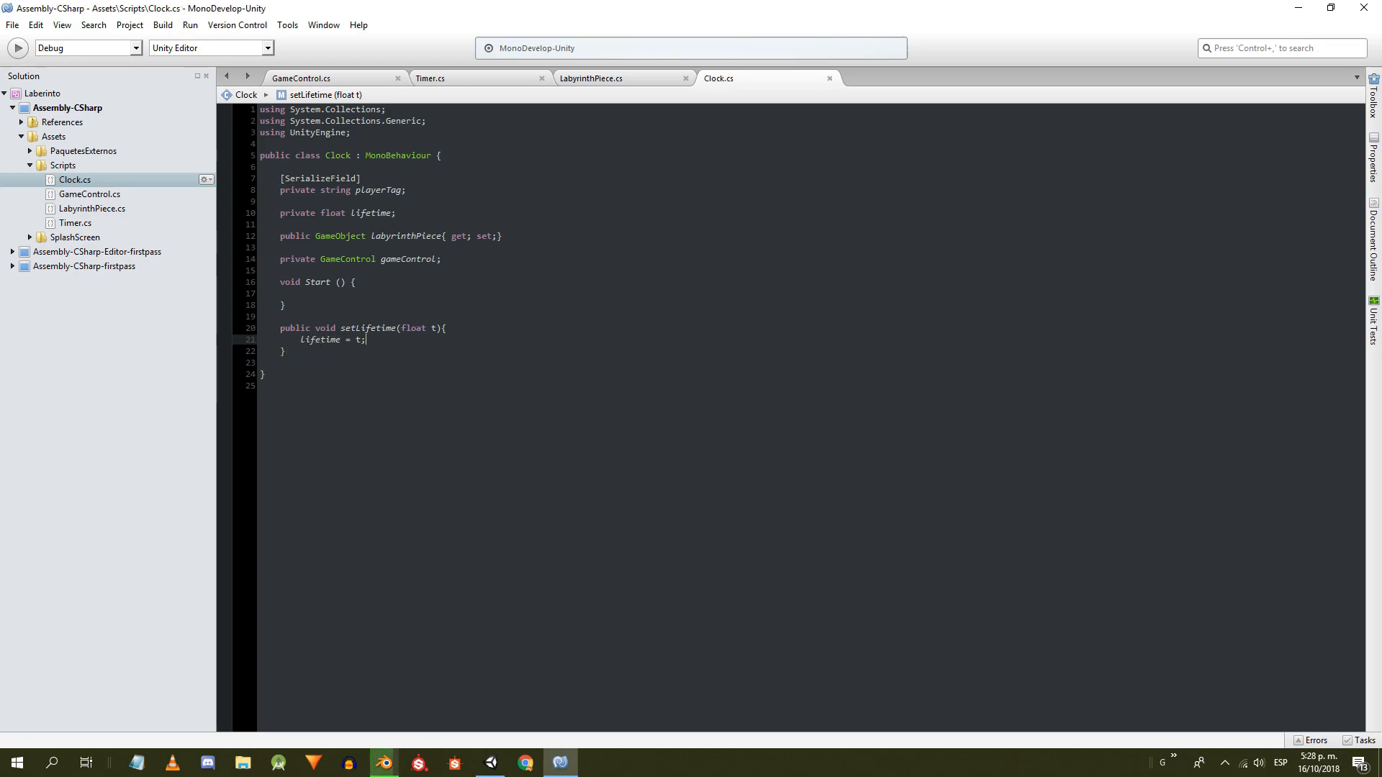
pyautogui.write('private void selfDestr')
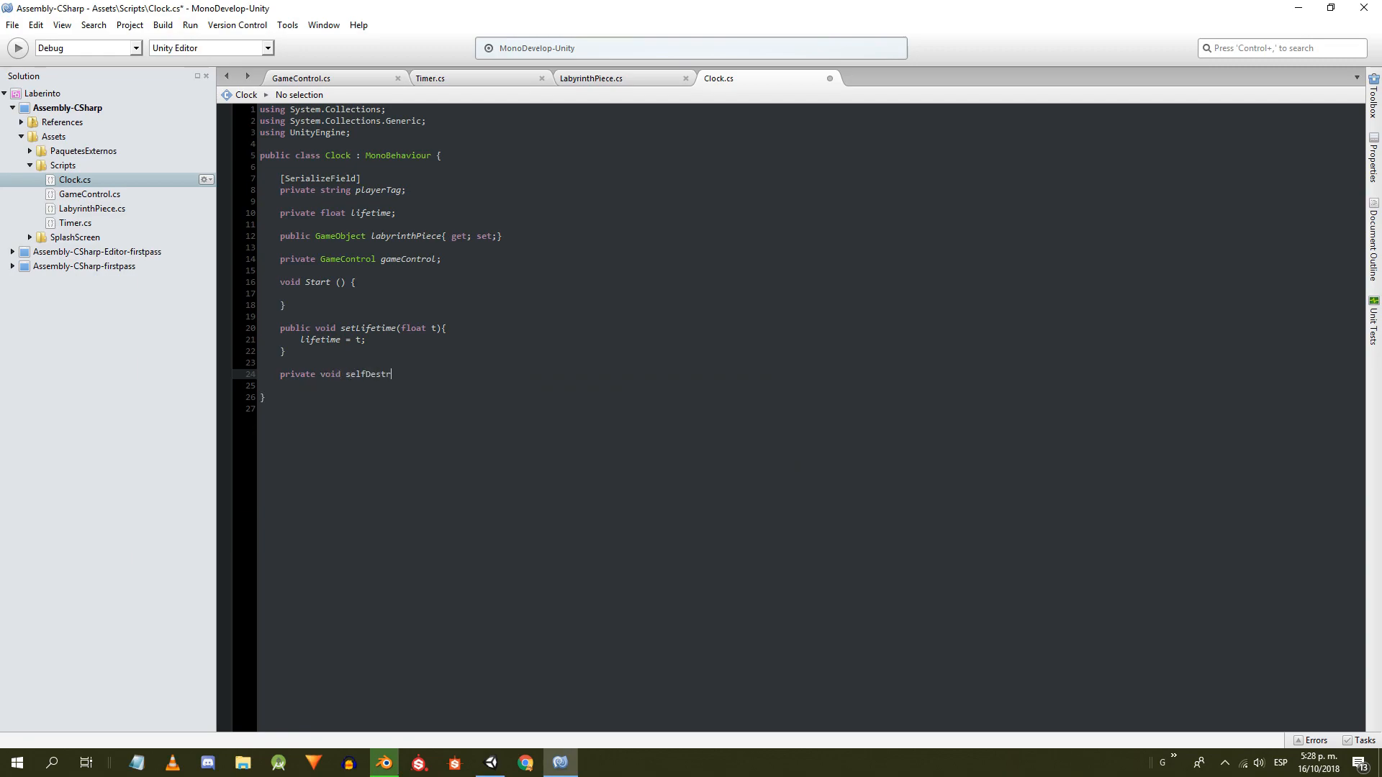
pyautogui.write('uction(){')
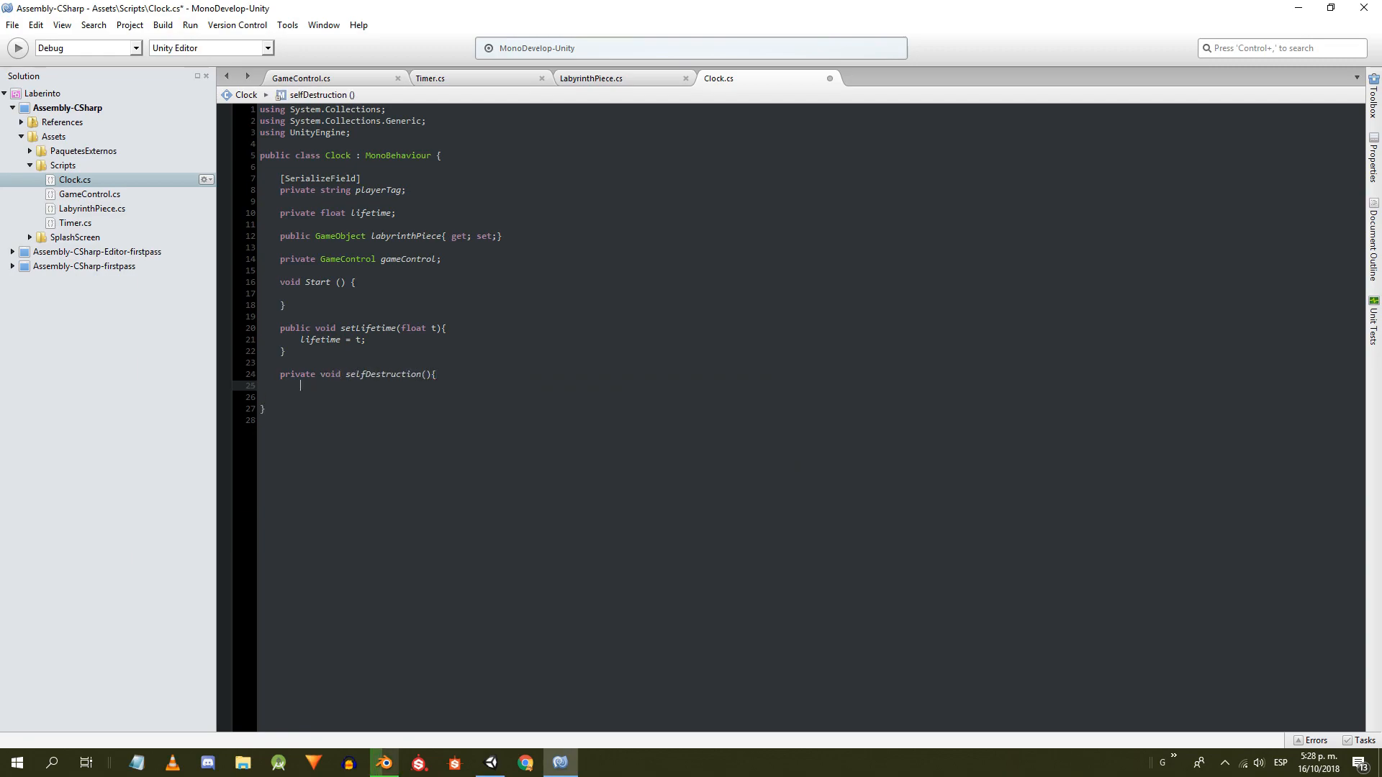
pyautogui.write('public void collect(){')
pyautogui.write('}')
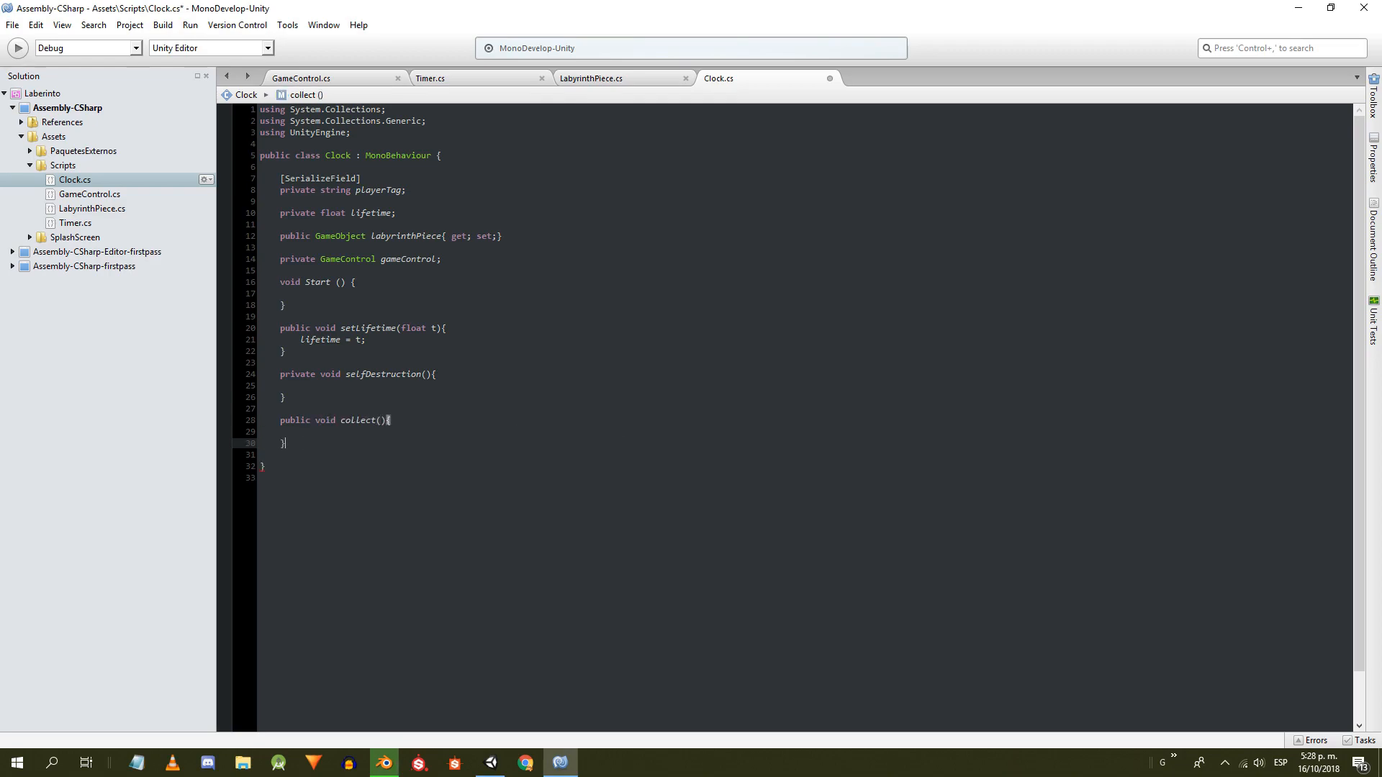
pyautogui.write('void OnTriggerEnter')
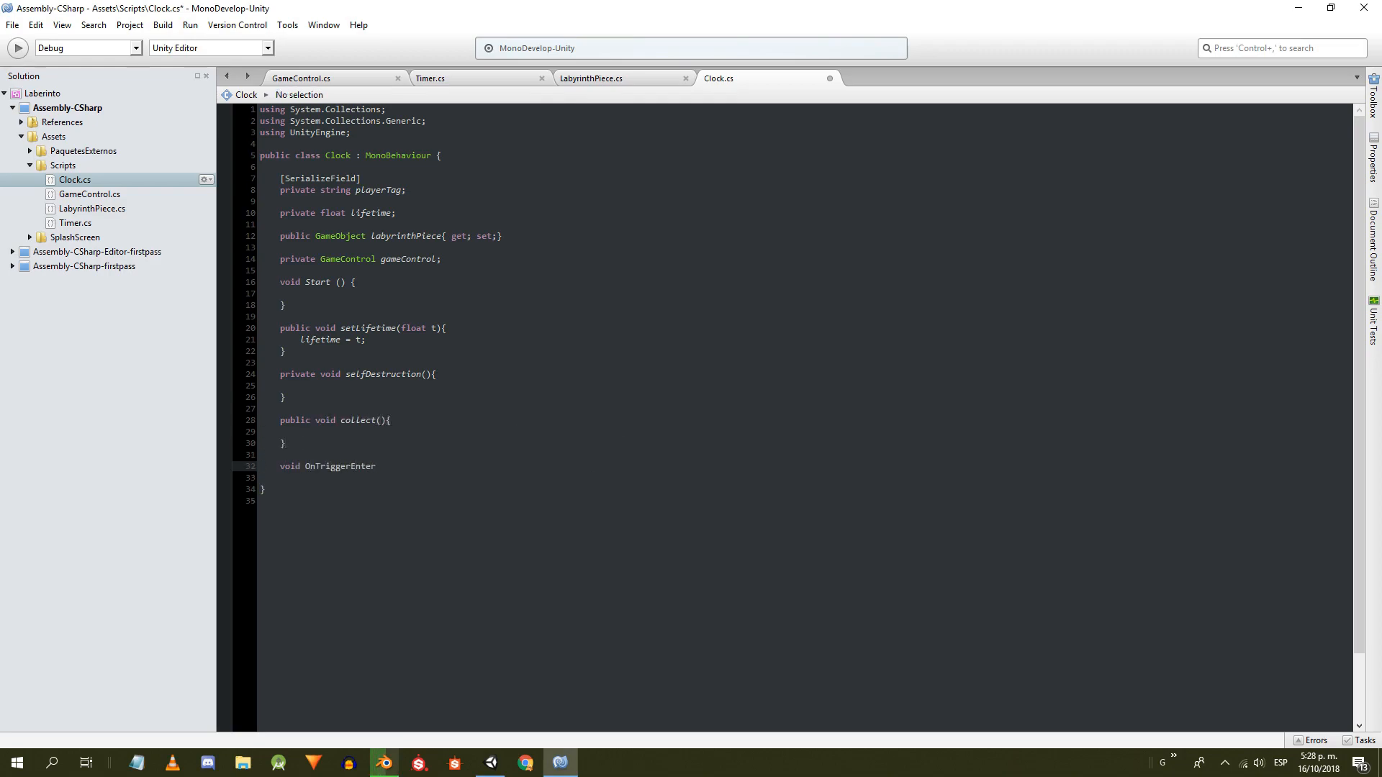
pyautogui.write('(Collider collide')
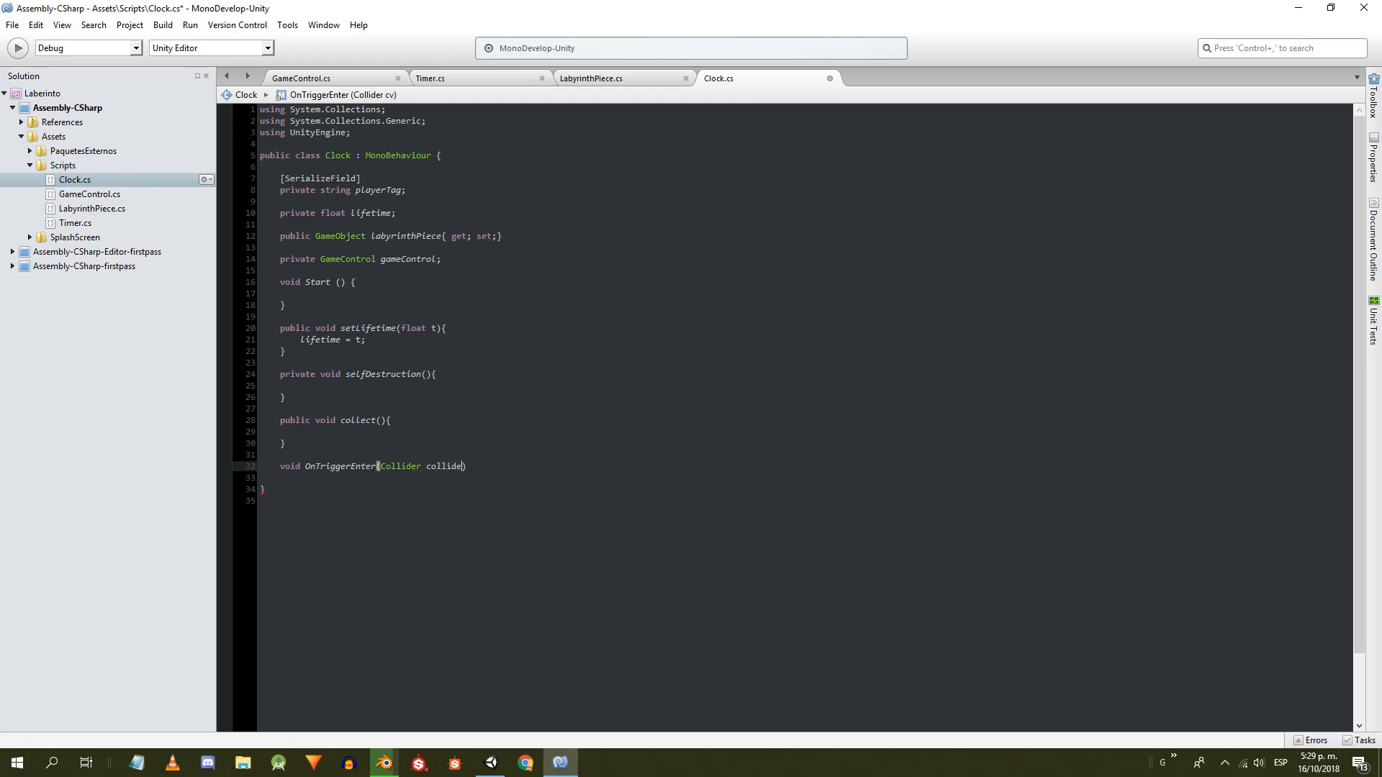
pyautogui.write('{')
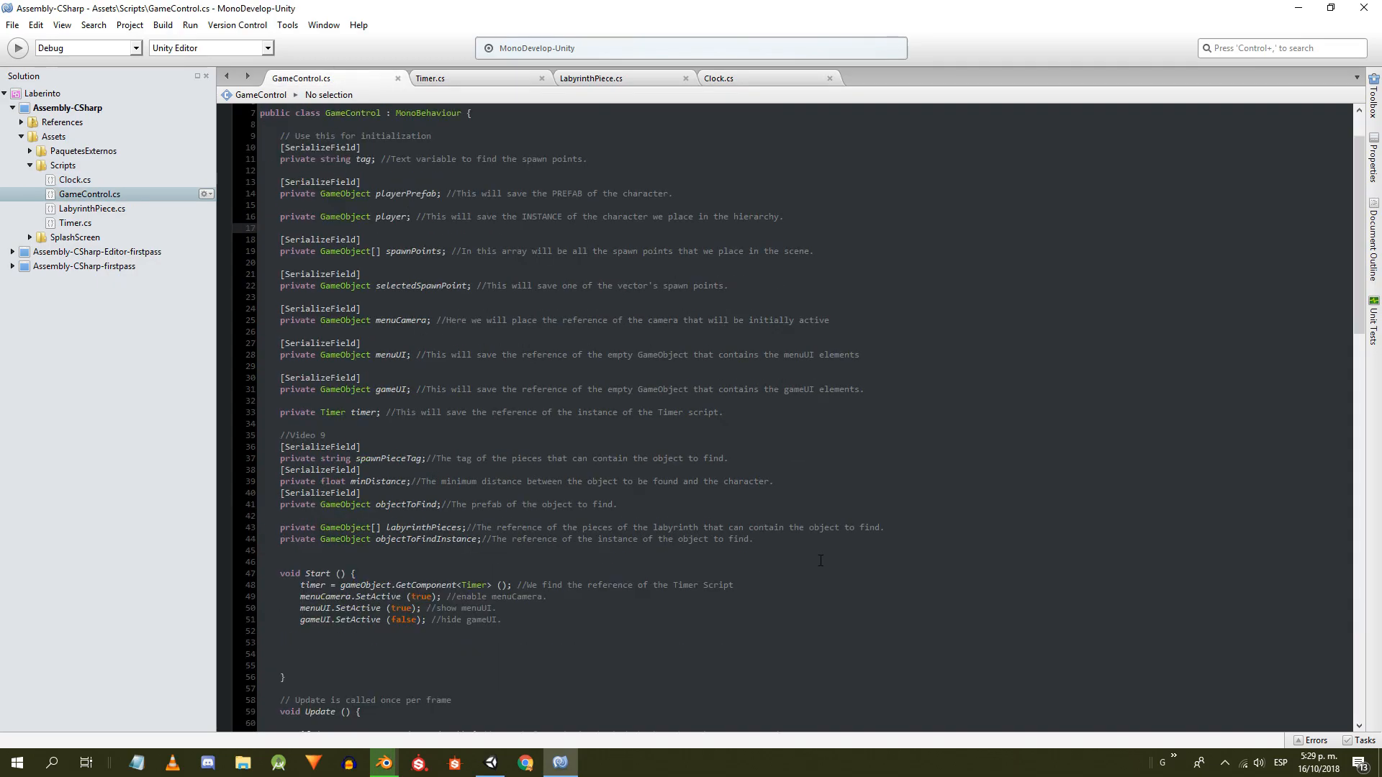
# - Under a //Video 10 comment, declare serialized clockPrefab, nClocks, clockLifetime, timePerClock and a private List<GameObject> piecesWithClocks
pyautogui.write('//Video 10')
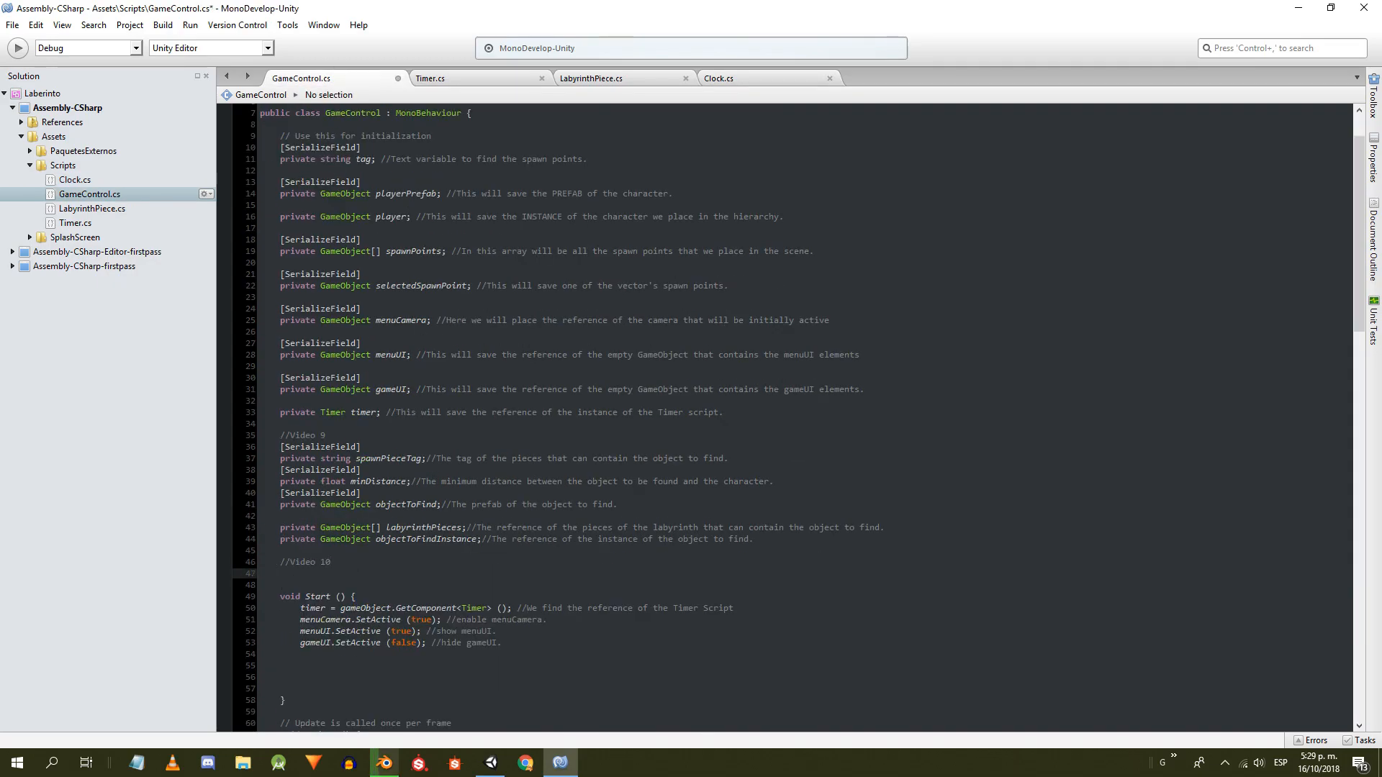
pyautogui.write('[SerializeField]')
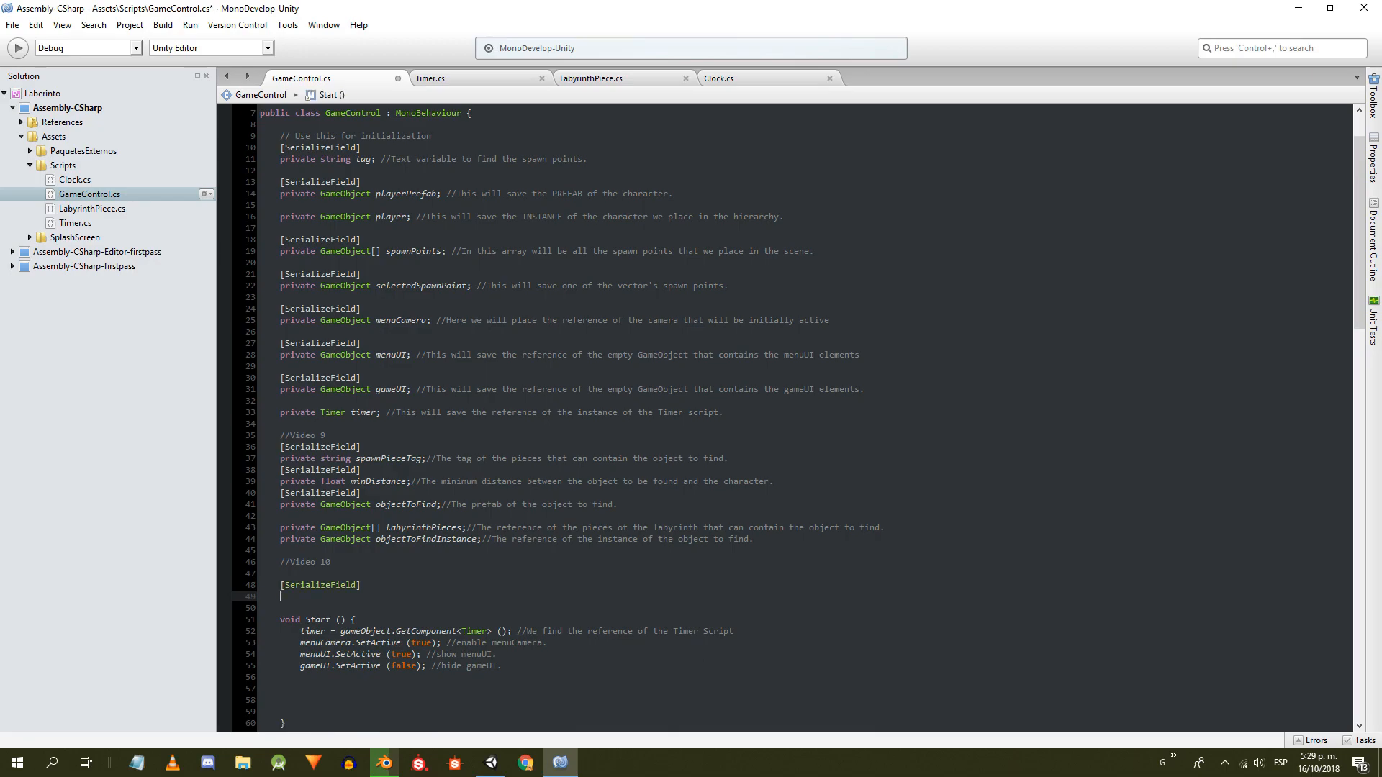
pyautogui.write('private GameObject clockPrefab;')
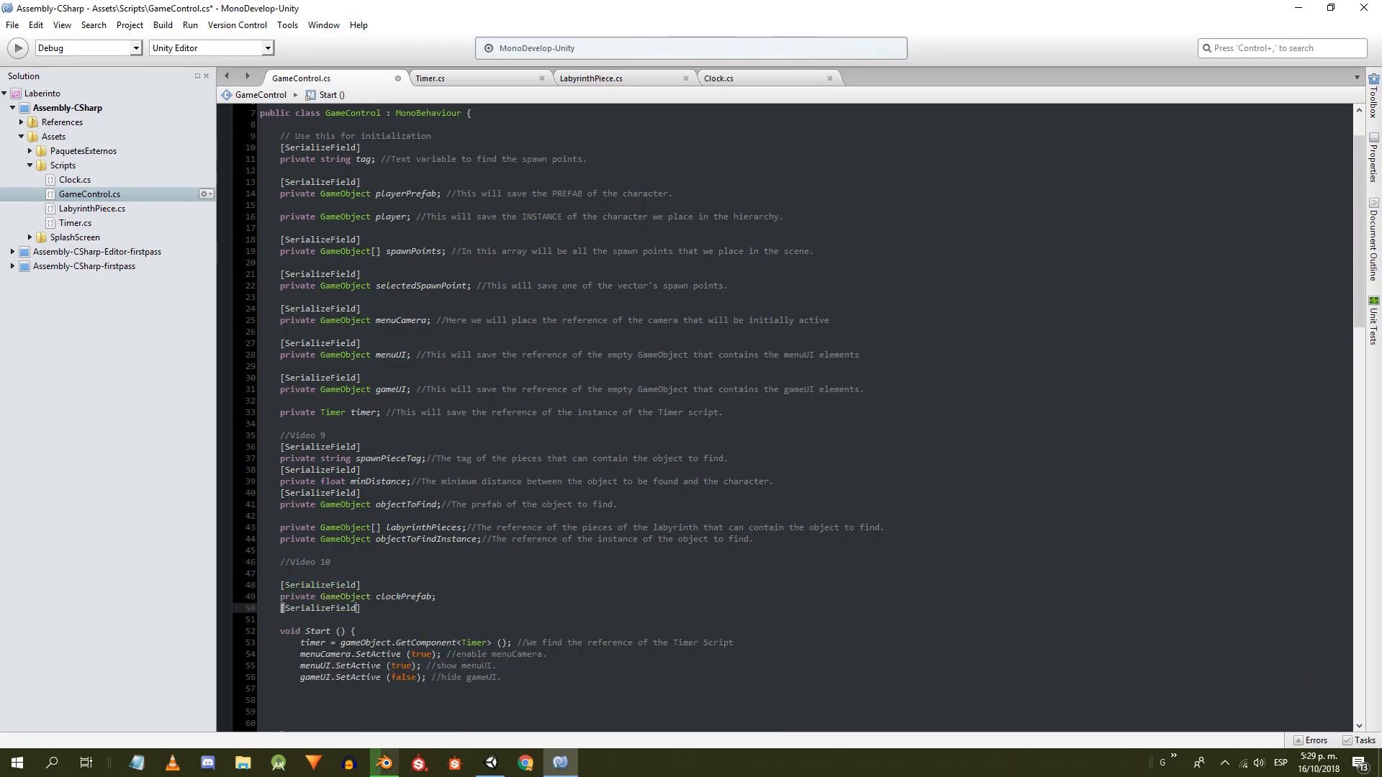
pyautogui.write('private int nCloc')
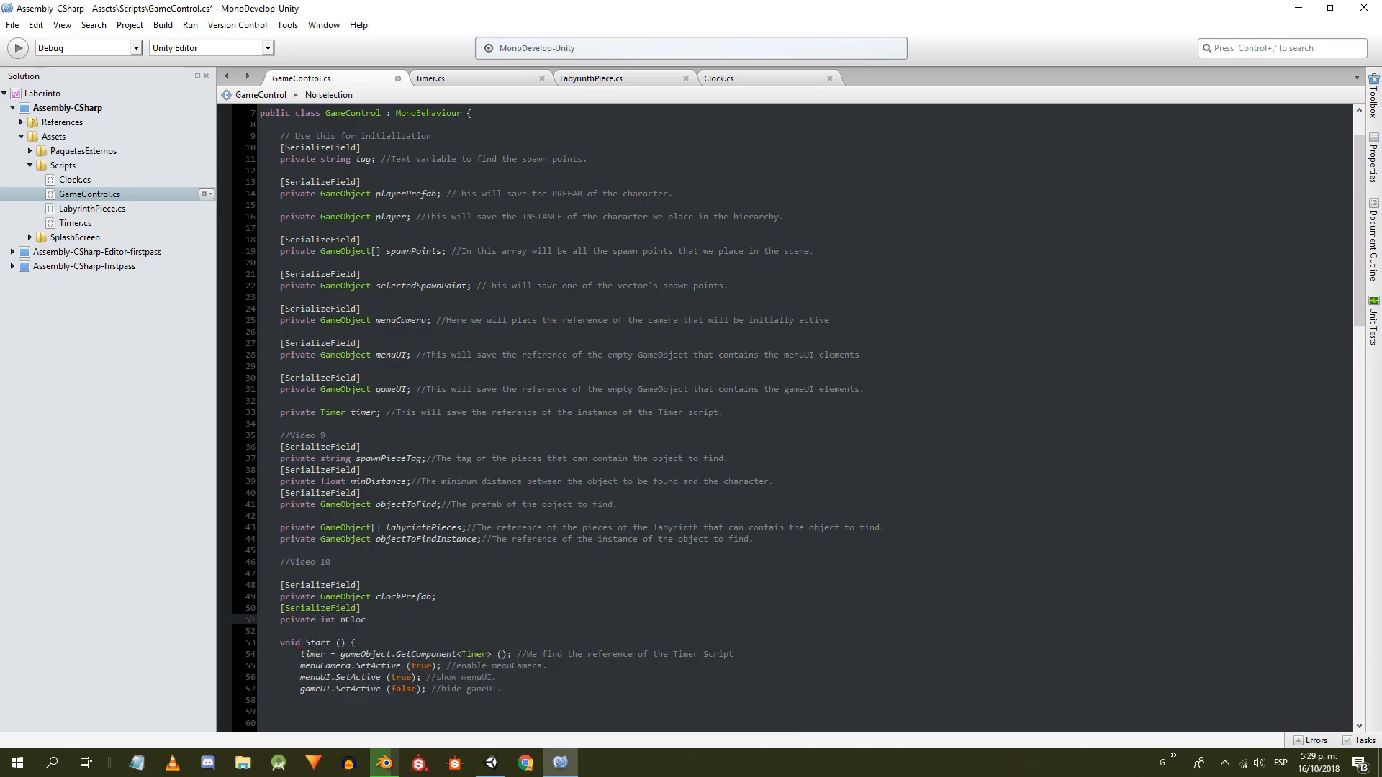
pyautogui.write('private float clockLifetime;')
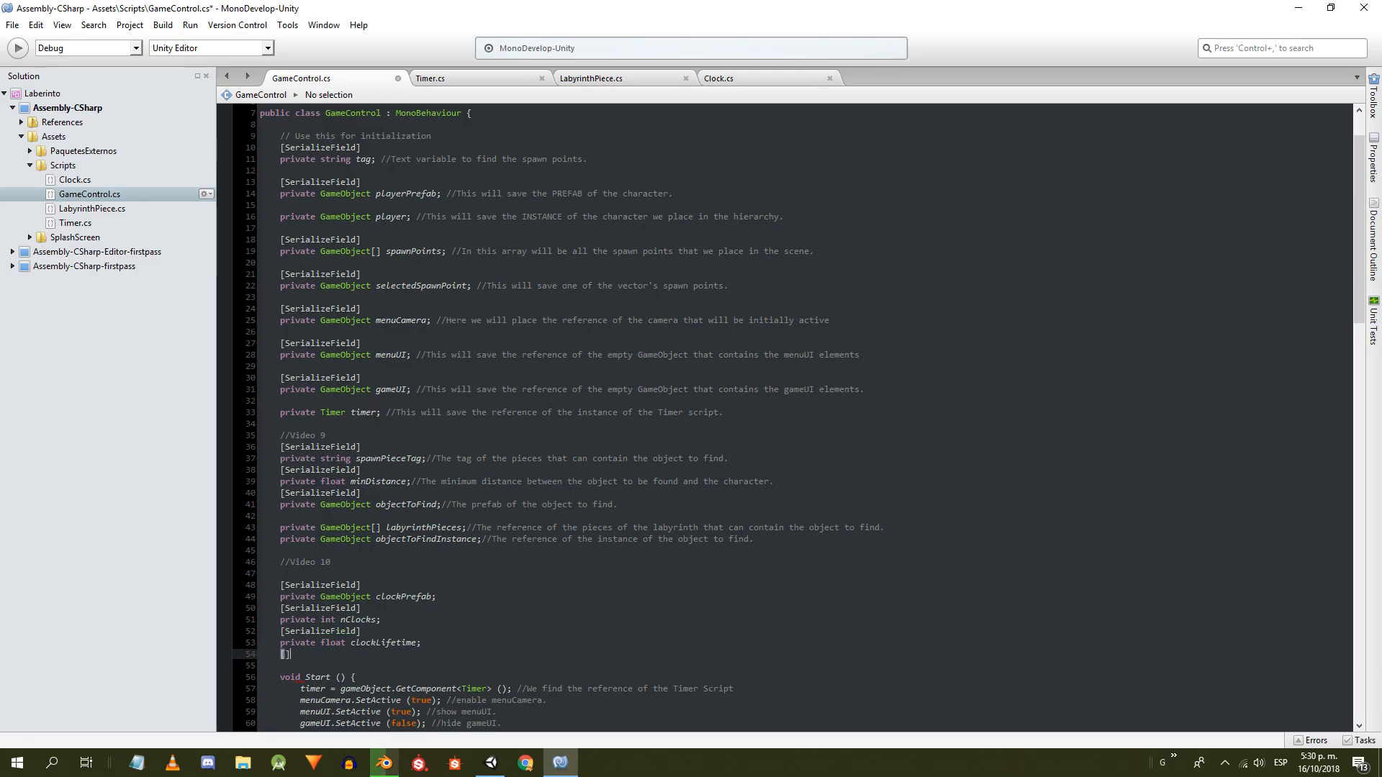
pyautogui.write('private int timePerClock;')
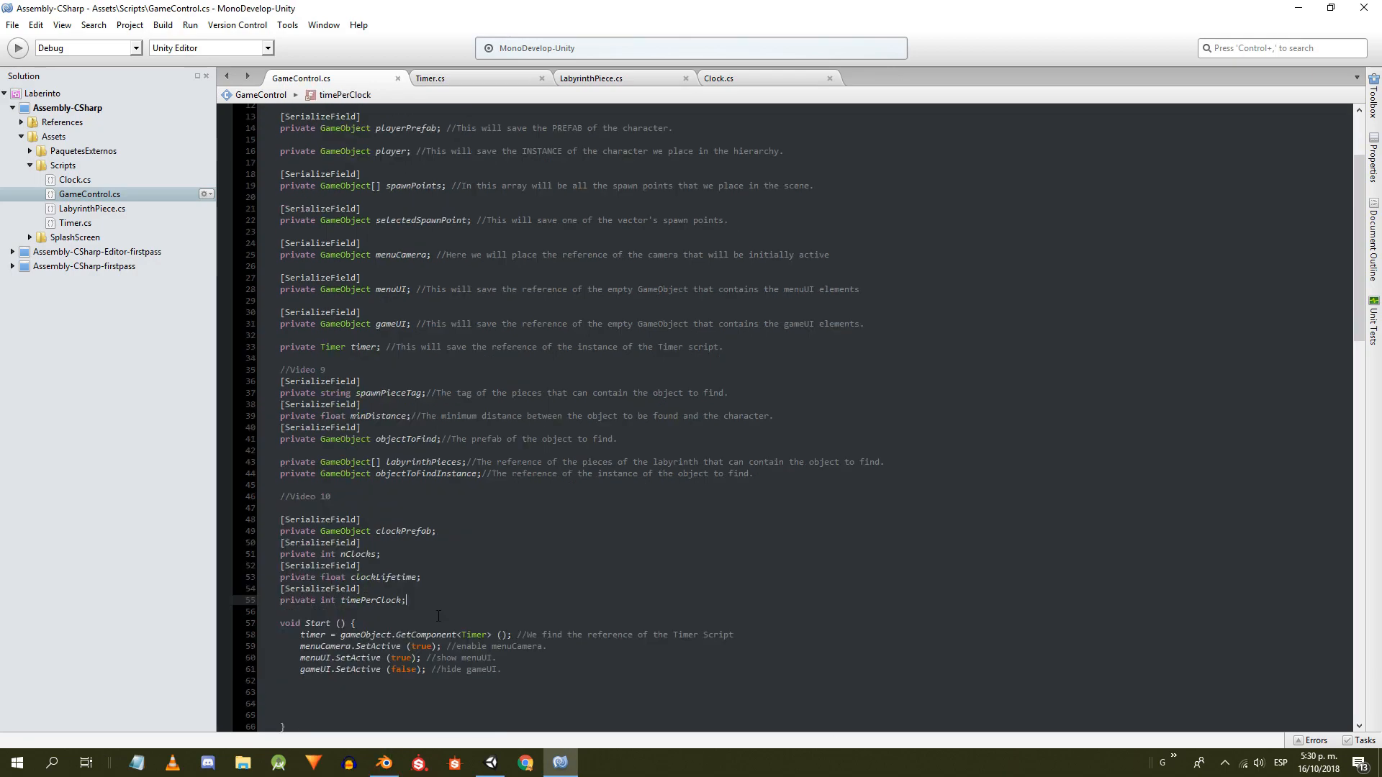
pyautogui.write('private')
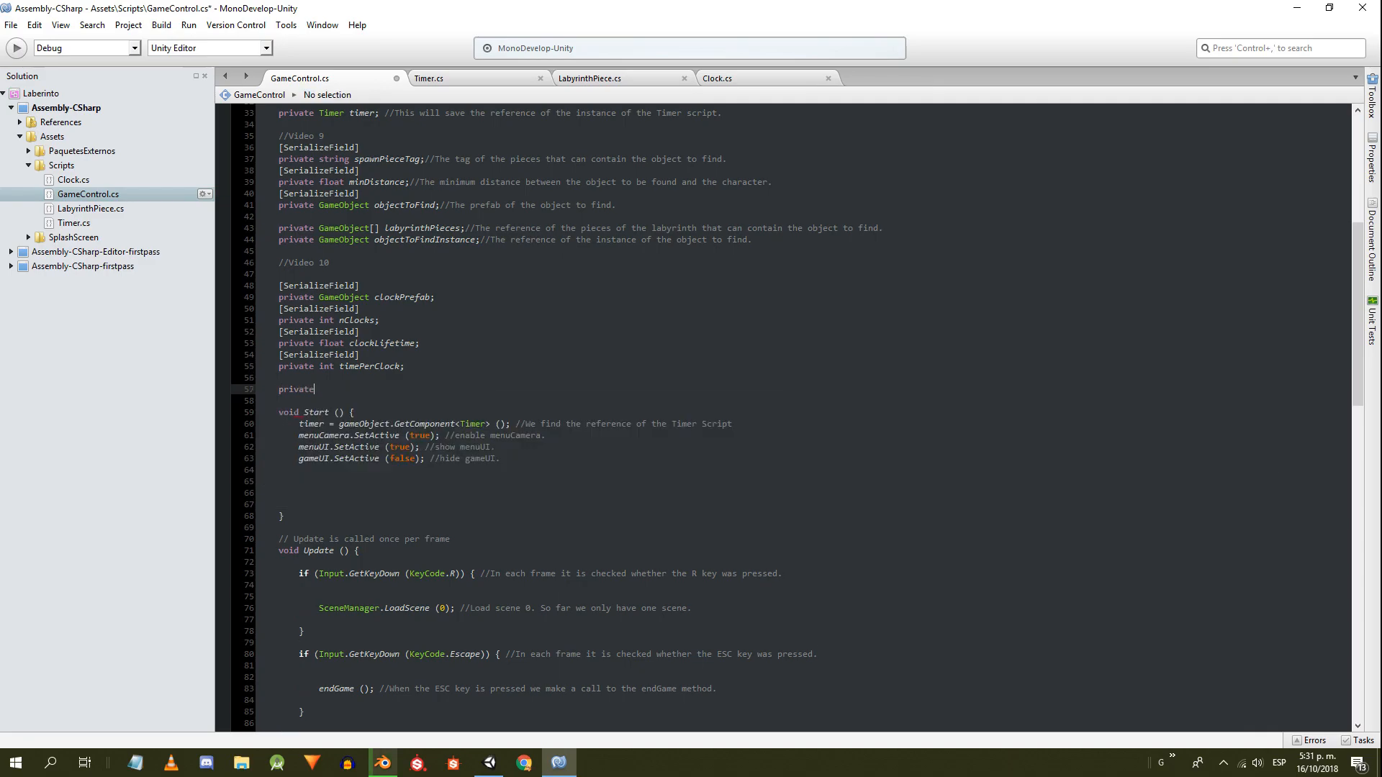
pyautogui.write('List<GameObject')
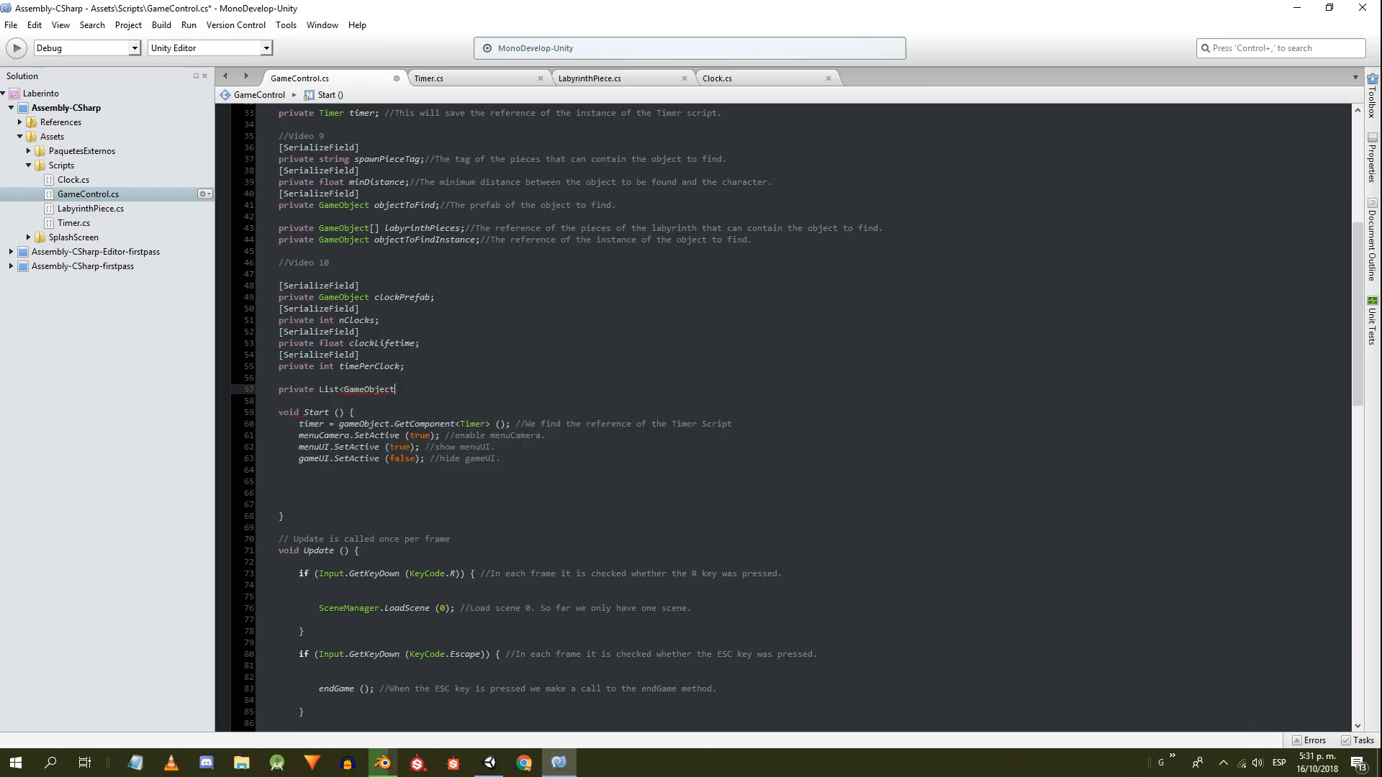
pyautogui.write('> piecesWithClock')
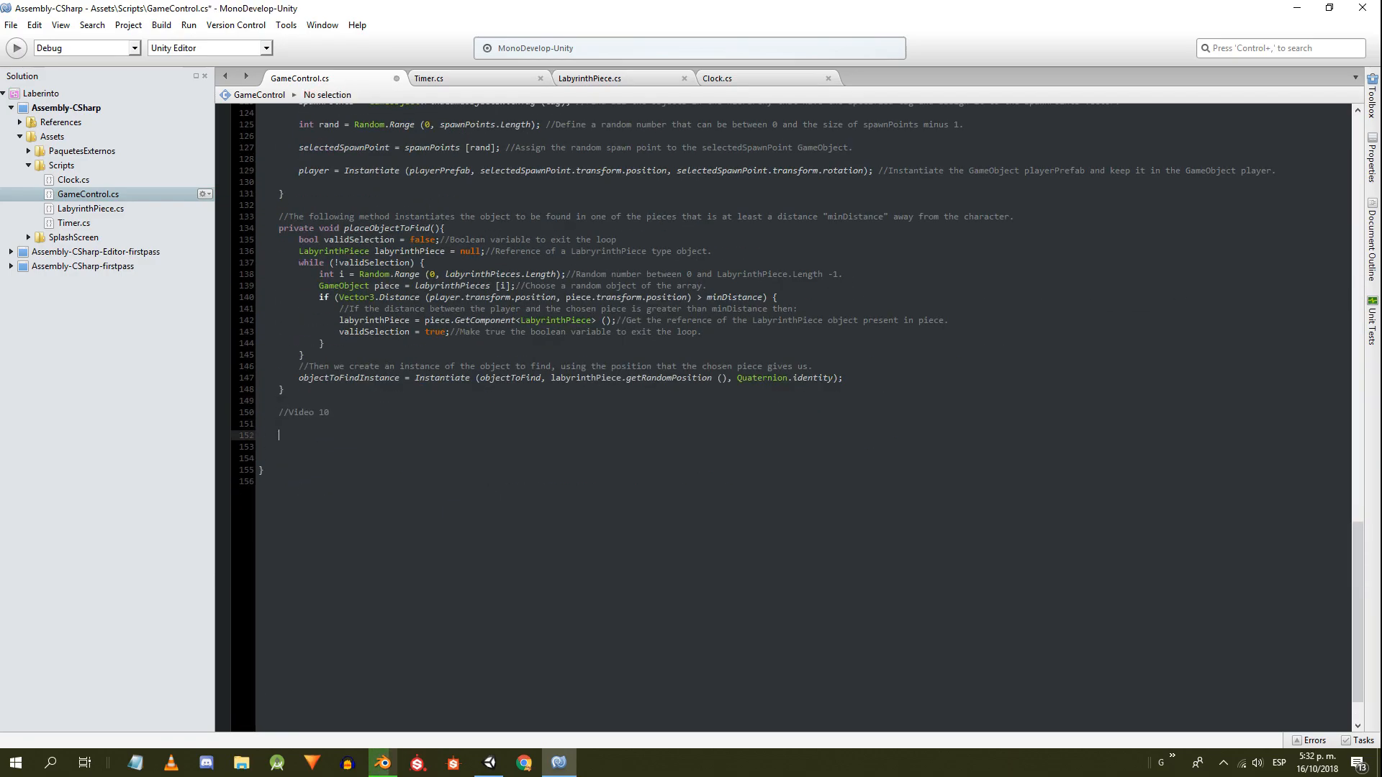
# - Stub placeAllTheClocks, placeAClock, clockCollected and destroyAll methods in GameControl
pyautogui.write('private void p')
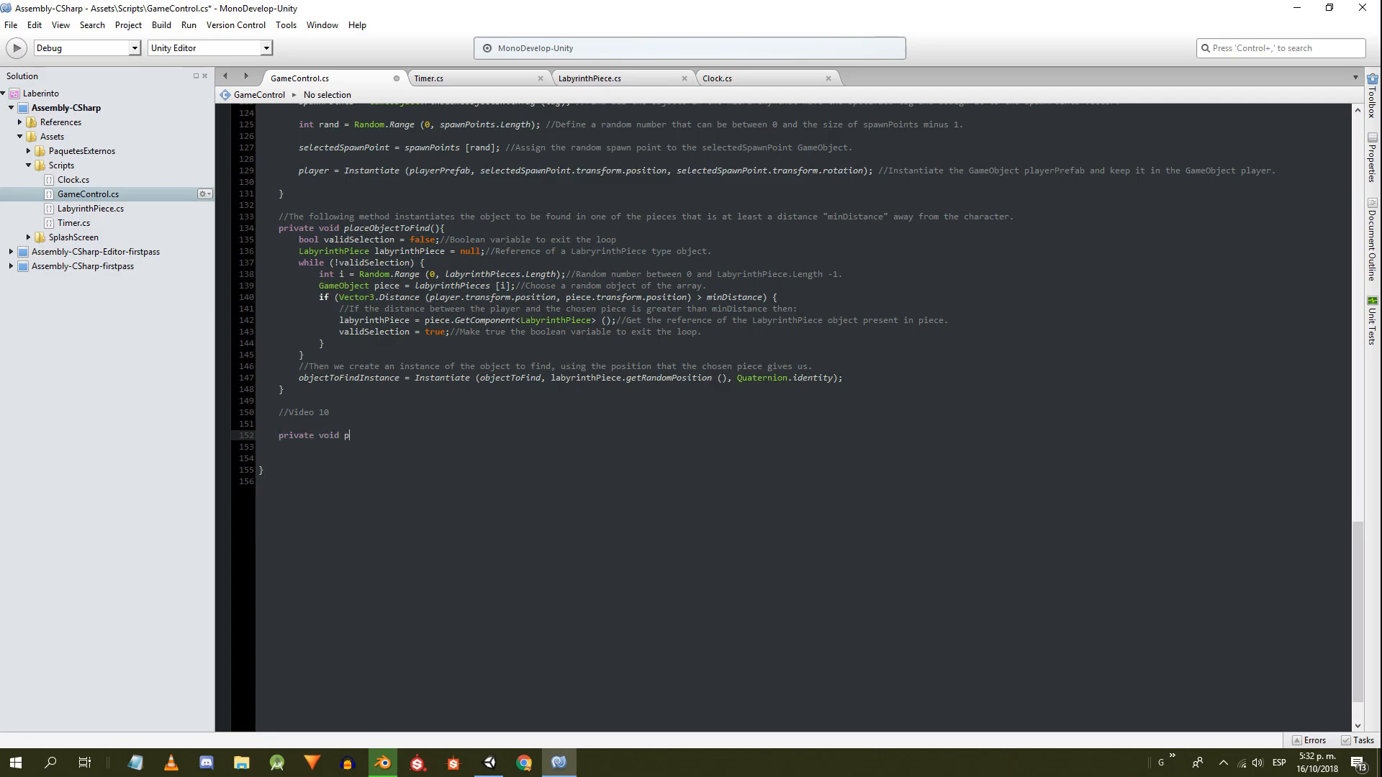
pyautogui.write('laceAllTheClocks(){')
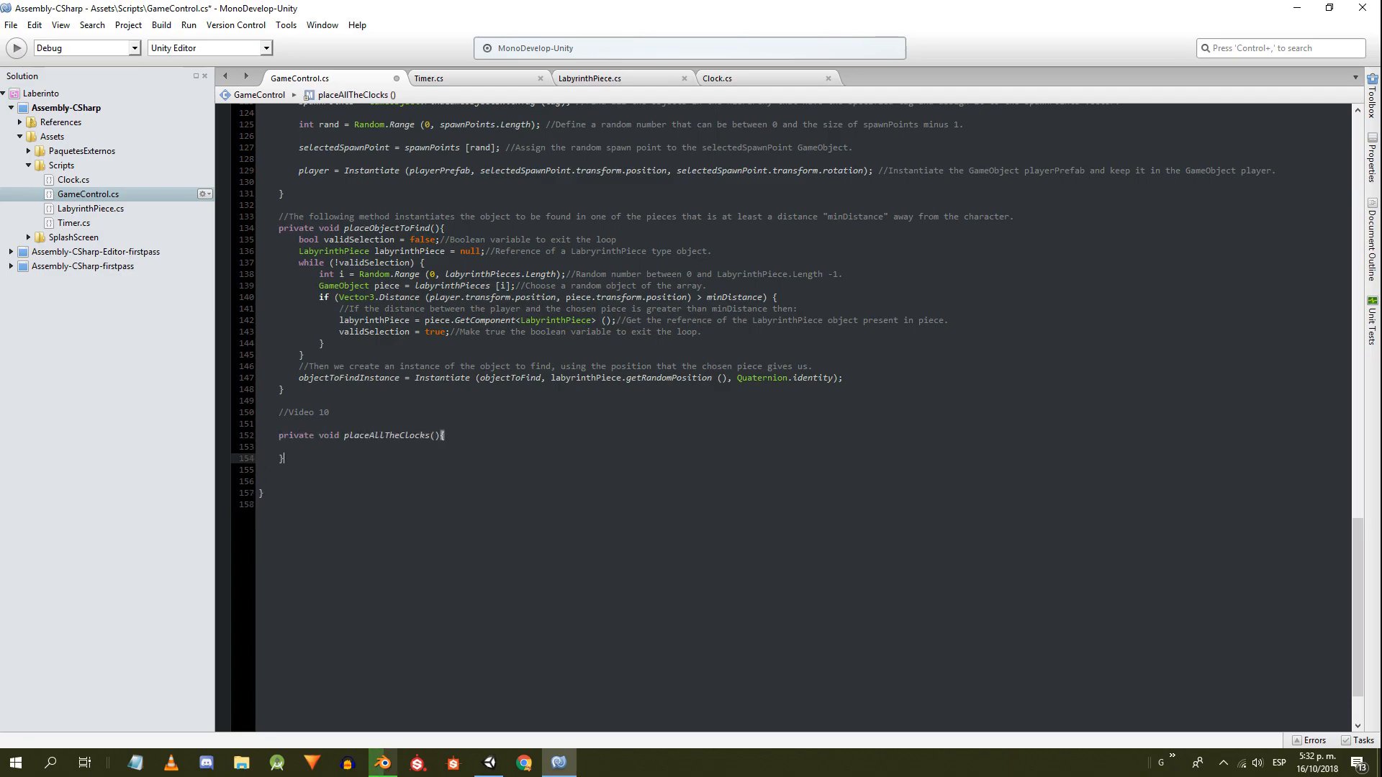
pyautogui.write('private void placeAClock(){')
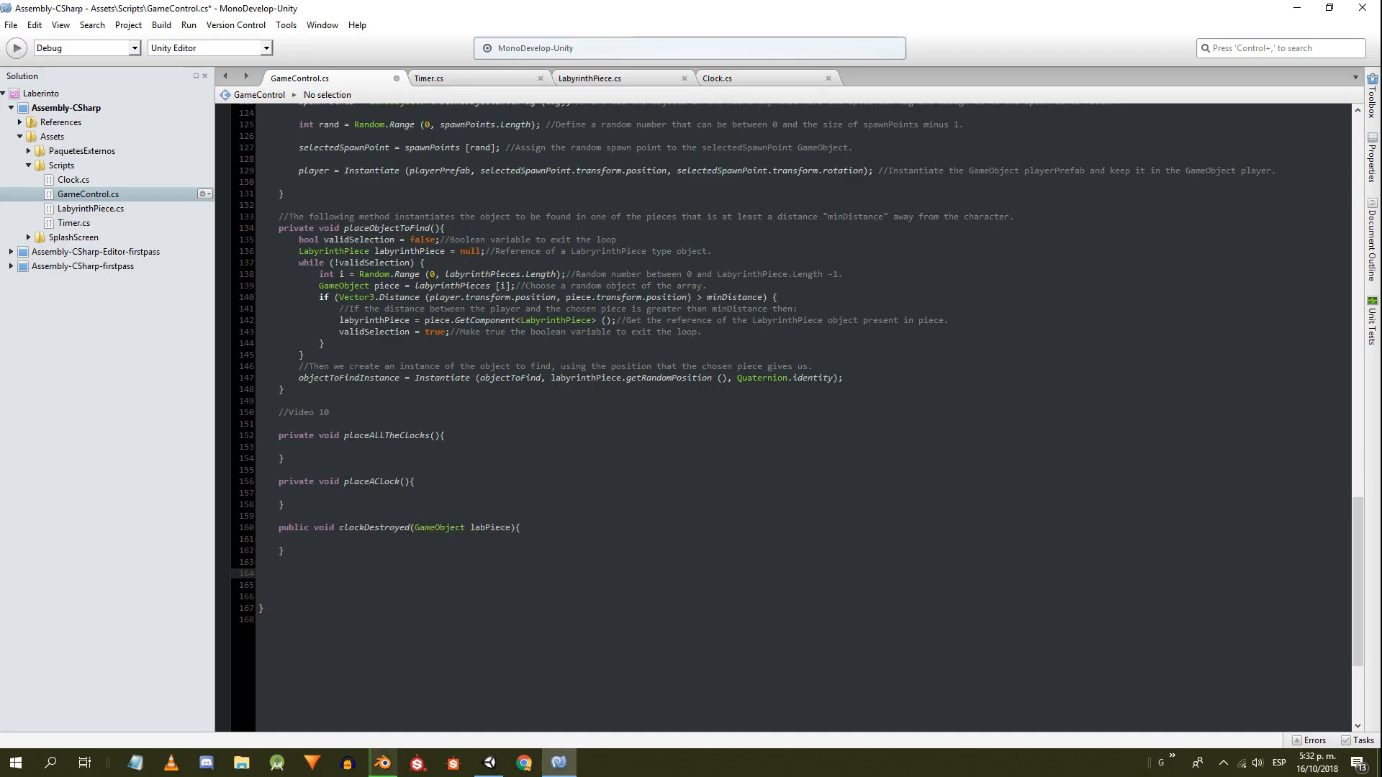
pyautogui.write('public void clockCollect')
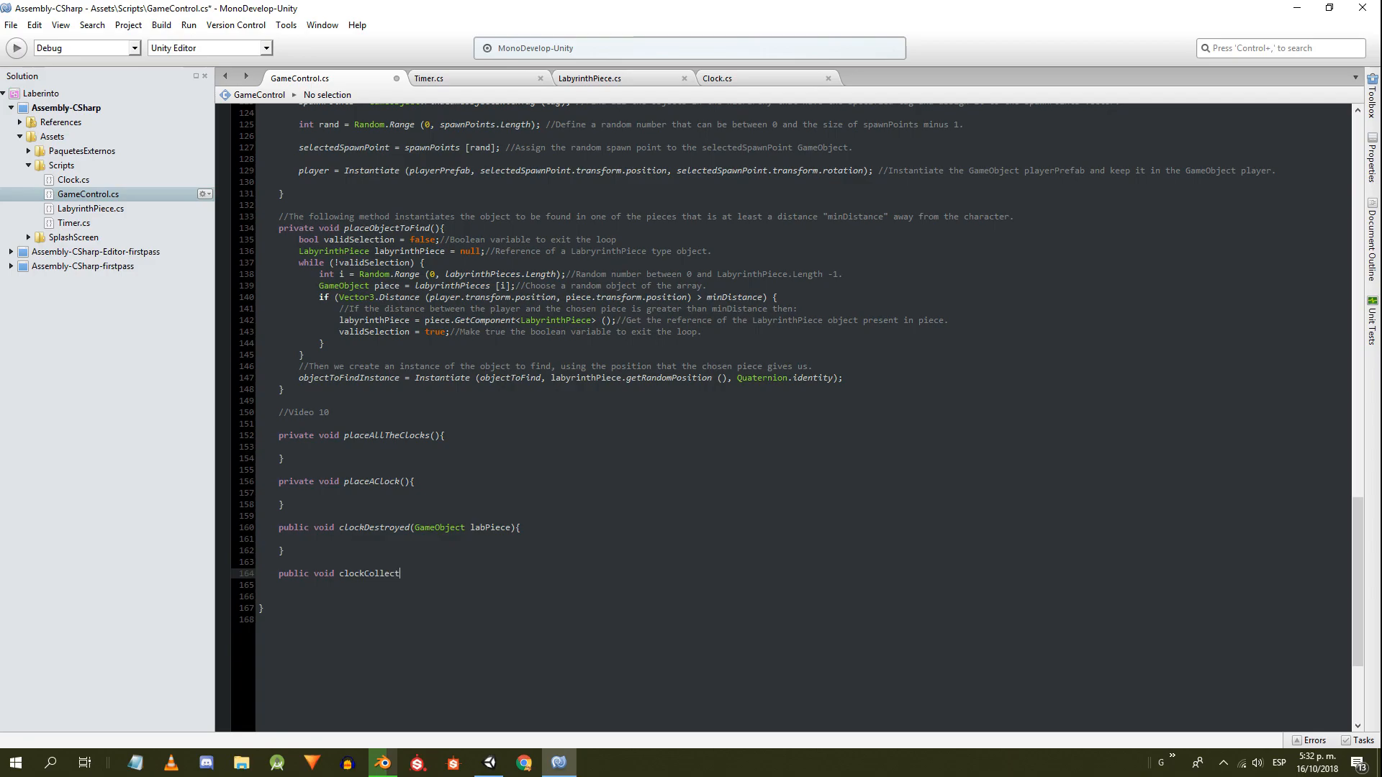
pyautogui.write('ed(){')
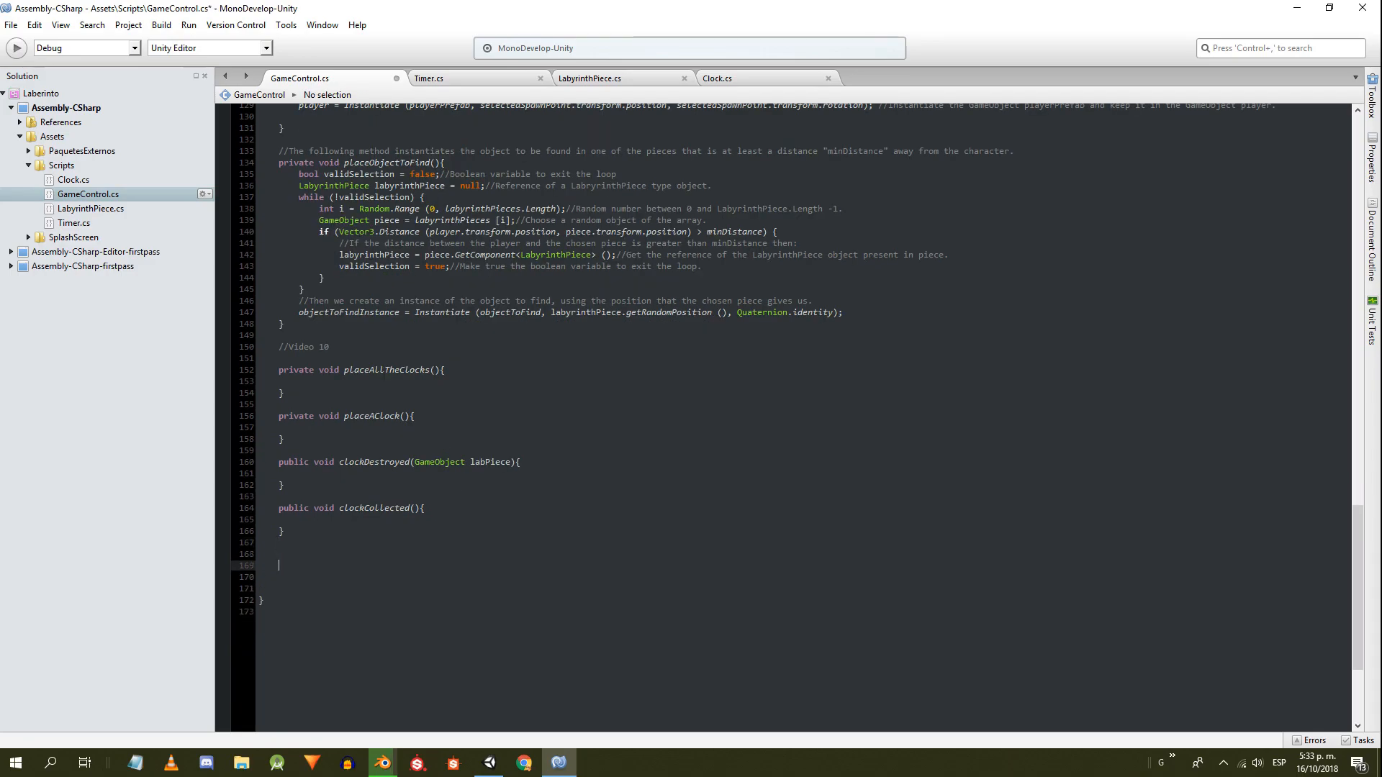
pyautogui.write('private void D')
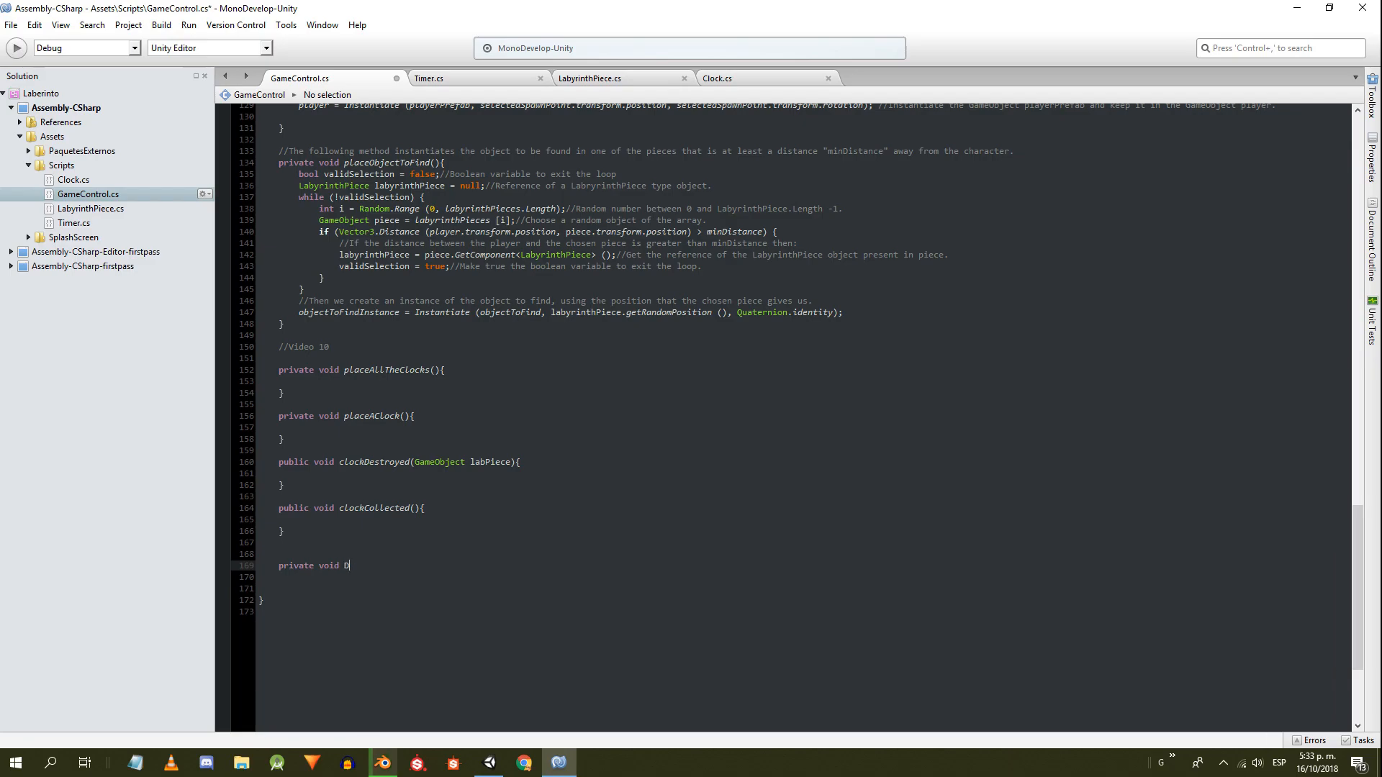
pyautogui.write('estroyAll(){')
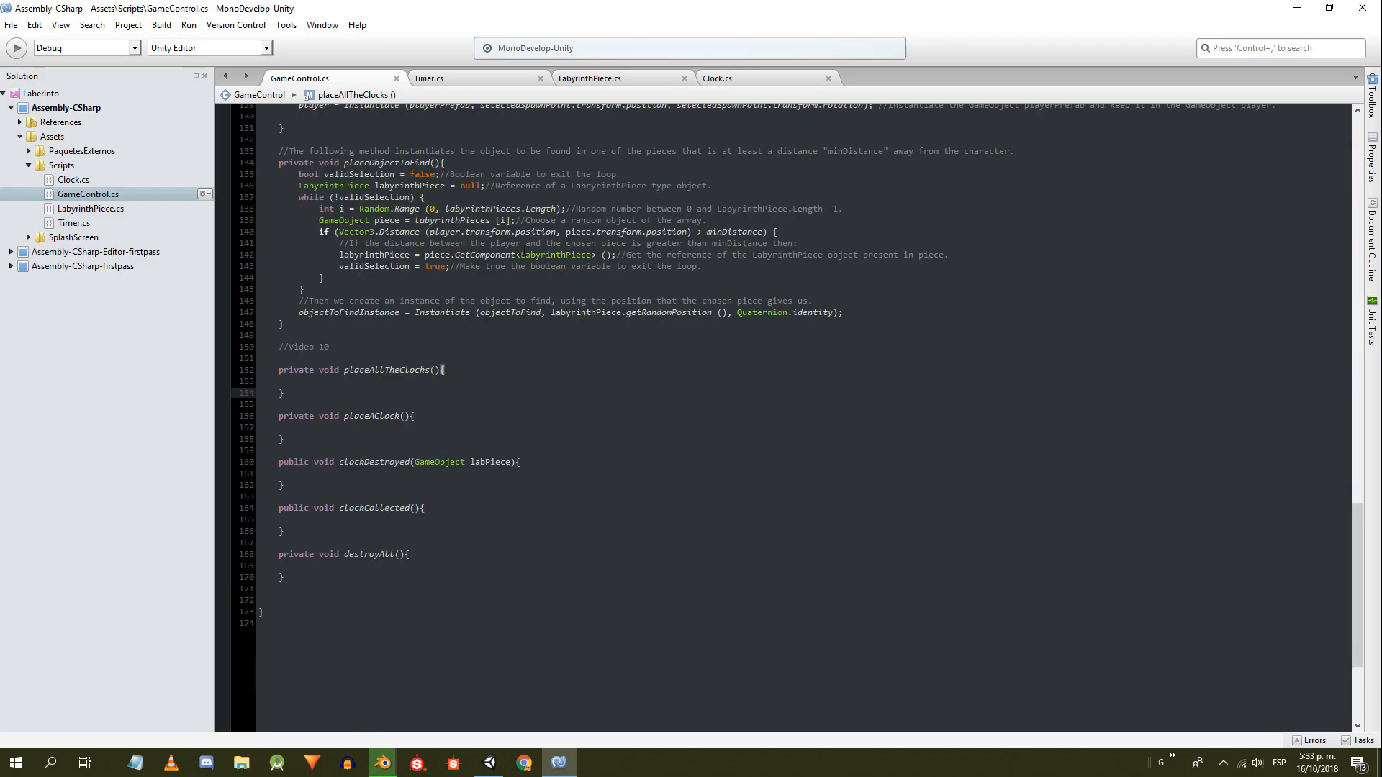
# - In Clock's Start, find GameControl by the GameController tag and Invoke selfDestruction after lifetime plus a random offset
pyautogui.click(717, 77)
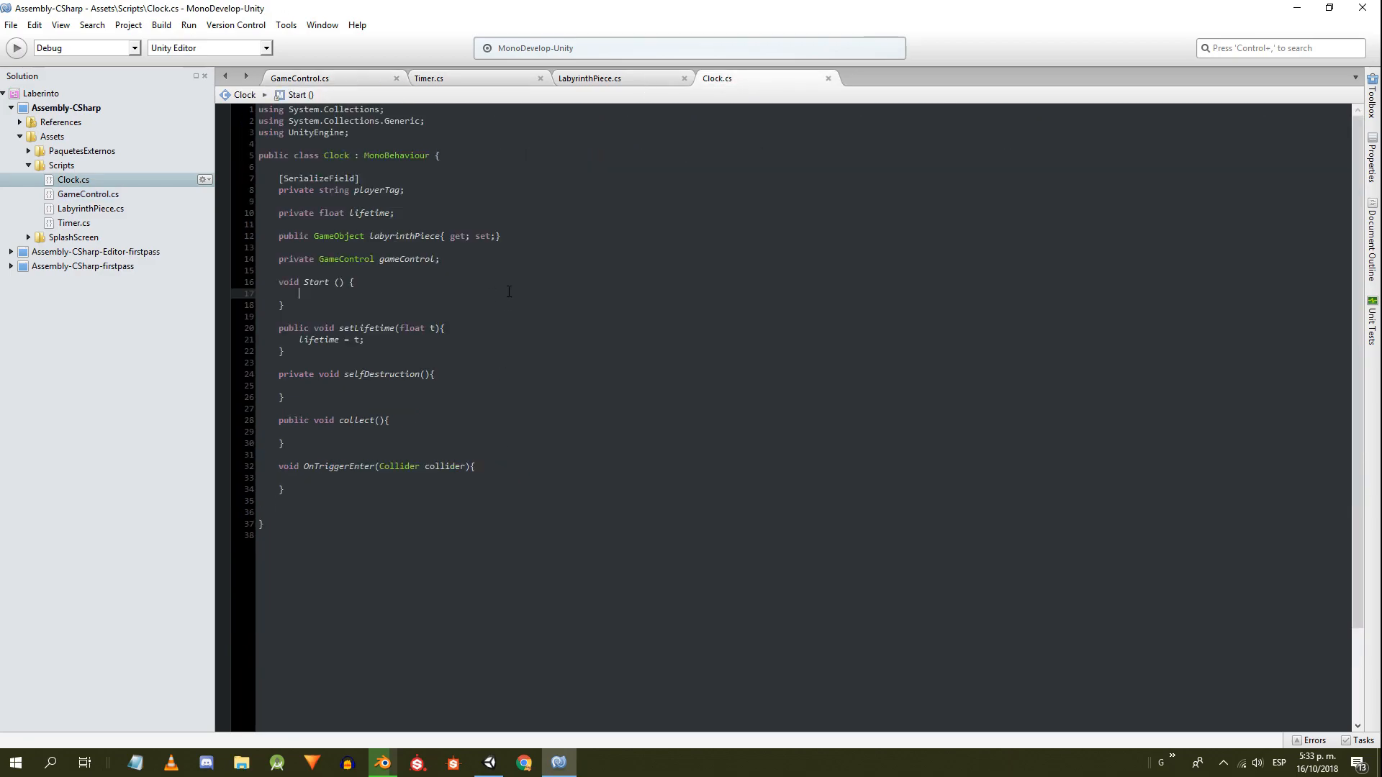
pyautogui.write('gameControl=GameObject.FindGameObjectWithTag("Game')
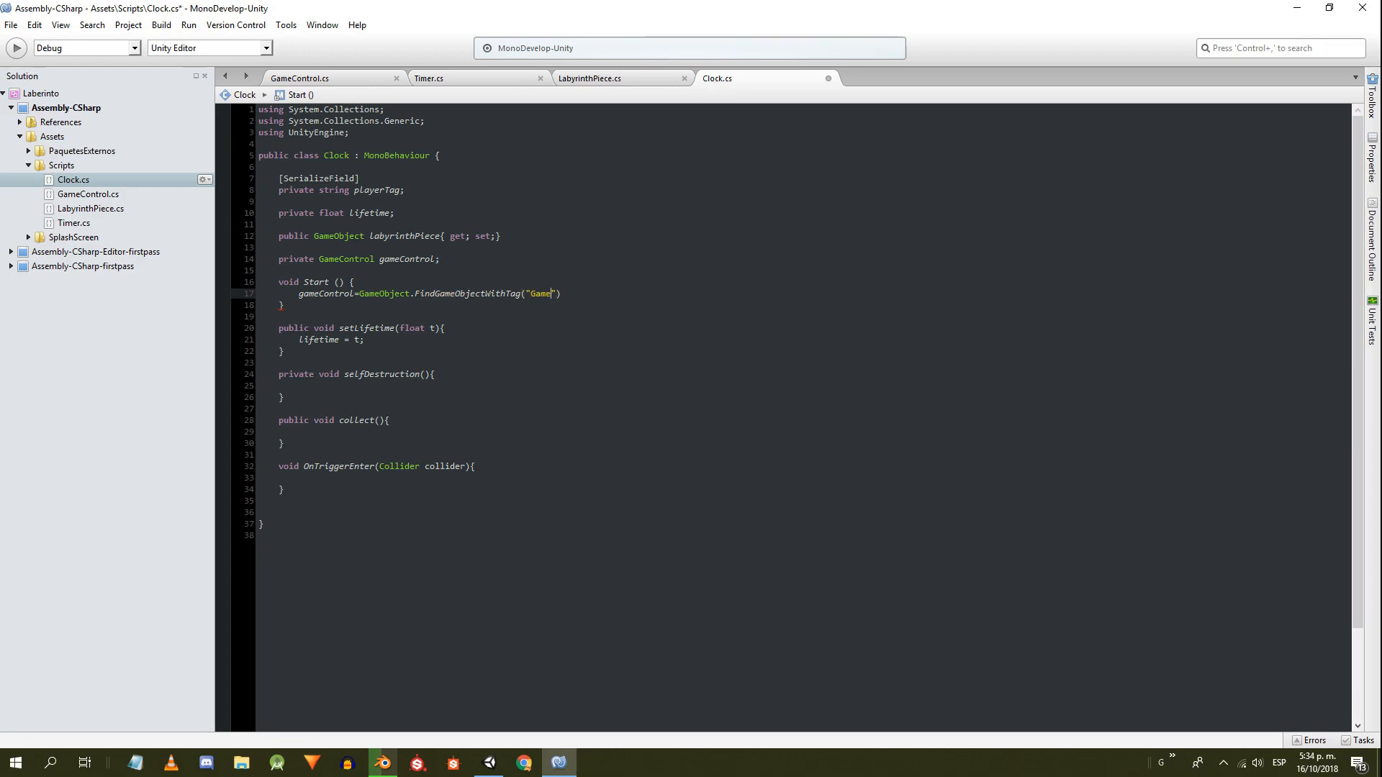
pyautogui.write('Controller')
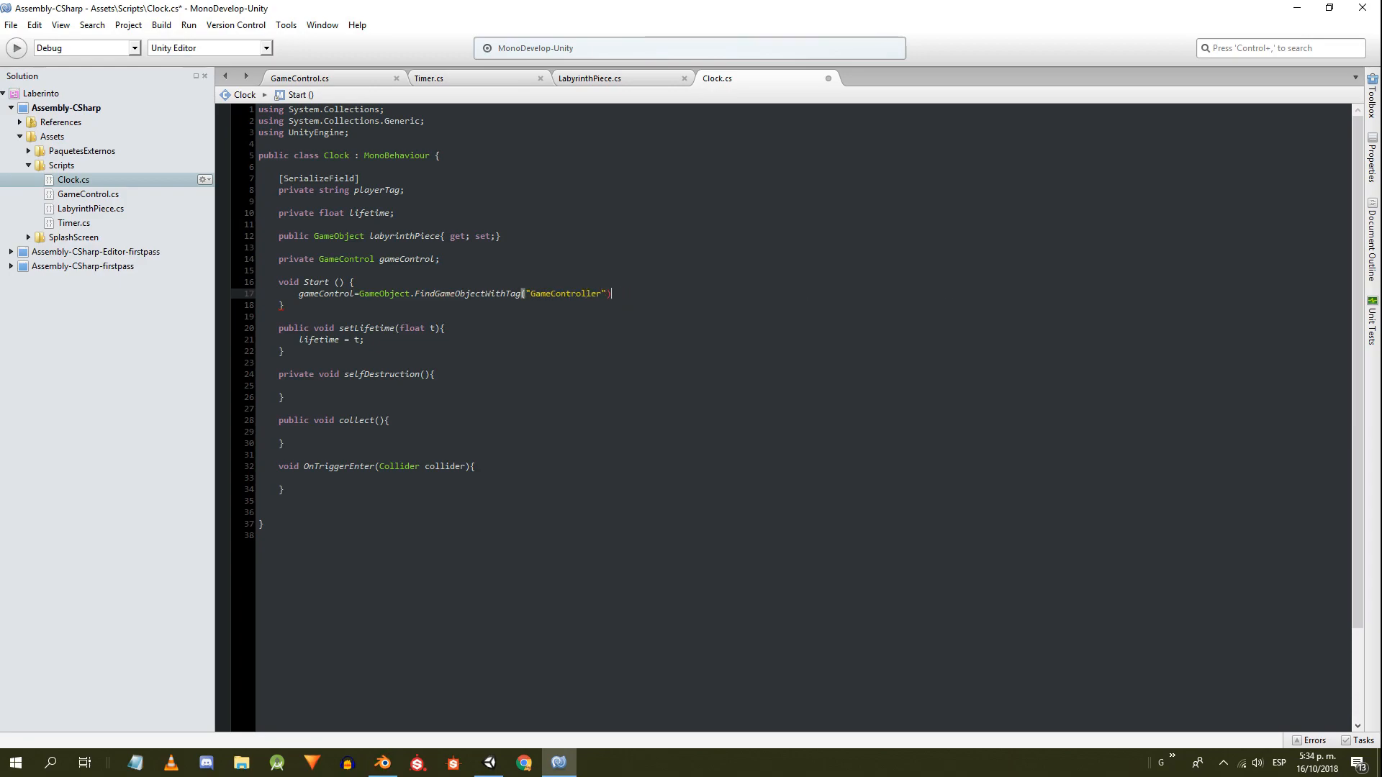
pyautogui.write('.GetComponent<')
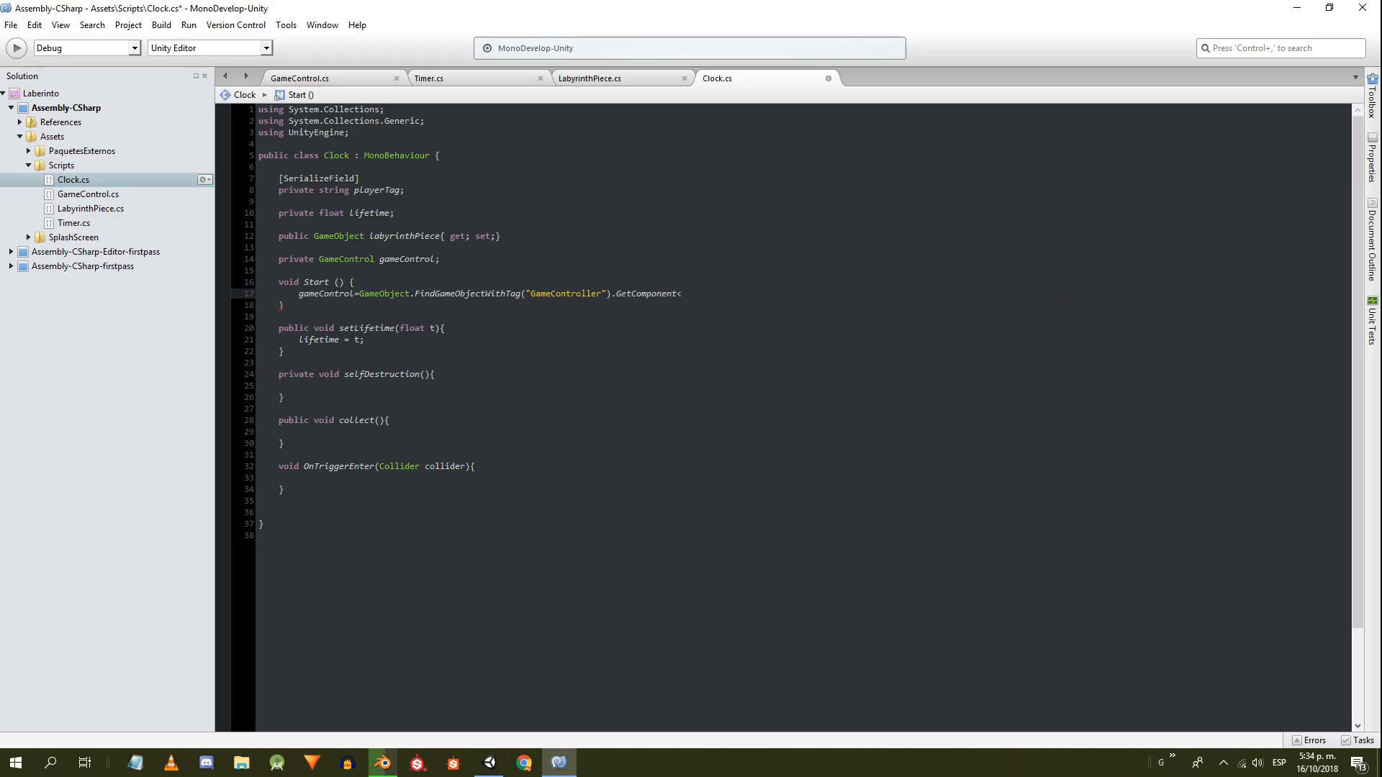
pyautogui.write('<GameControl> ();')
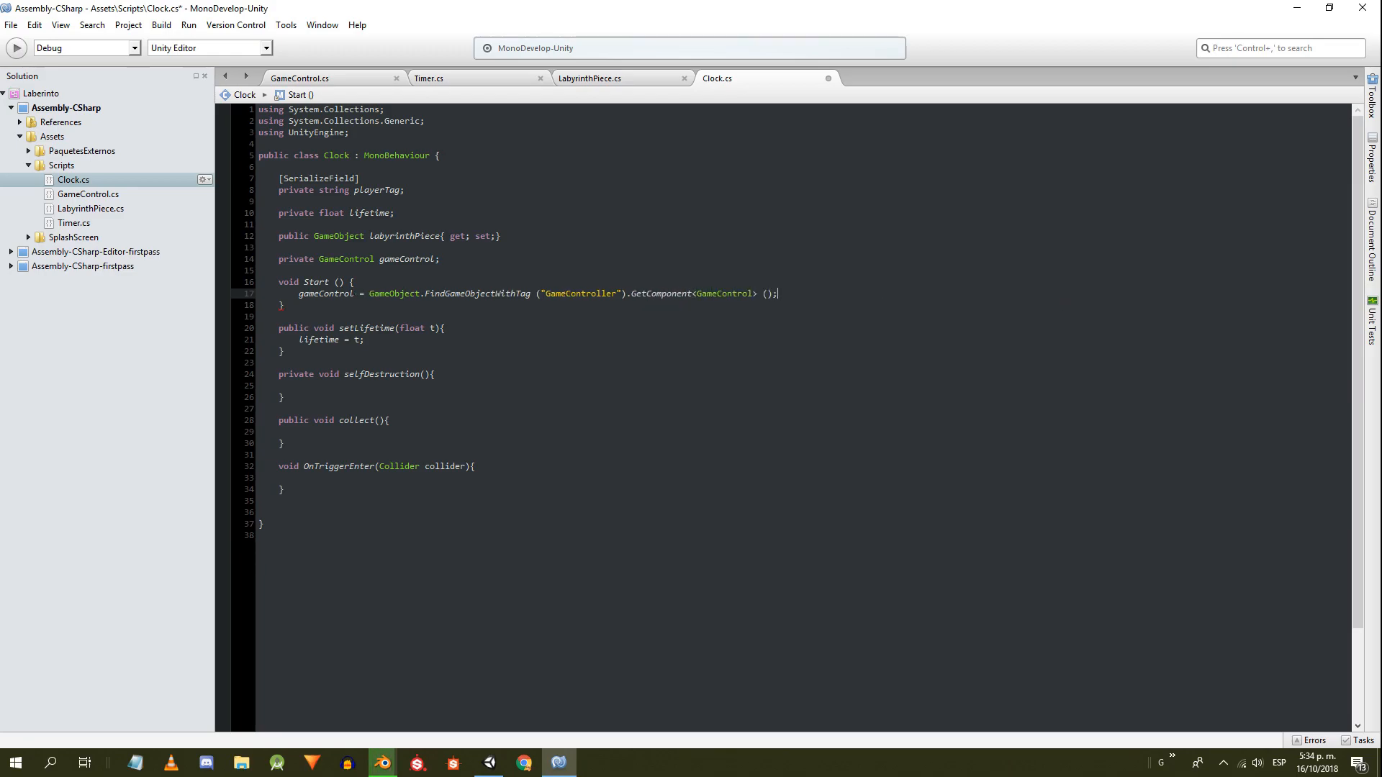
pyautogui.write('Invoke(')
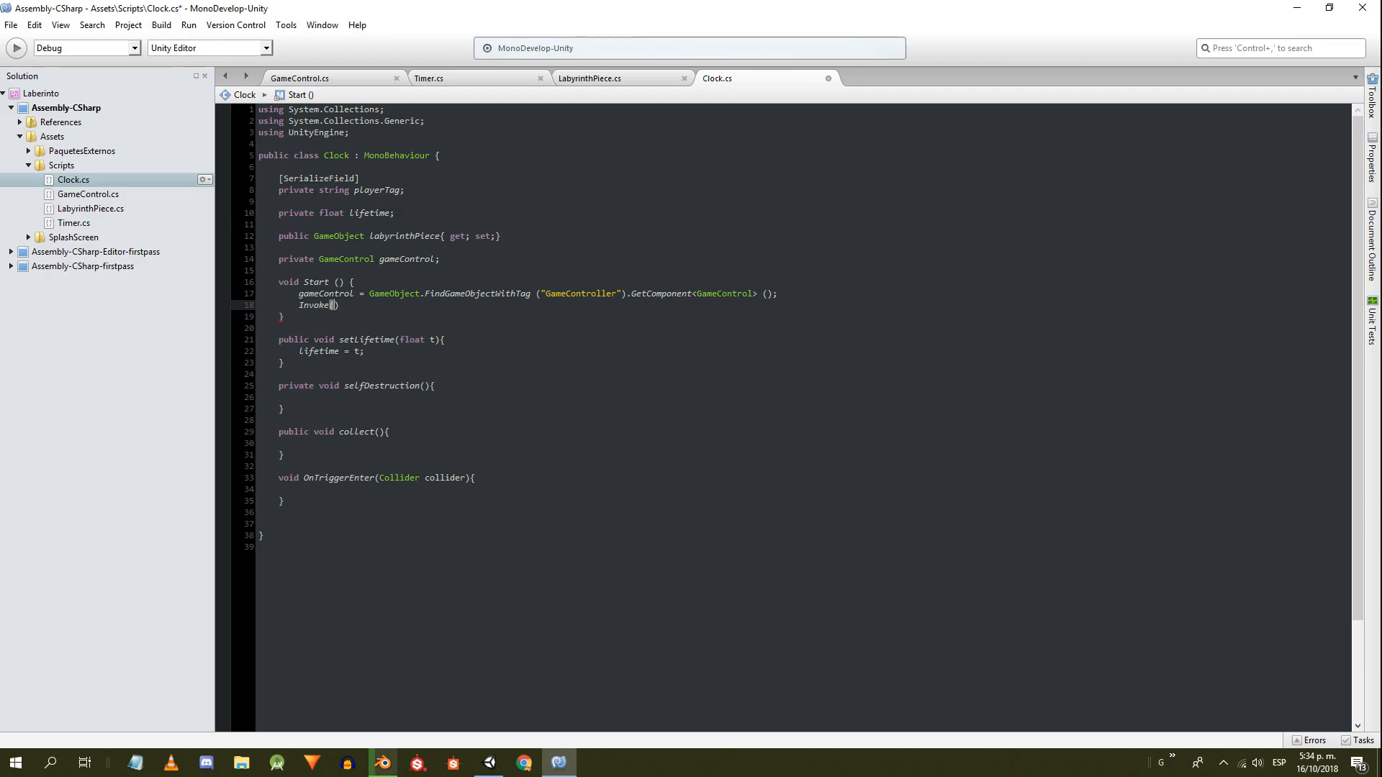
pyautogui.write('"selfDestruction"')
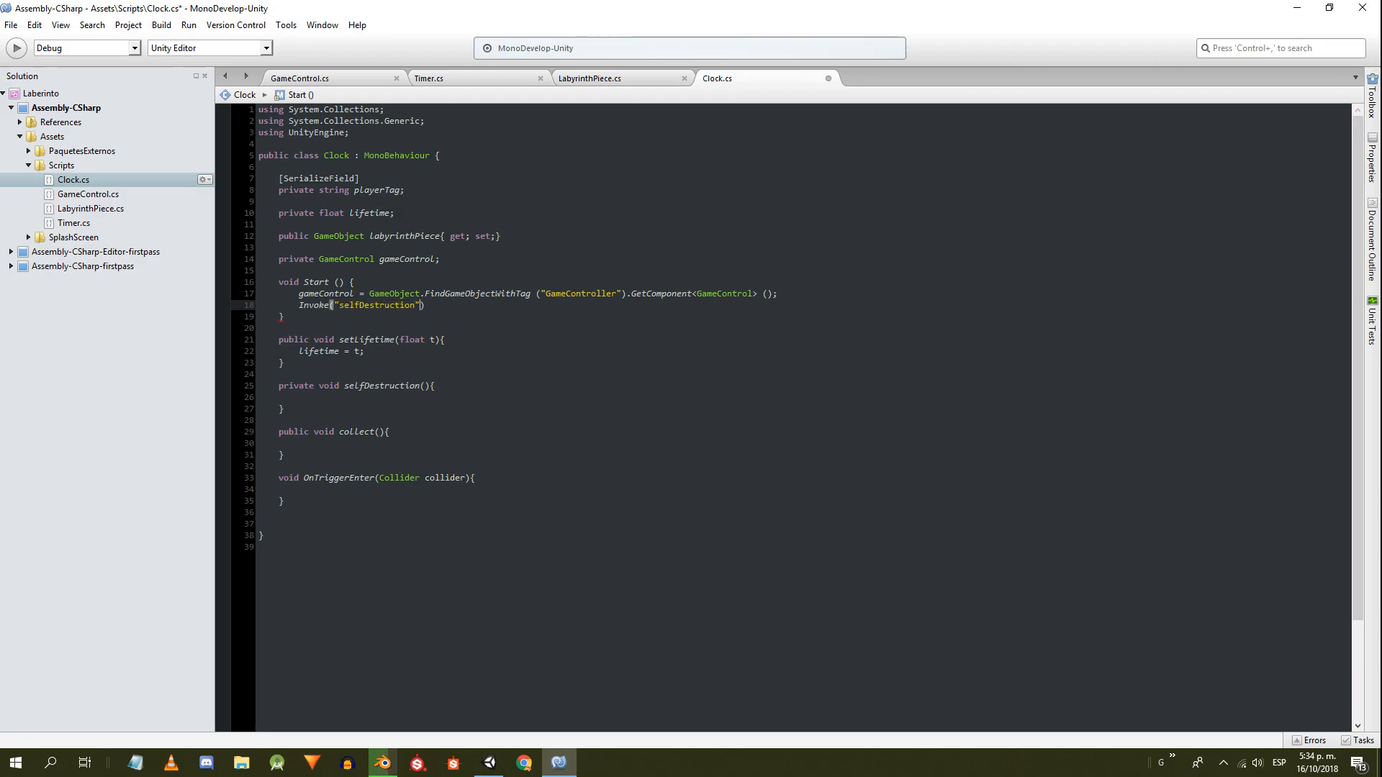
pyautogui.write(',lifetime+Random.')
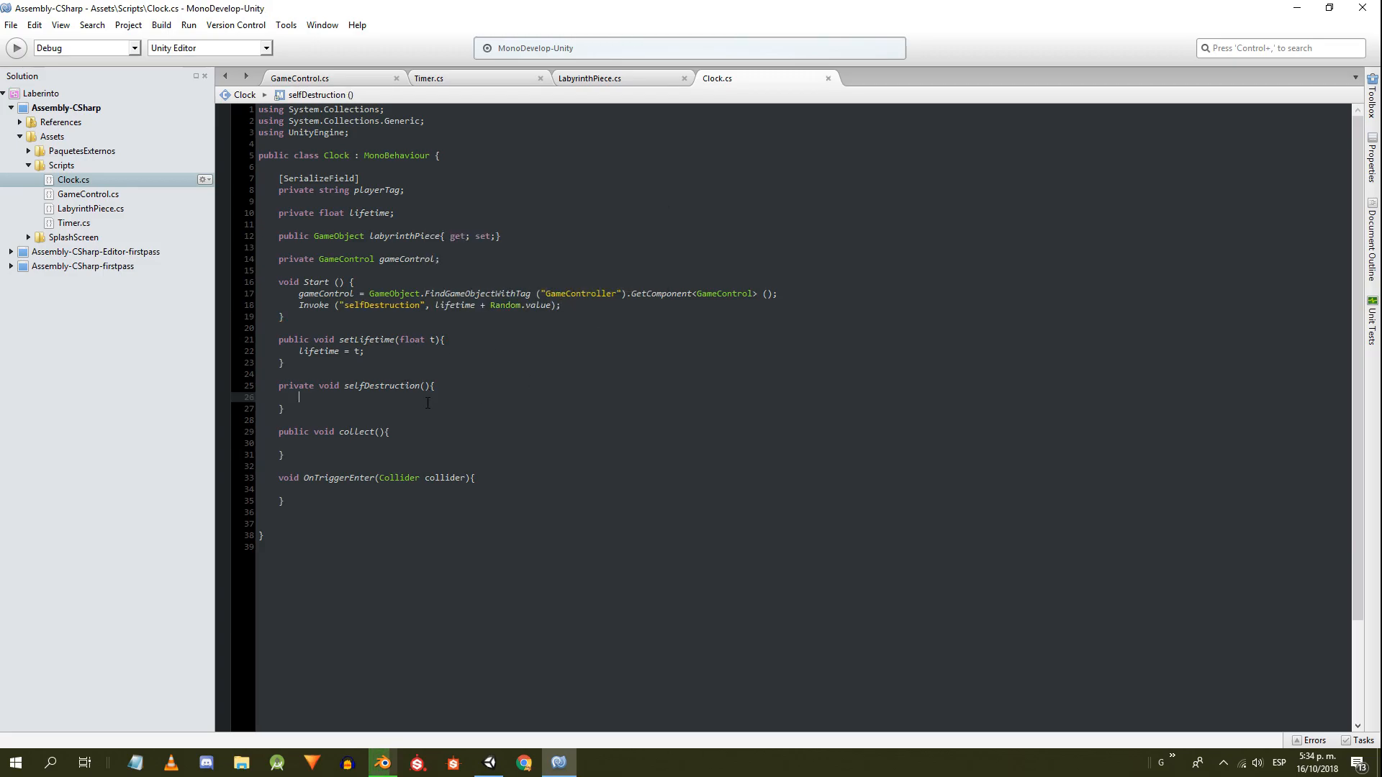
# - Make selfDestruction call clockDestroyed(labyrinthPiece) and Destroy(gameObject); make collect CancelInvoke and report clockCollected
pyautogui.write('gameControl.')
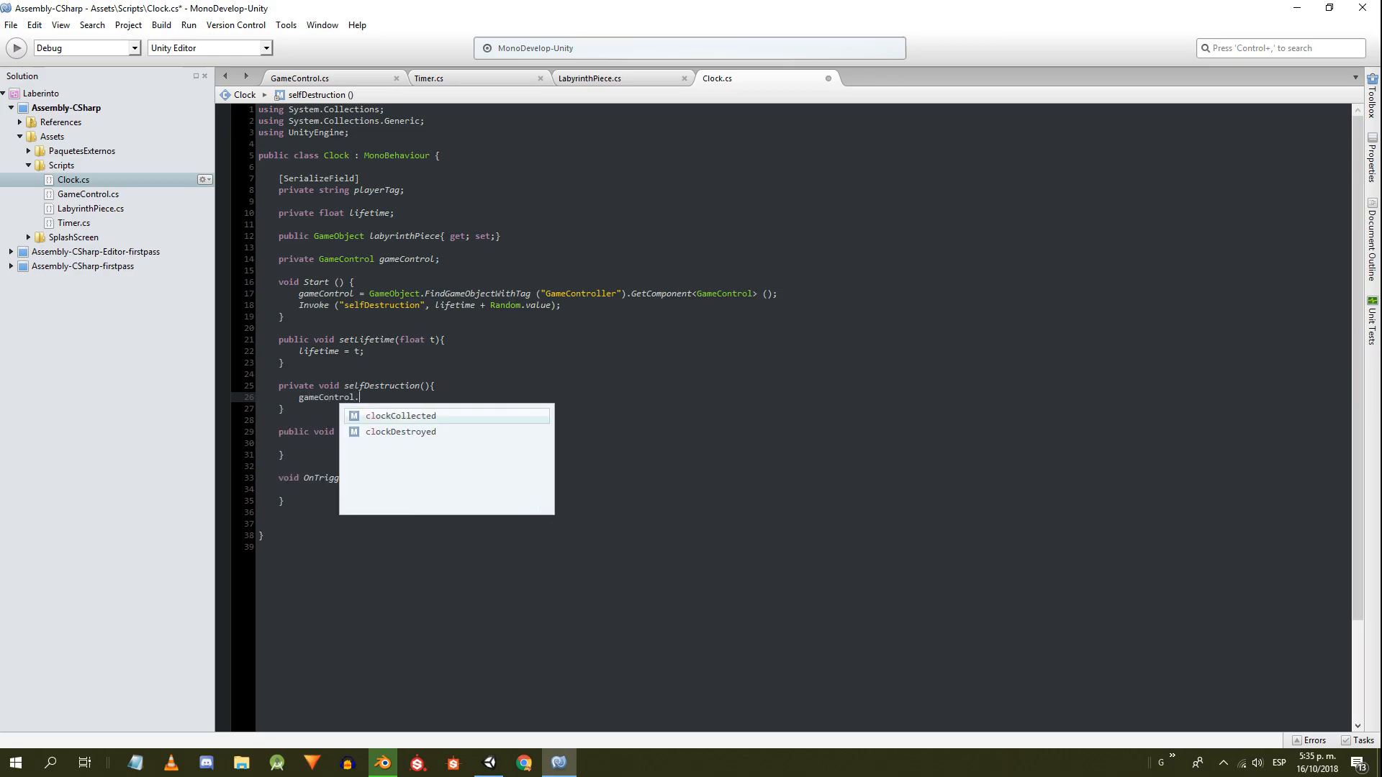
pyautogui.doubleClick(400, 431)
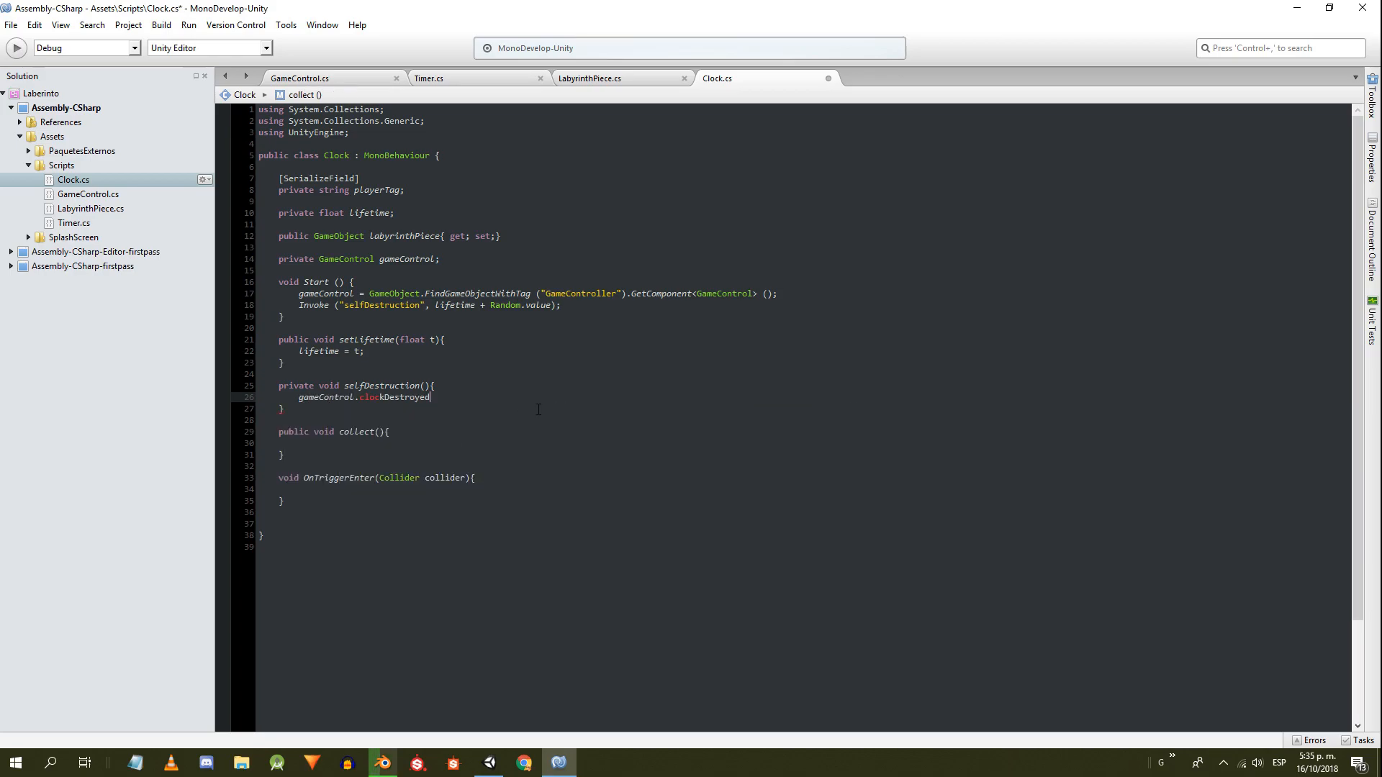
pyautogui.write('(labyrinthPiece);')
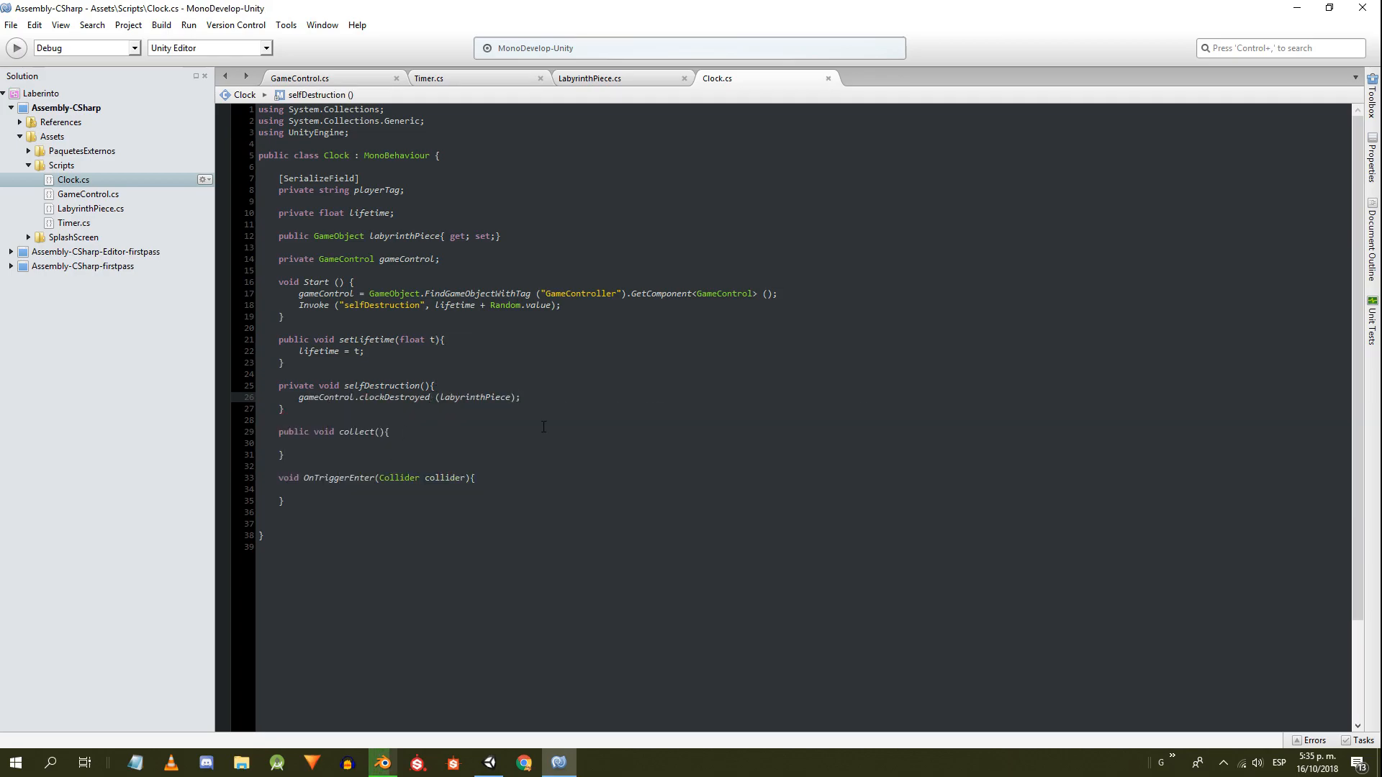
pyautogui.write('Destroy(gameObject);')
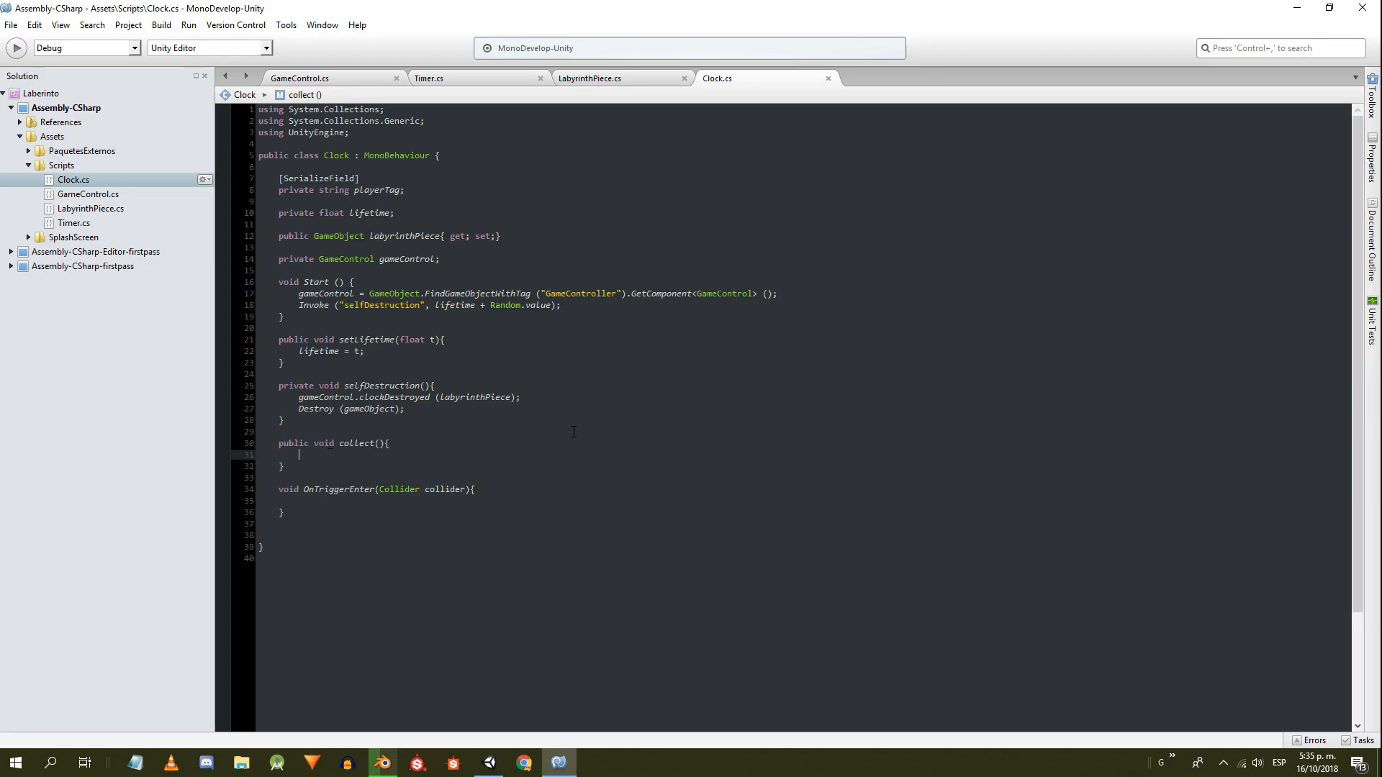
pyautogui.write('CancelInvoke ();')
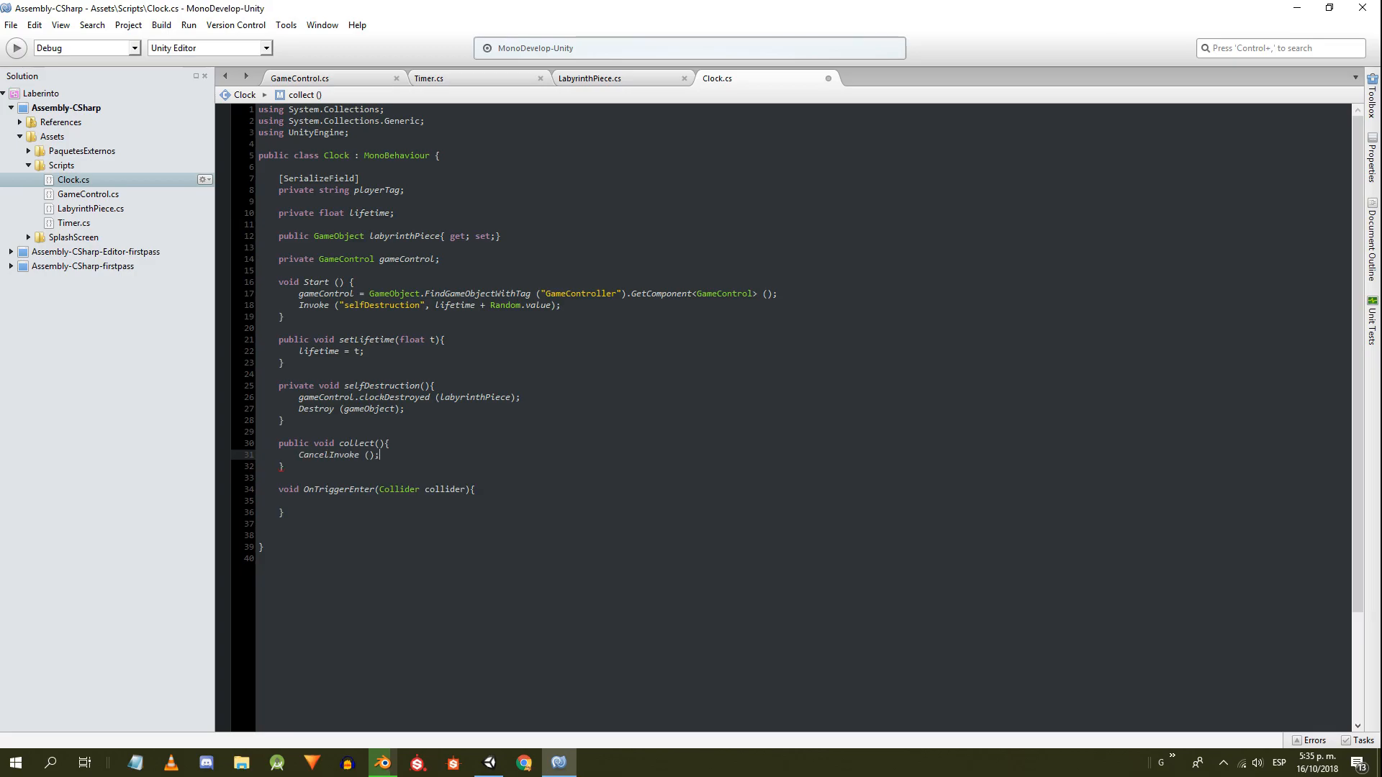
pyautogui.write('gameControl.clockCollected ();')
pyautogui.write('selfDestruction ();')
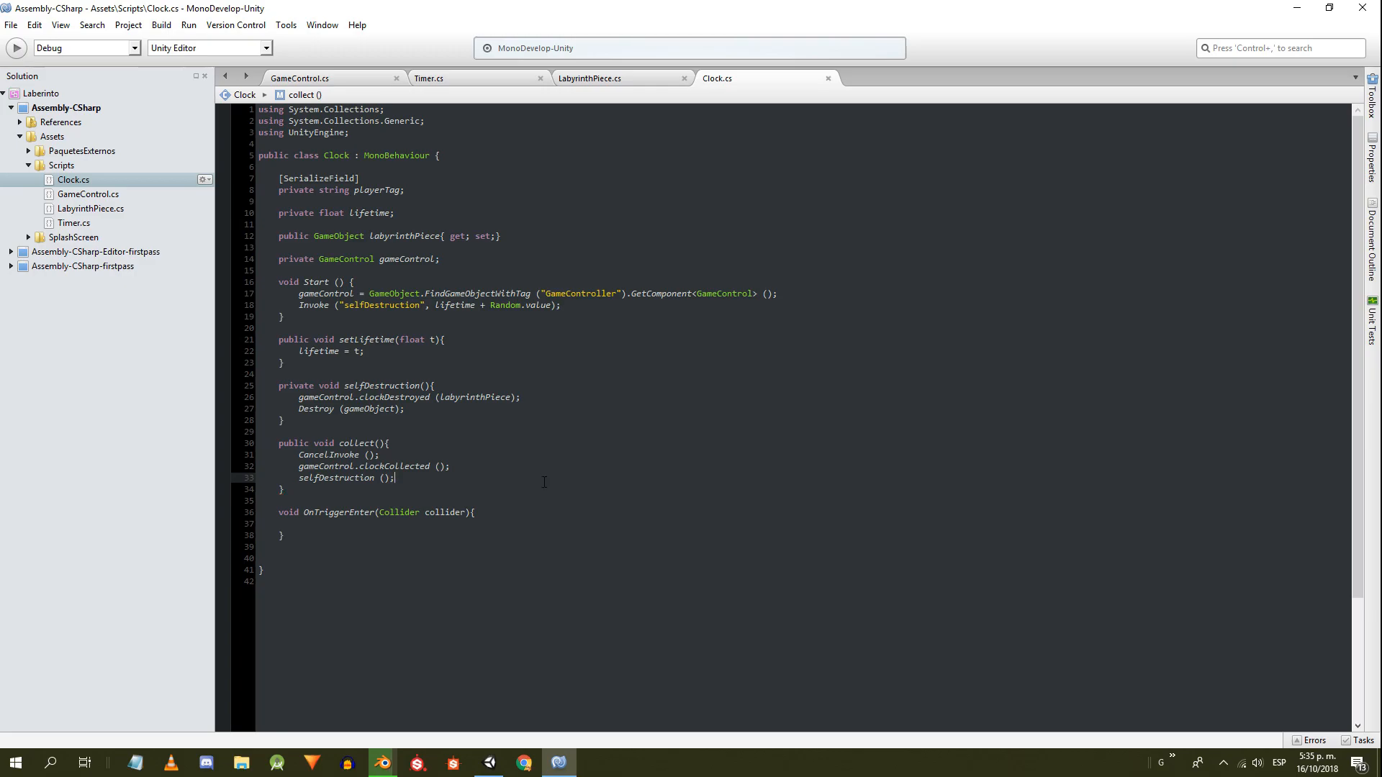
pyautogui.write('if(collider.tag')
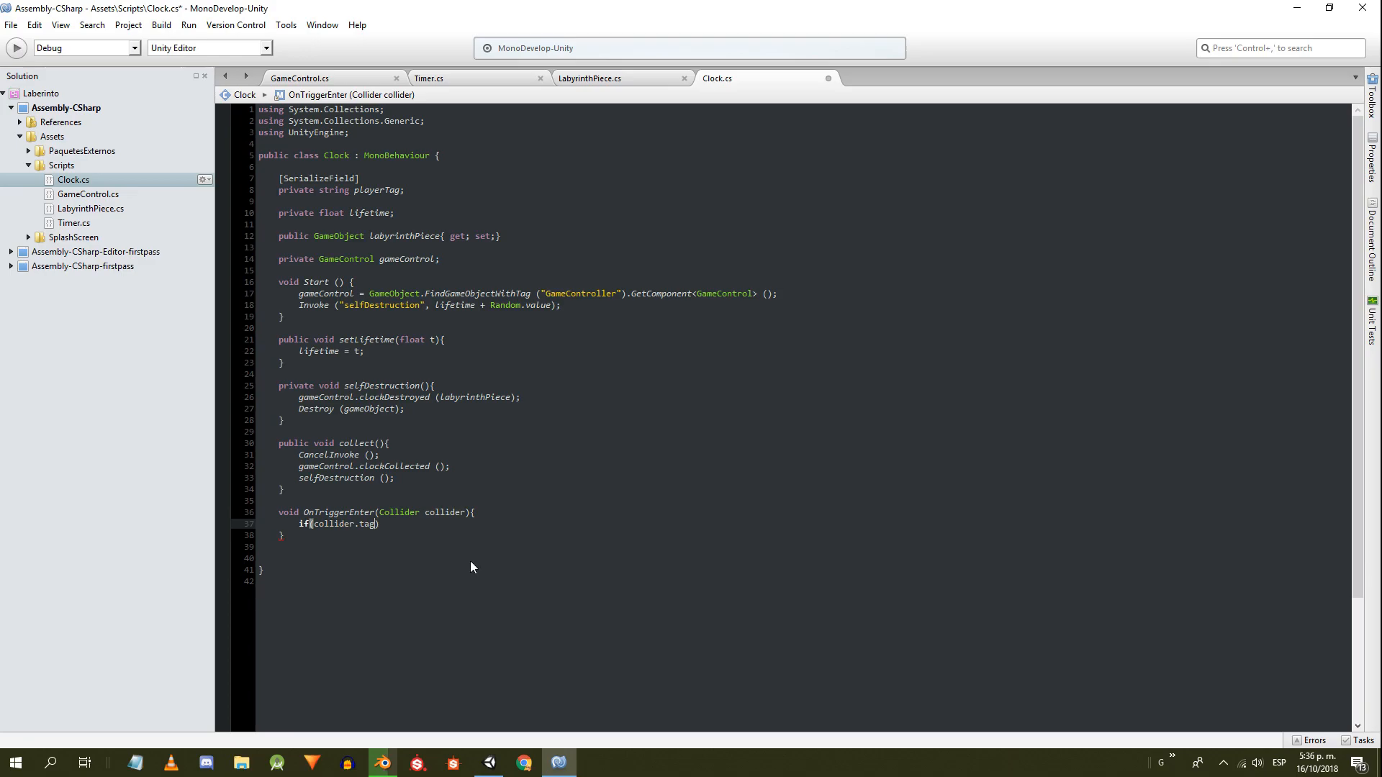
# - Call collect() in OnTriggerEnter when collider.tag.Equals(playerTag), then return to GameControl
pyautogui.write('.Equals(')
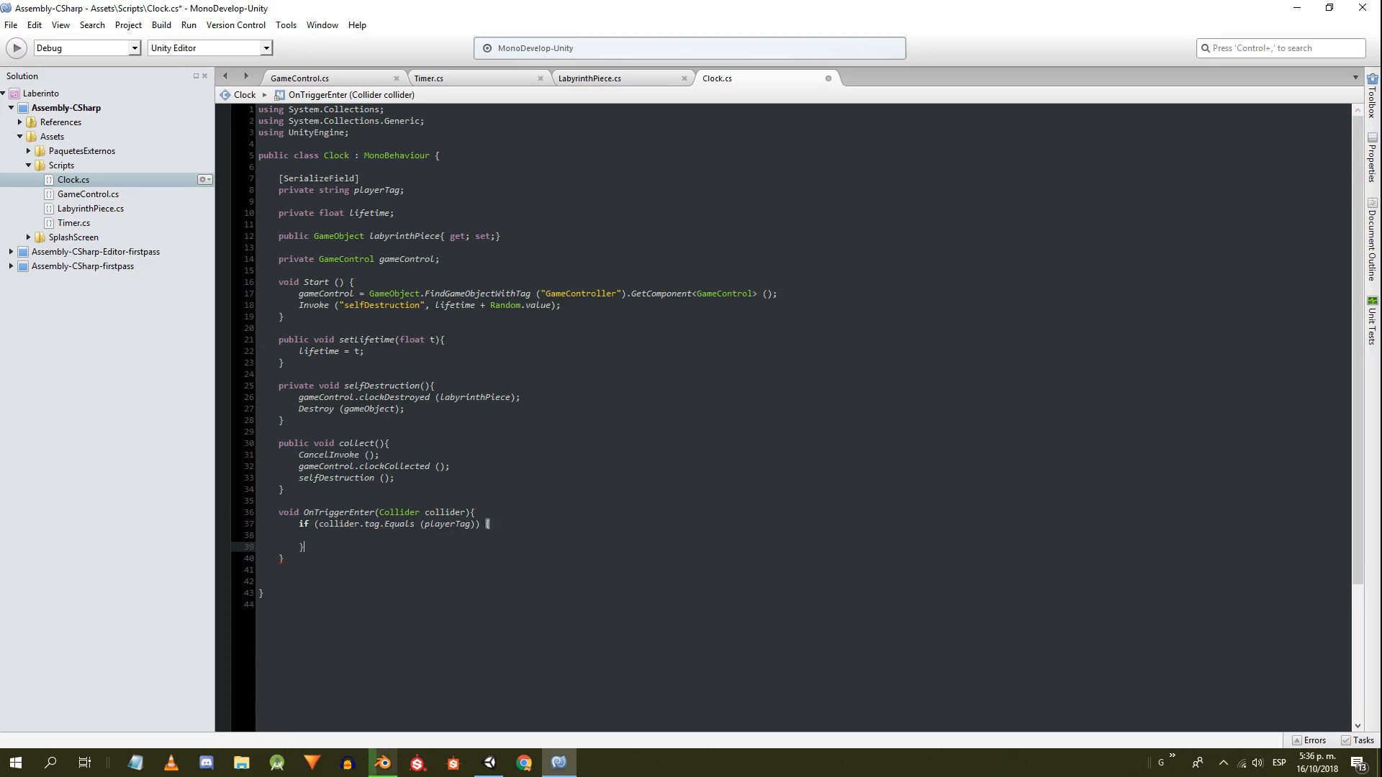
pyautogui.write('collect ();')
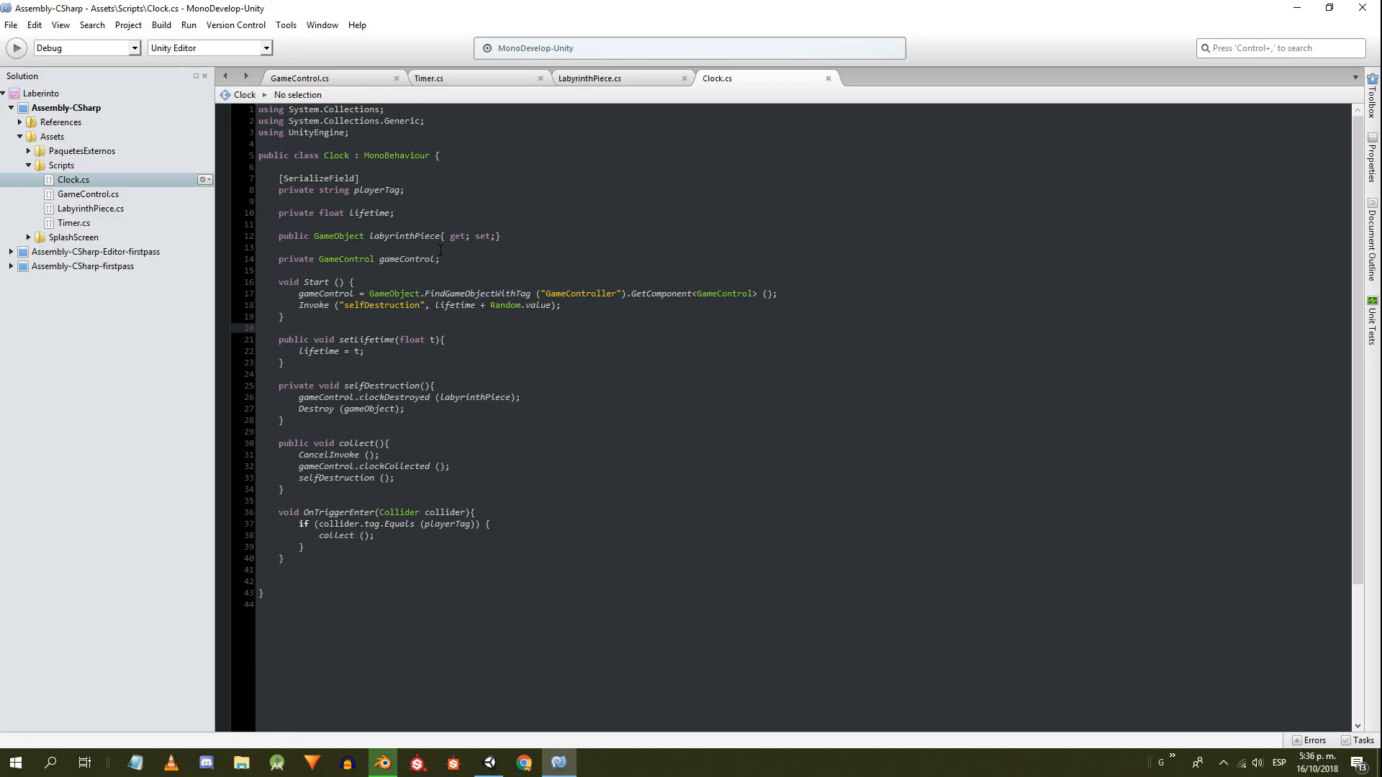
pyautogui.click(314, 76)
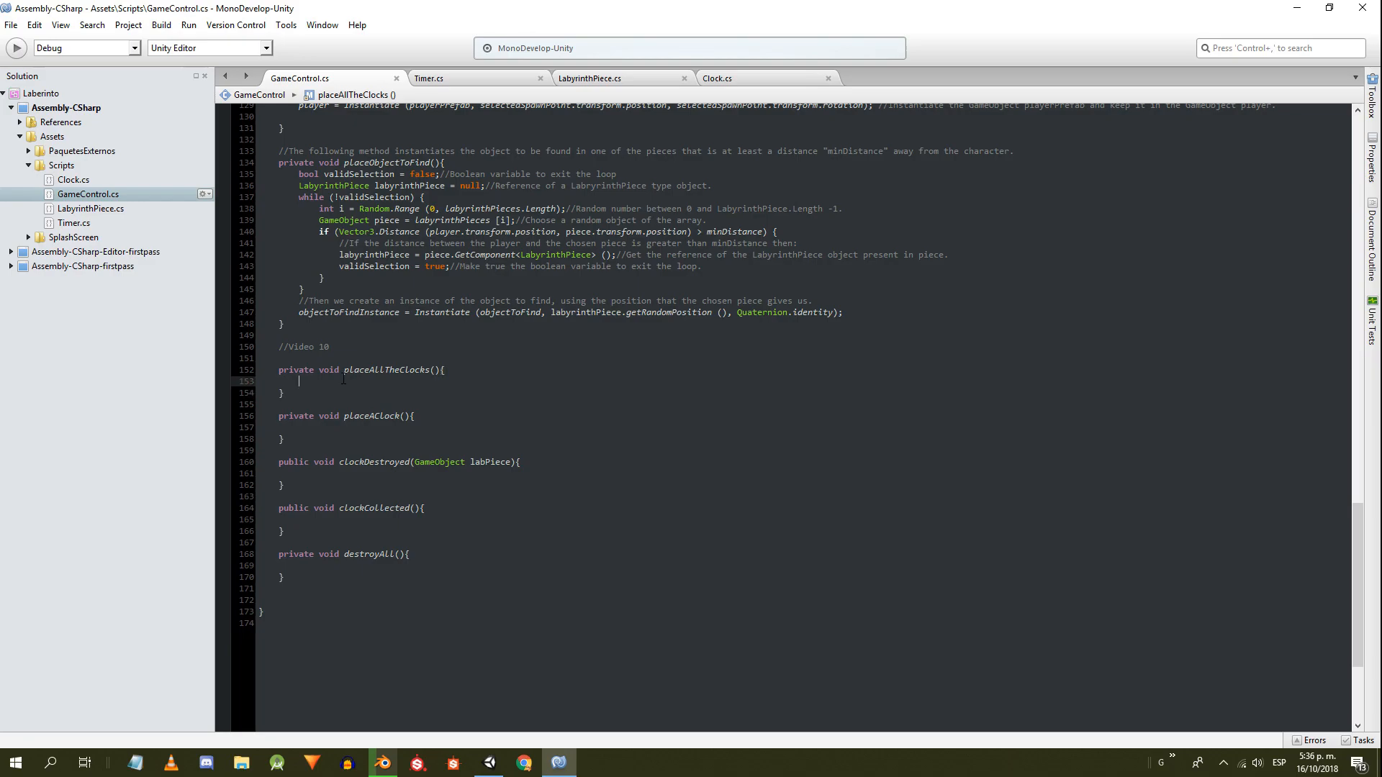
# - Set nPieces from labyrinthPieces.Length, clamp nClocks to nPieces - 1, and loop calling placeAClock()
pyautogui.write('int n')
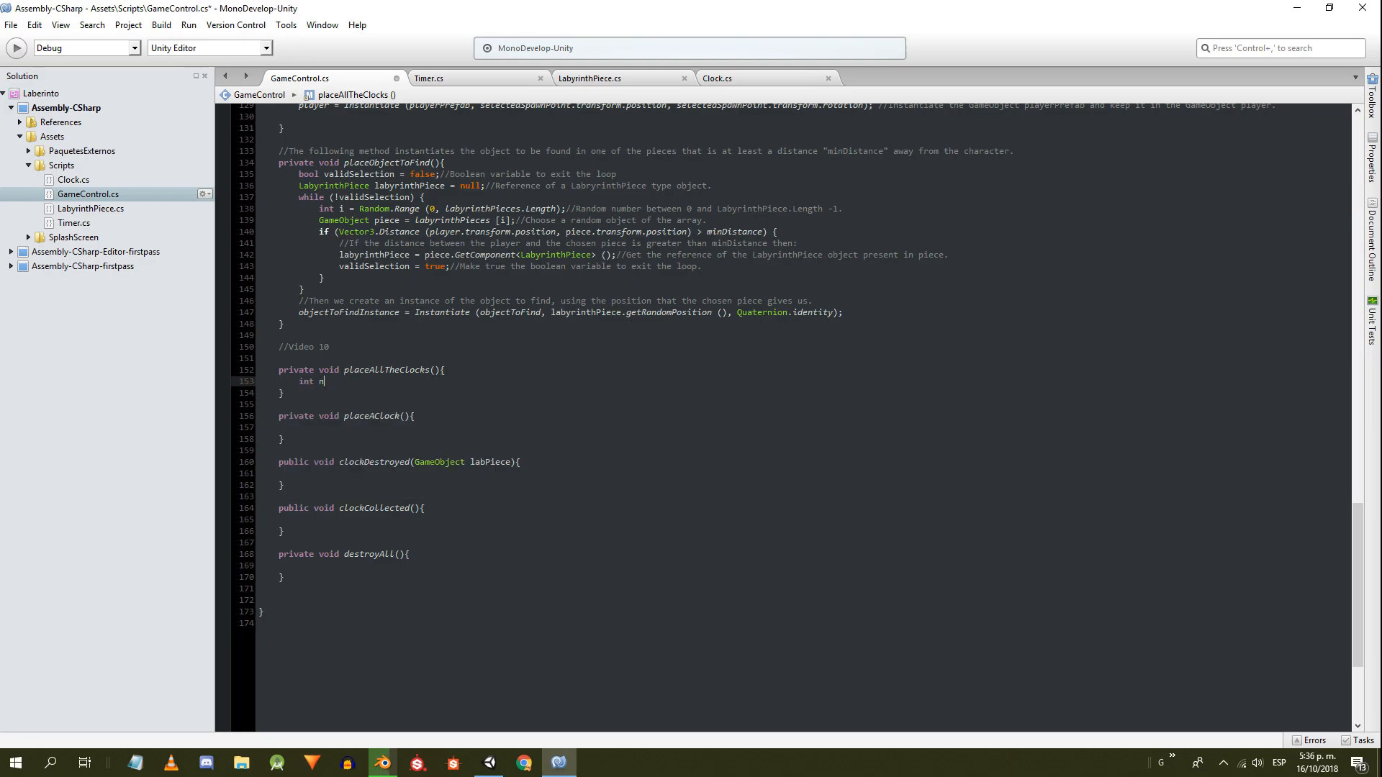
pyautogui.write('Pieces=labyrinthPieces.Length;')
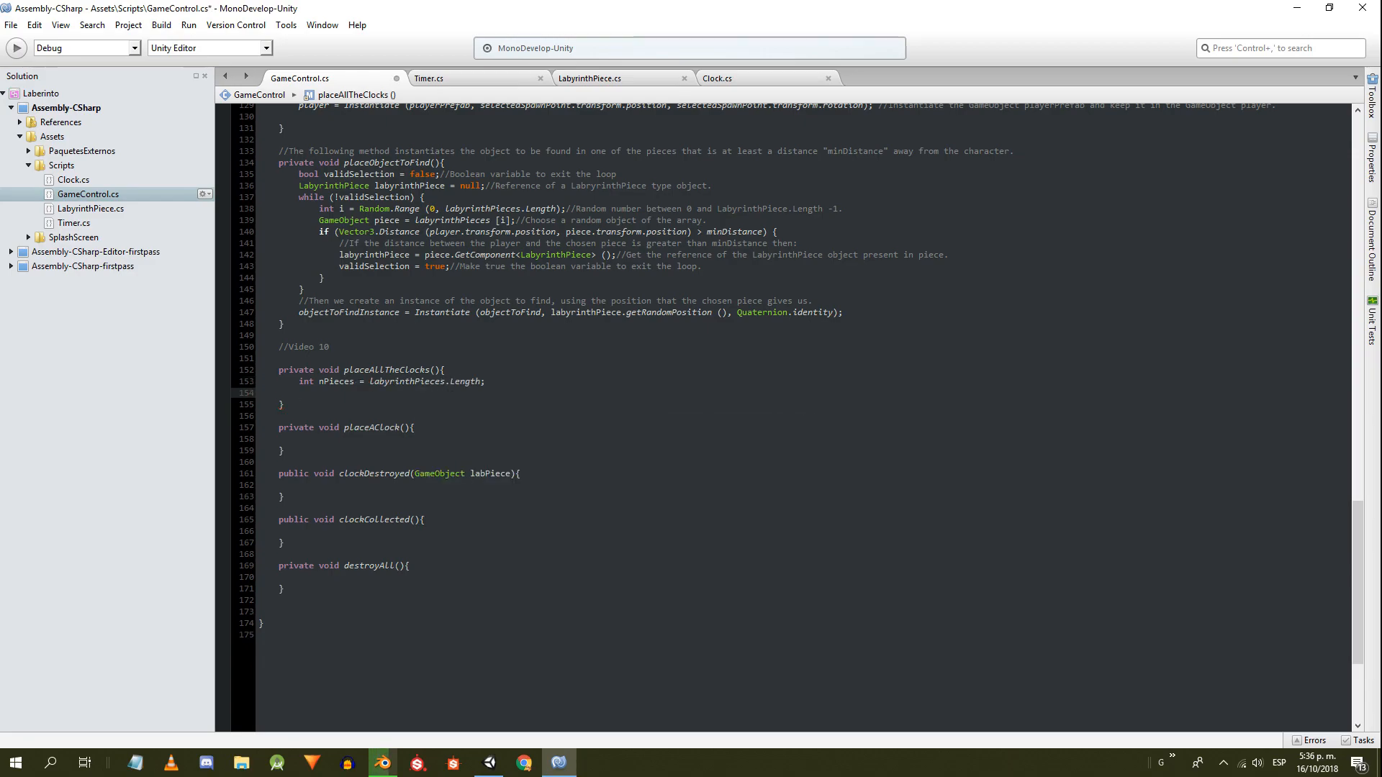
pyautogui.write('if(nClocks>')
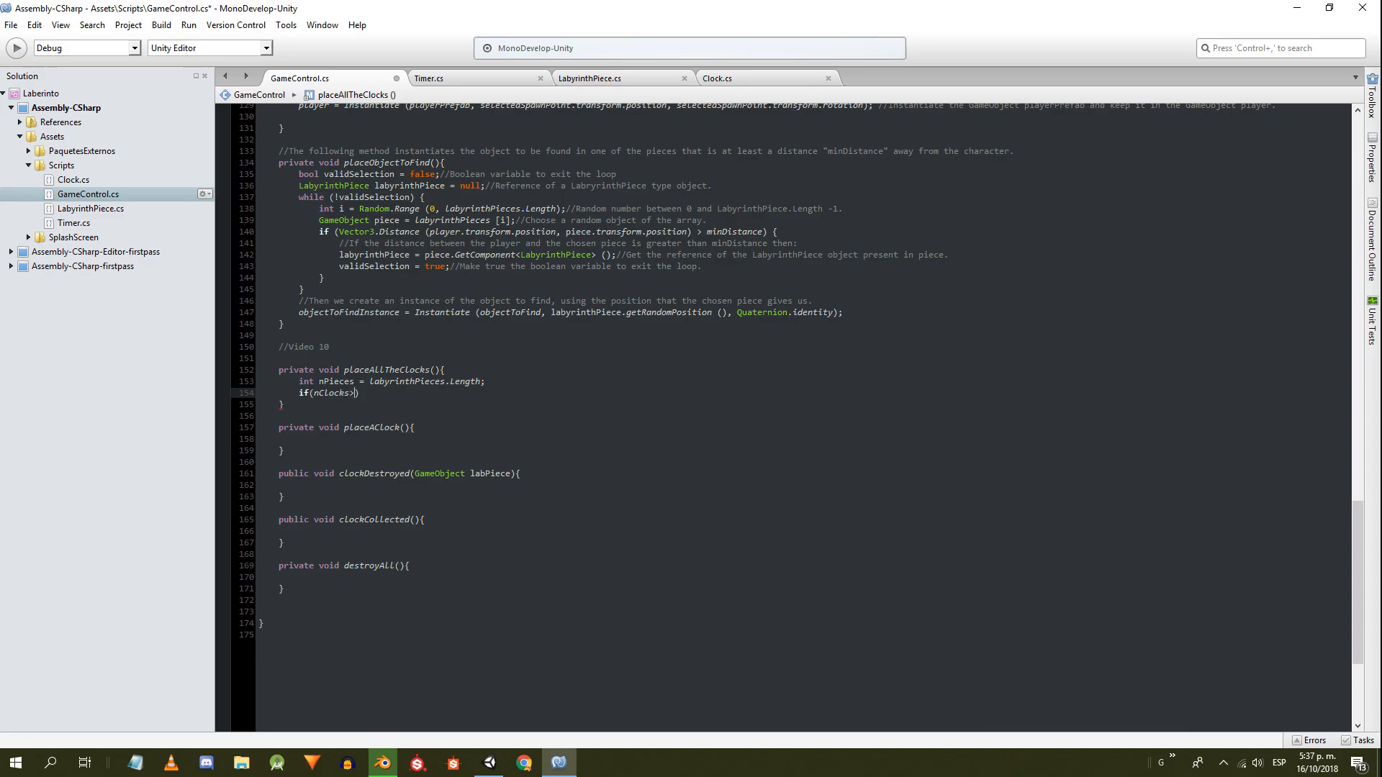
pyautogui.write('=nPieces){')
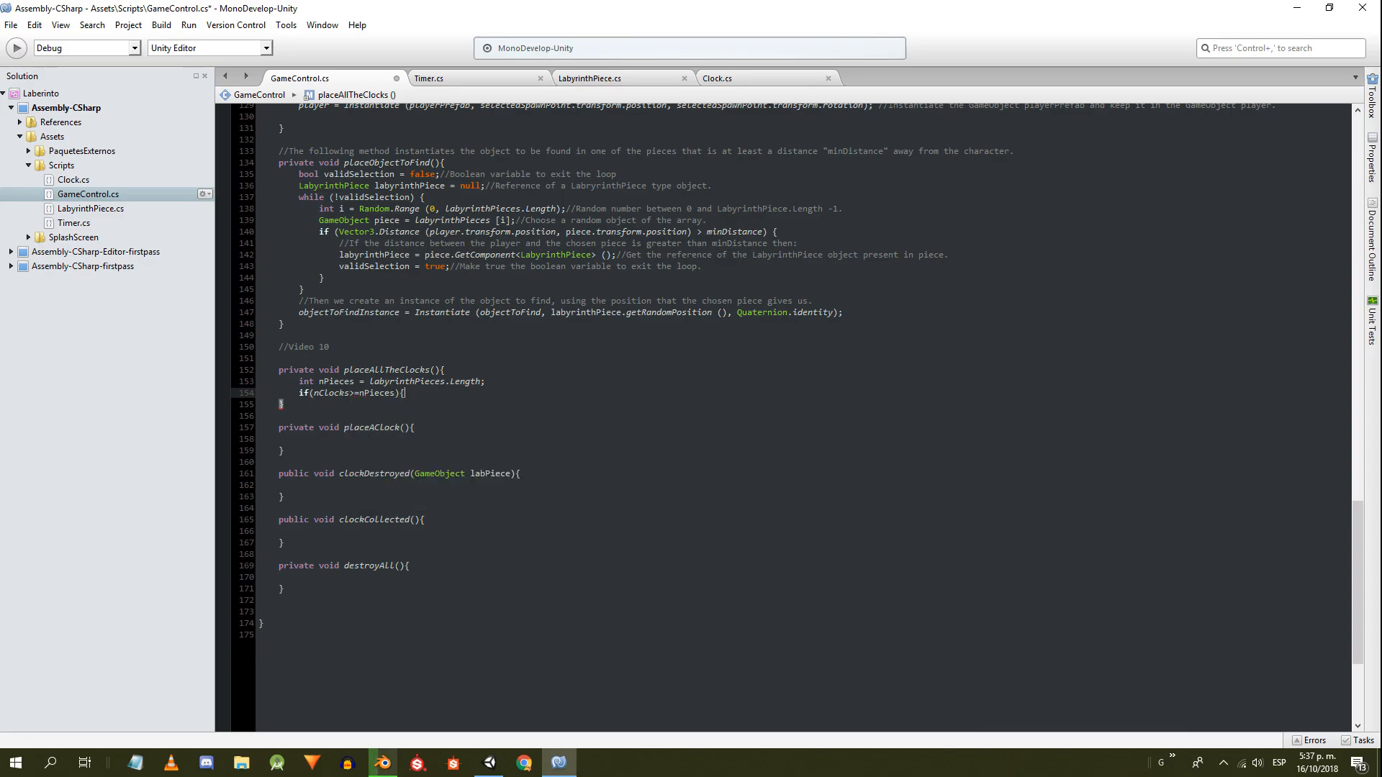
pyautogui.write('nClocks=')
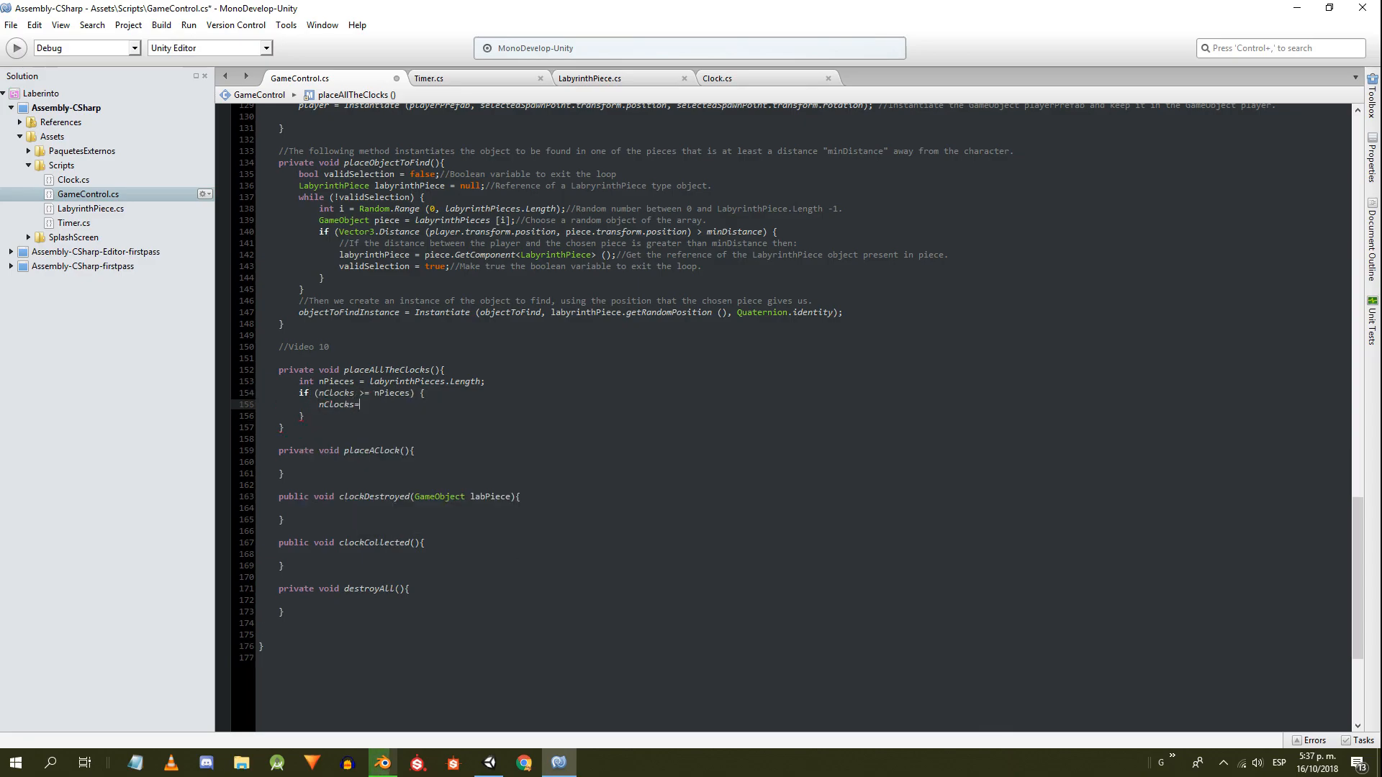
pyautogui.write('nPieces - 1;')
pyautogui.write('for(int i=0;i<nClocks;i++')
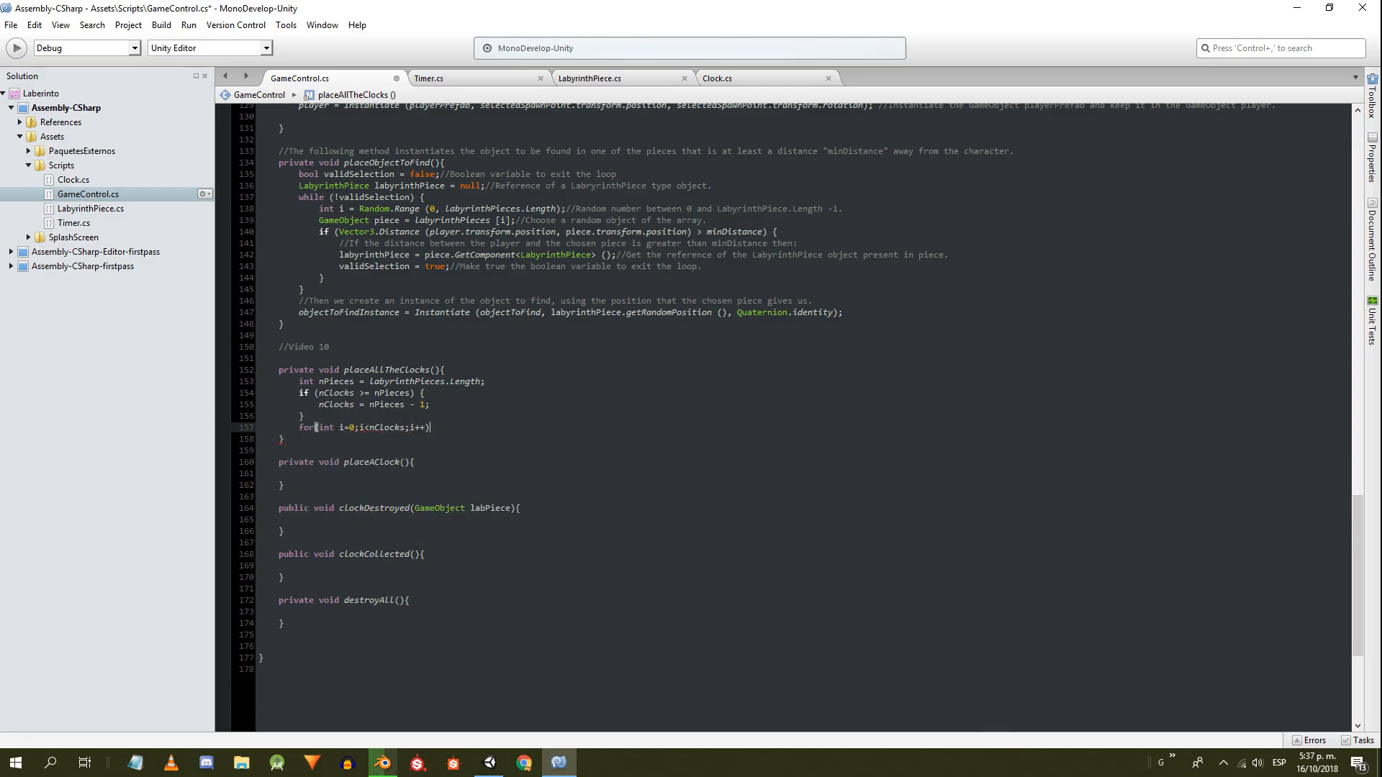
pyautogui.write('placeAClock ();')
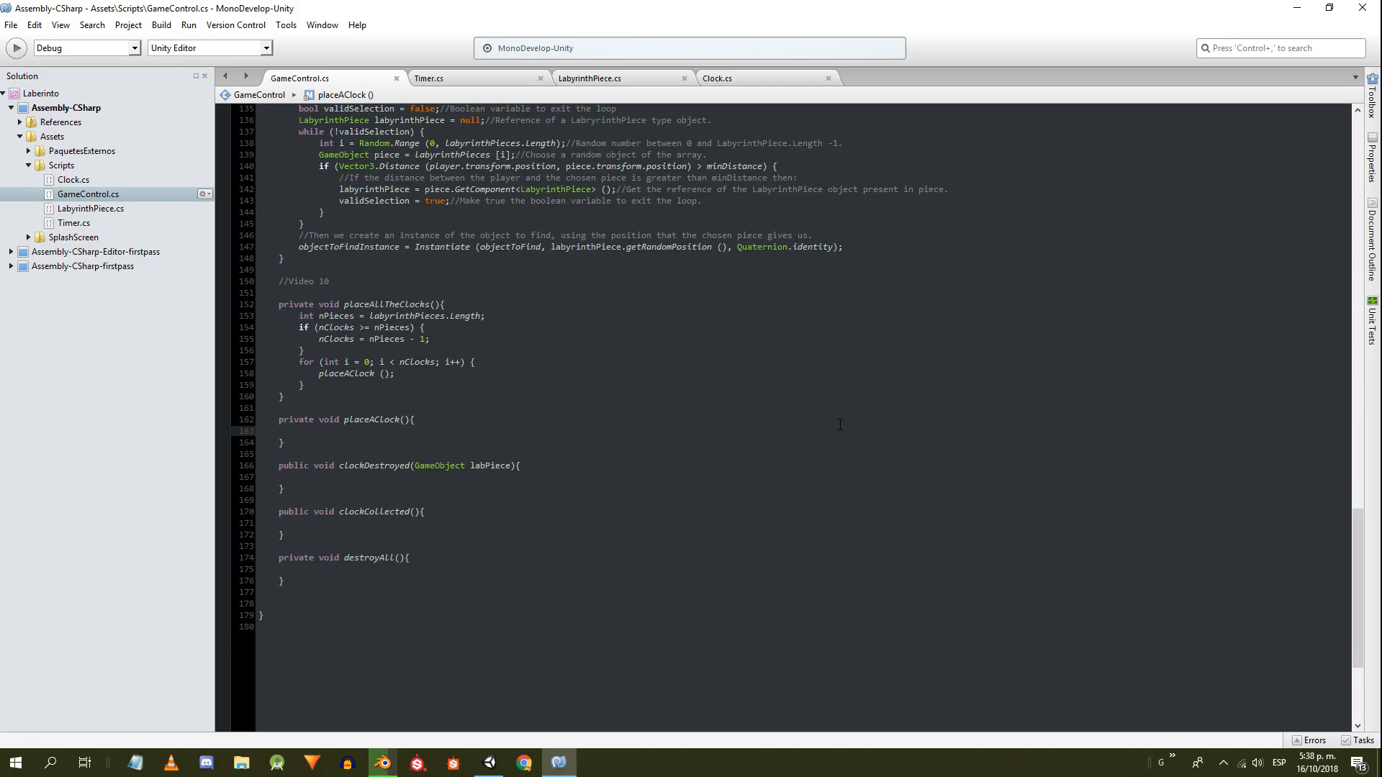
# - In placeAClock declare validSelection = false and nPieces, and start a while loop on the selection
pyautogui.write('bool validSelection=')
pyautogui.write('int nP')
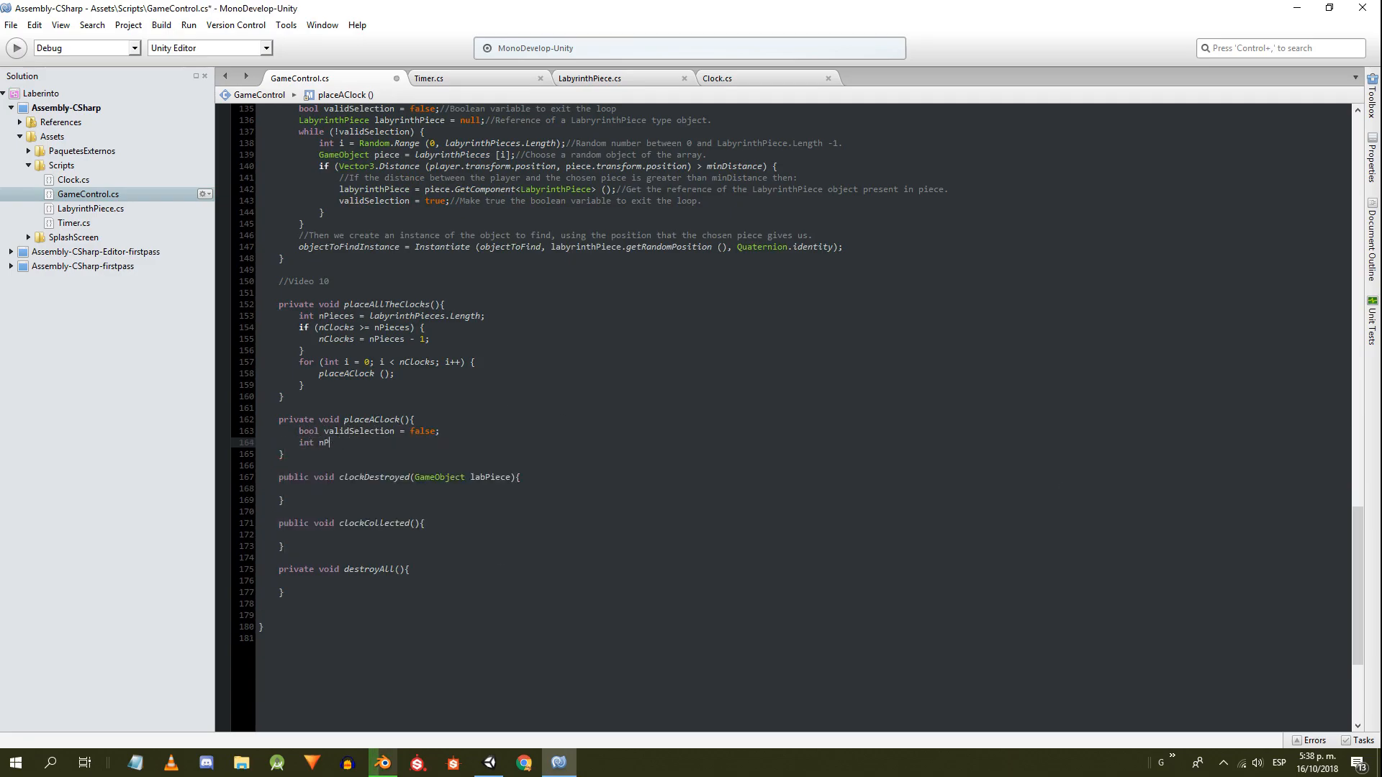
pyautogui.write('ieces')
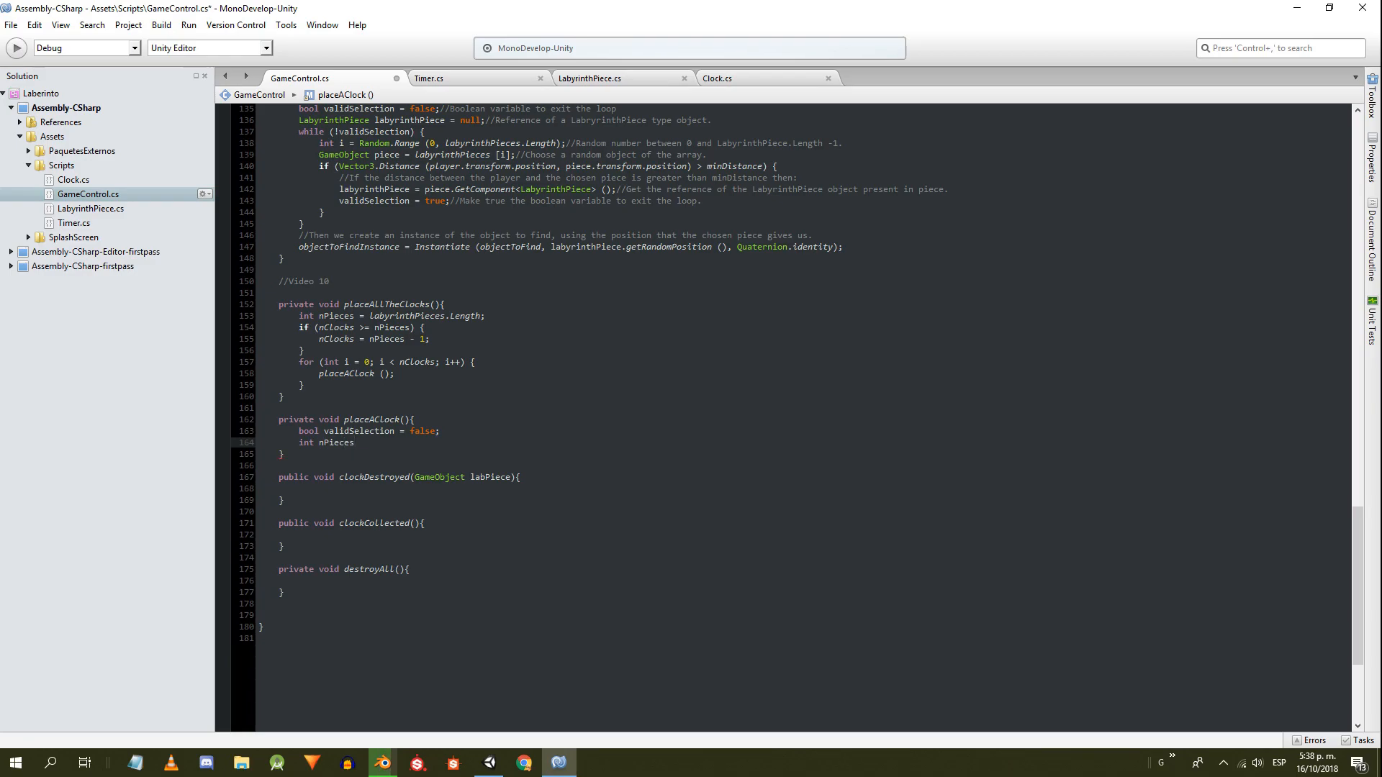
pyautogui.write('=labyrinthPieces')
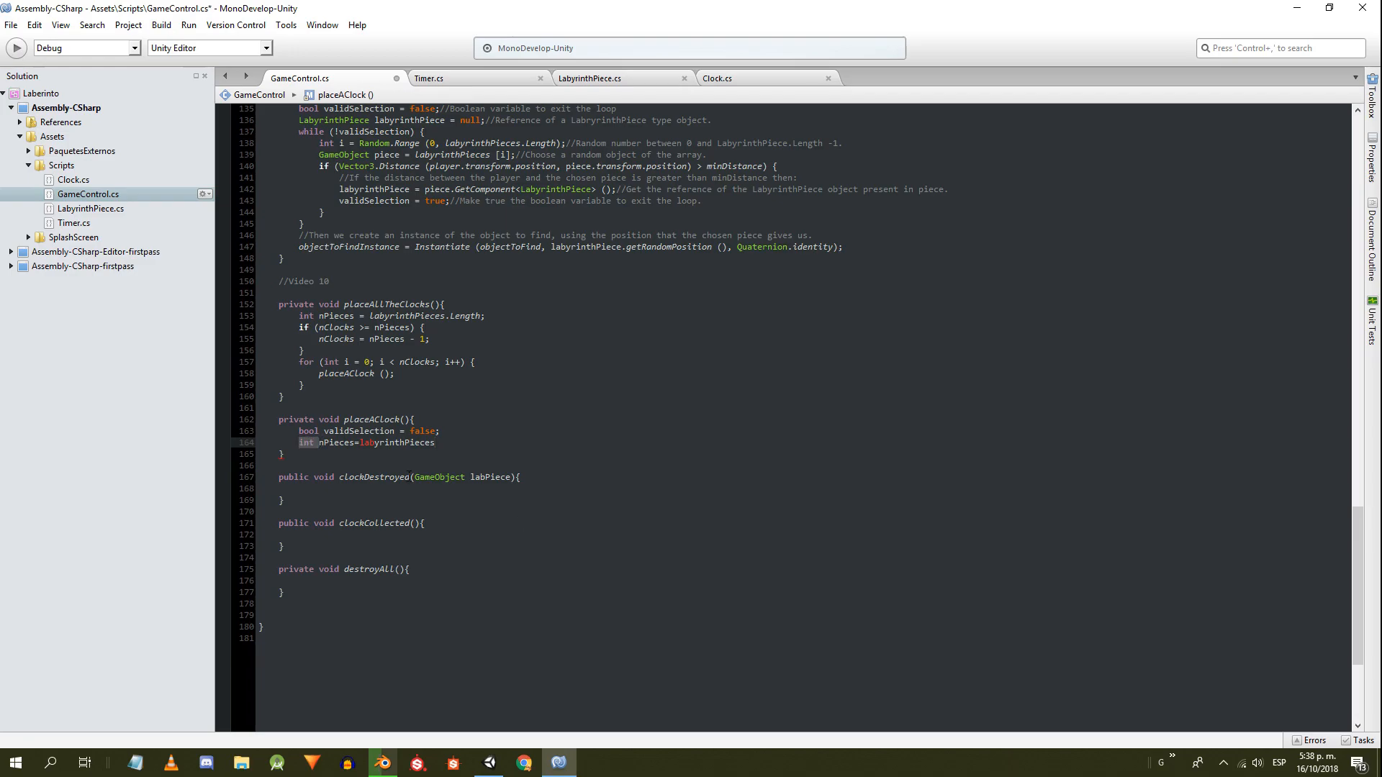
pyautogui.write('int nPieces')
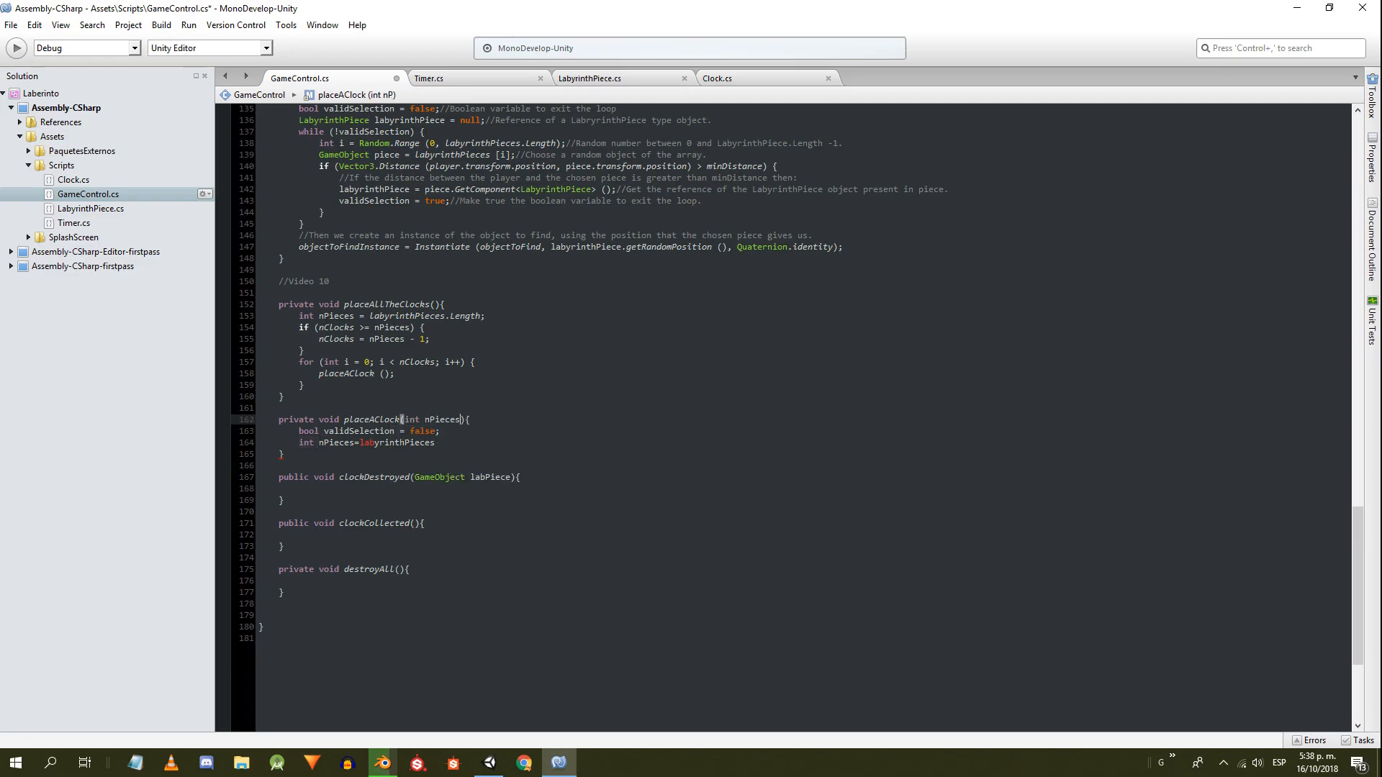
pyautogui.write('nPieces')
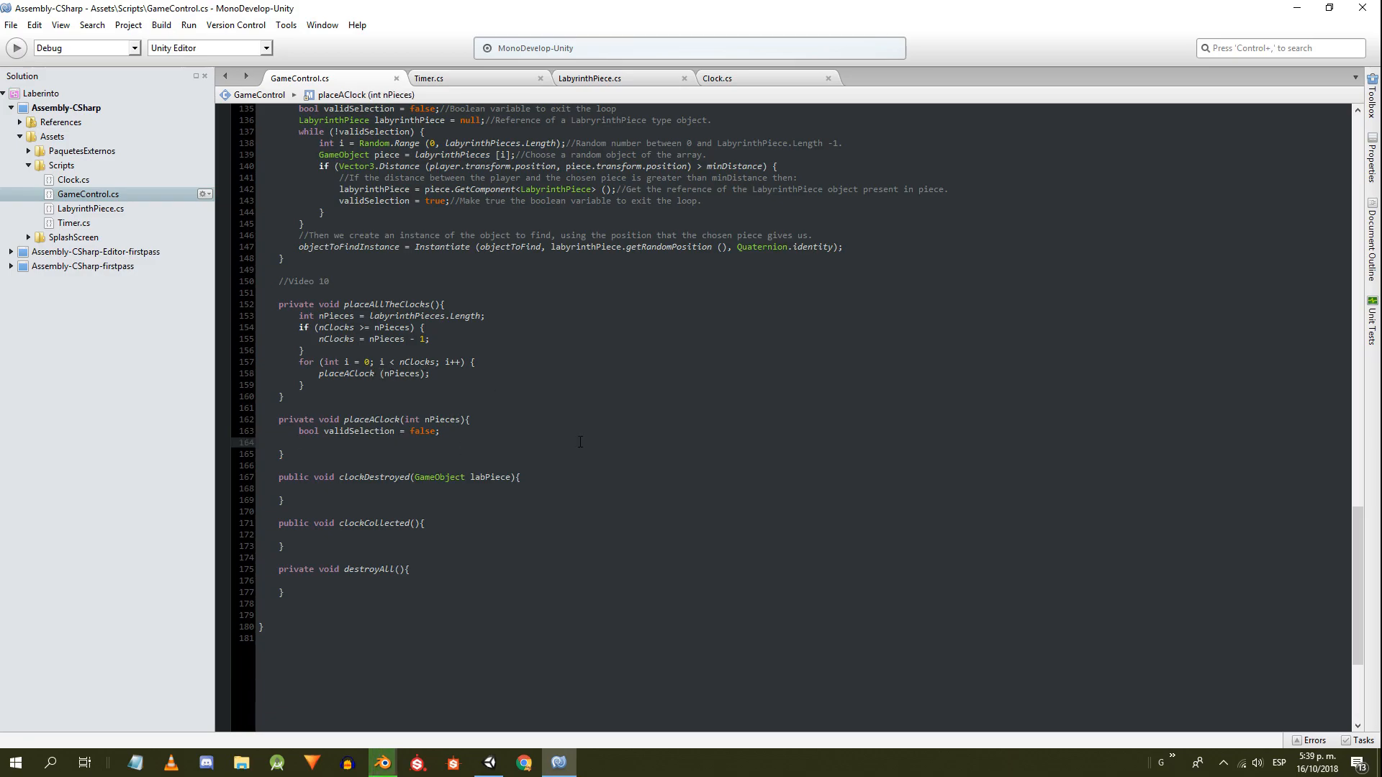
pyautogui.write('while()')
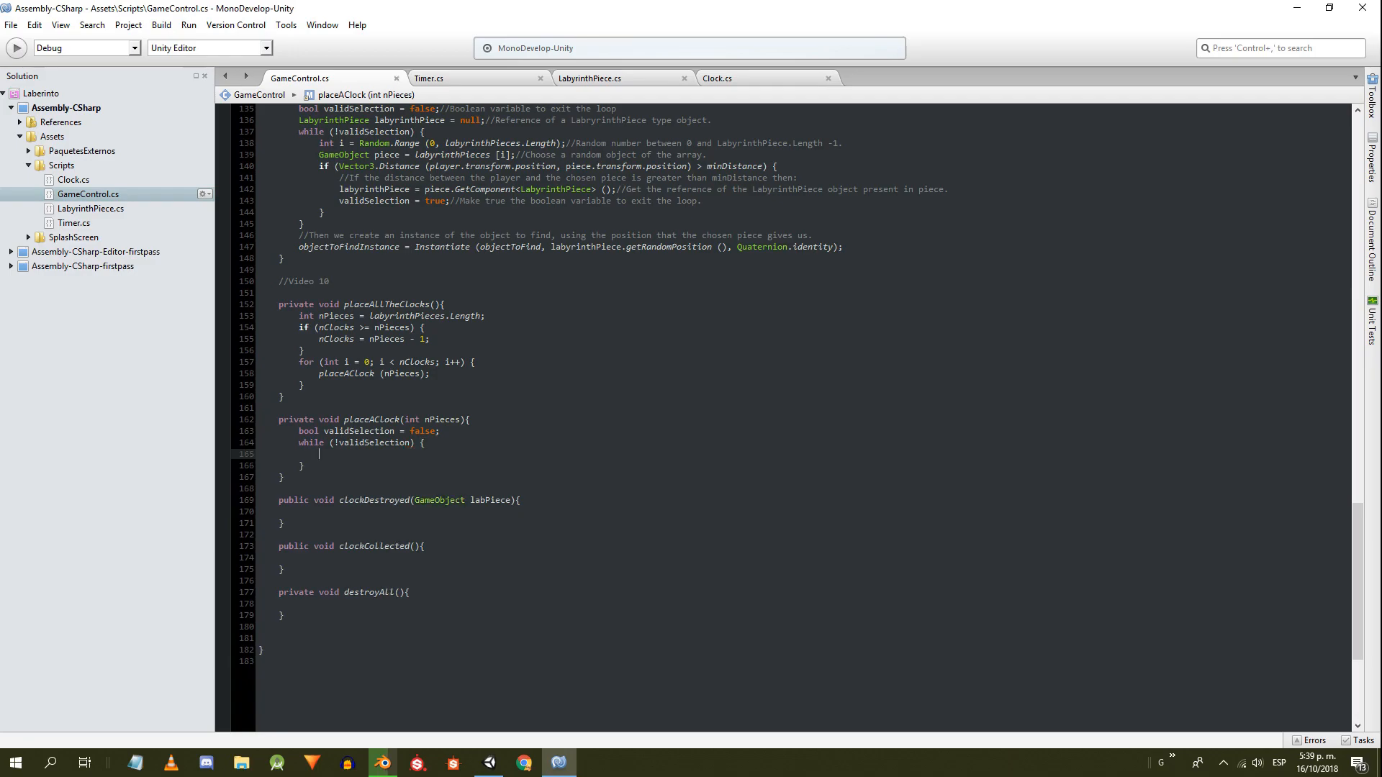
# - Pick labyrinthPieces[Random.Range(0, nPieces)] and check !piecesWithClocks.Contains(piece)
pyautogui.write('int r=Random.Range (0, nPieces);')
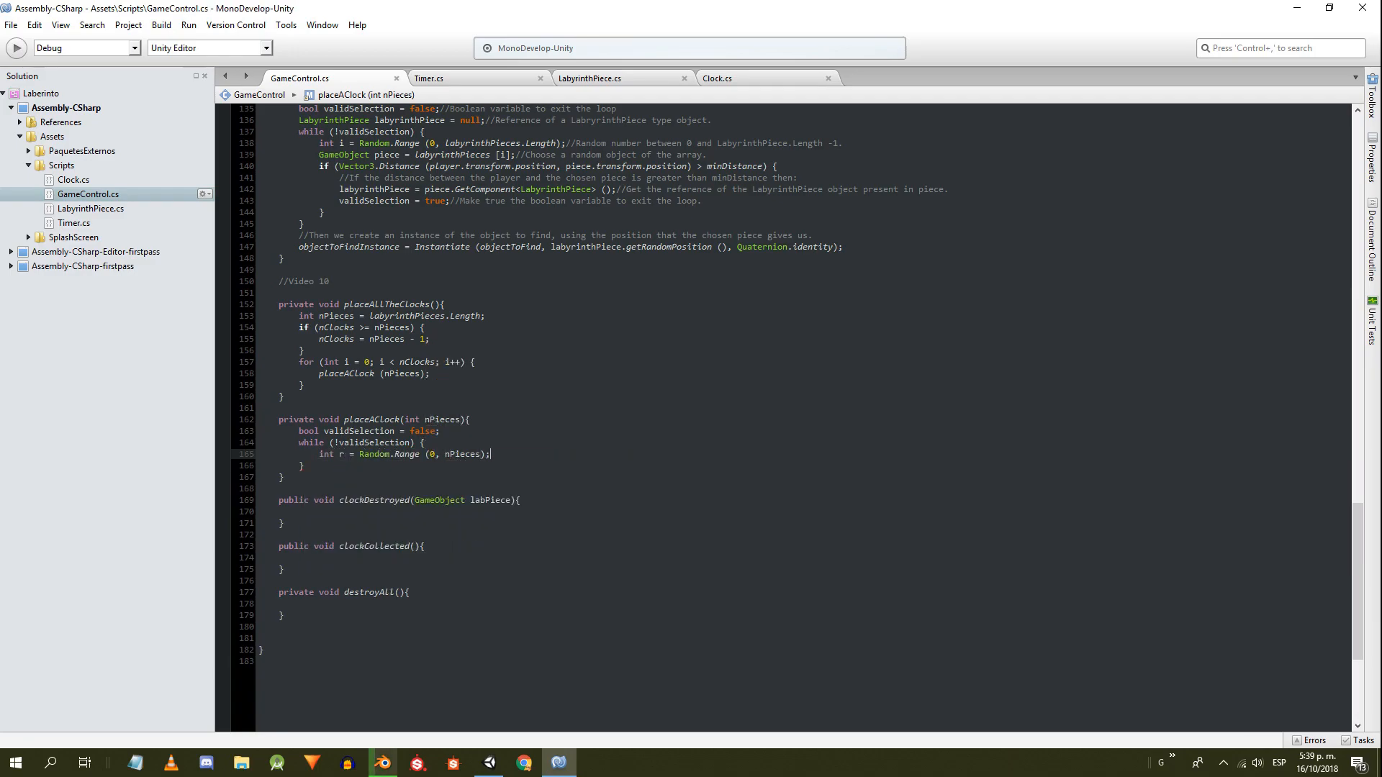
pyautogui.write('GameObject piece=')
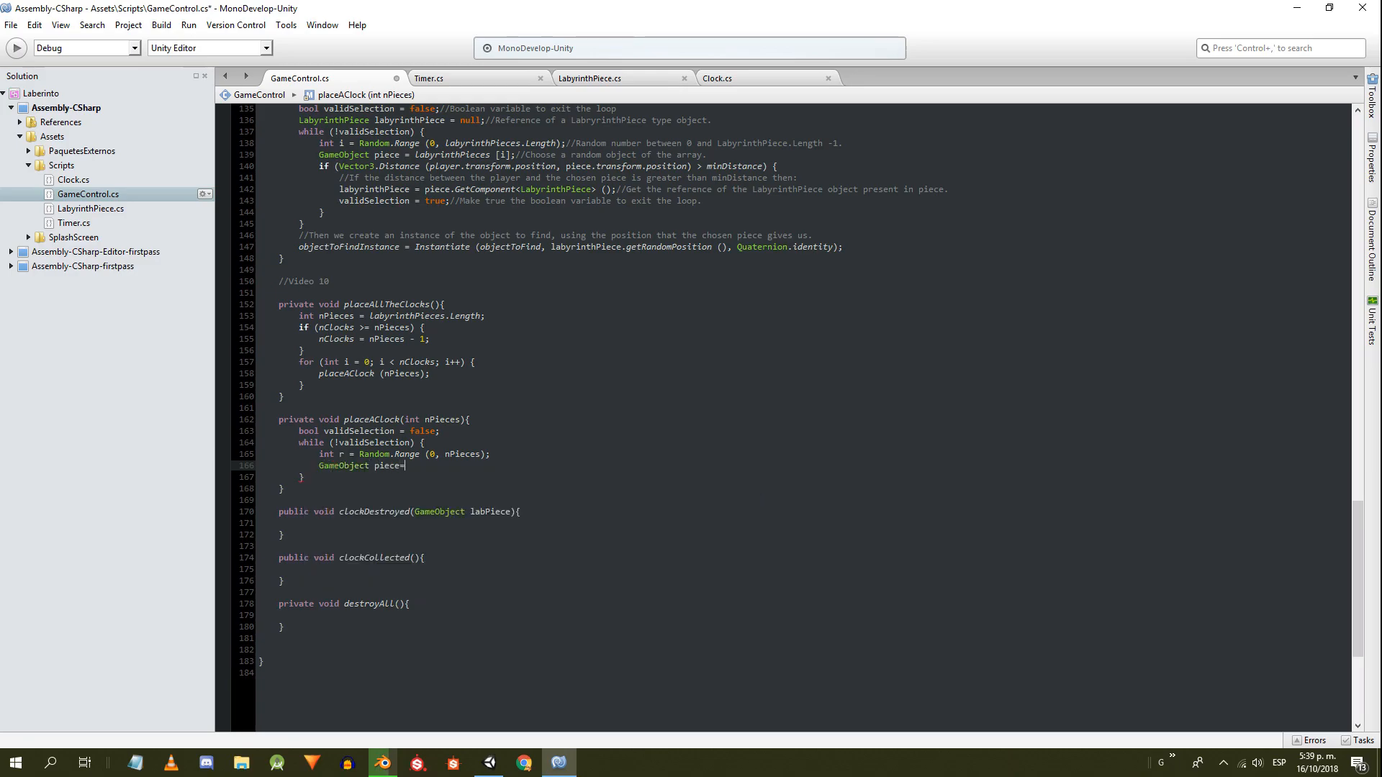
pyautogui.write('labyrinthPieces[]')
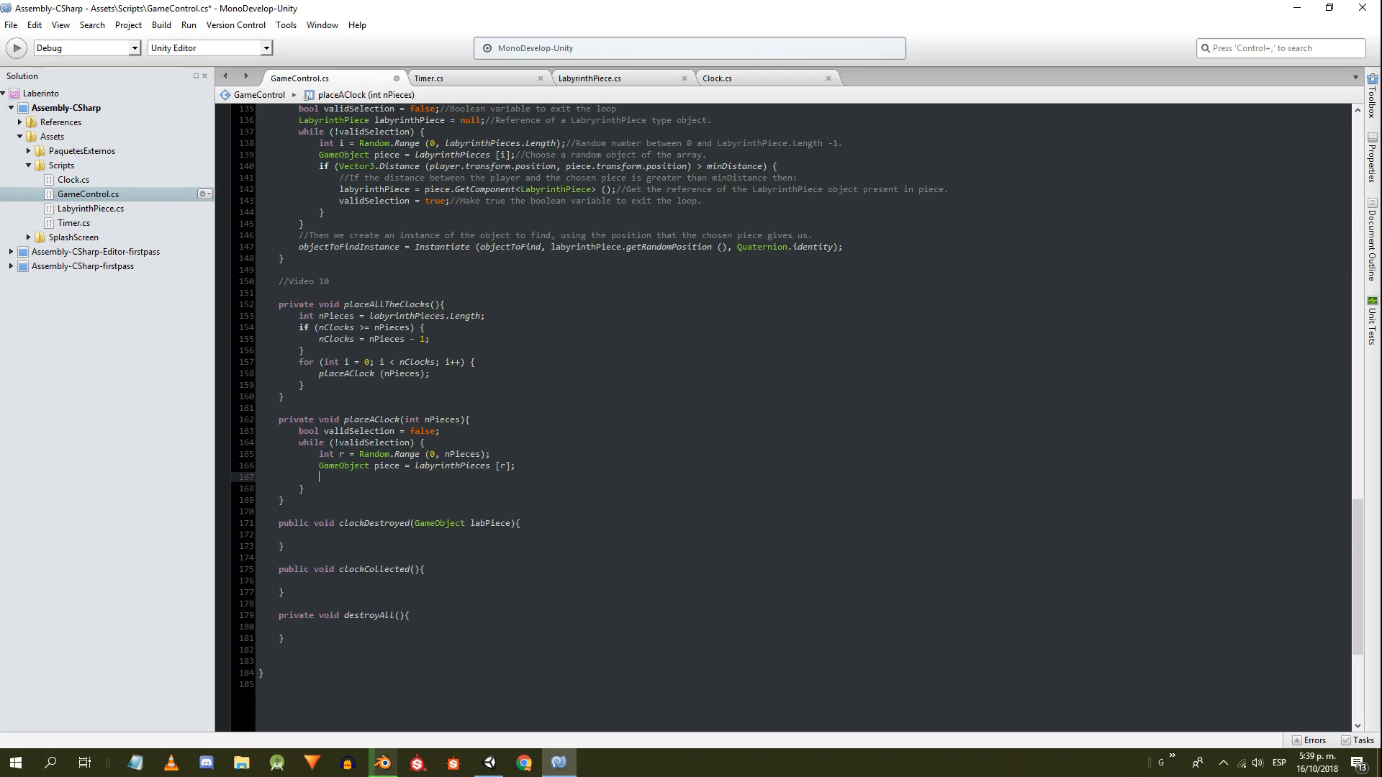
pyautogui.write('if(!piece)')
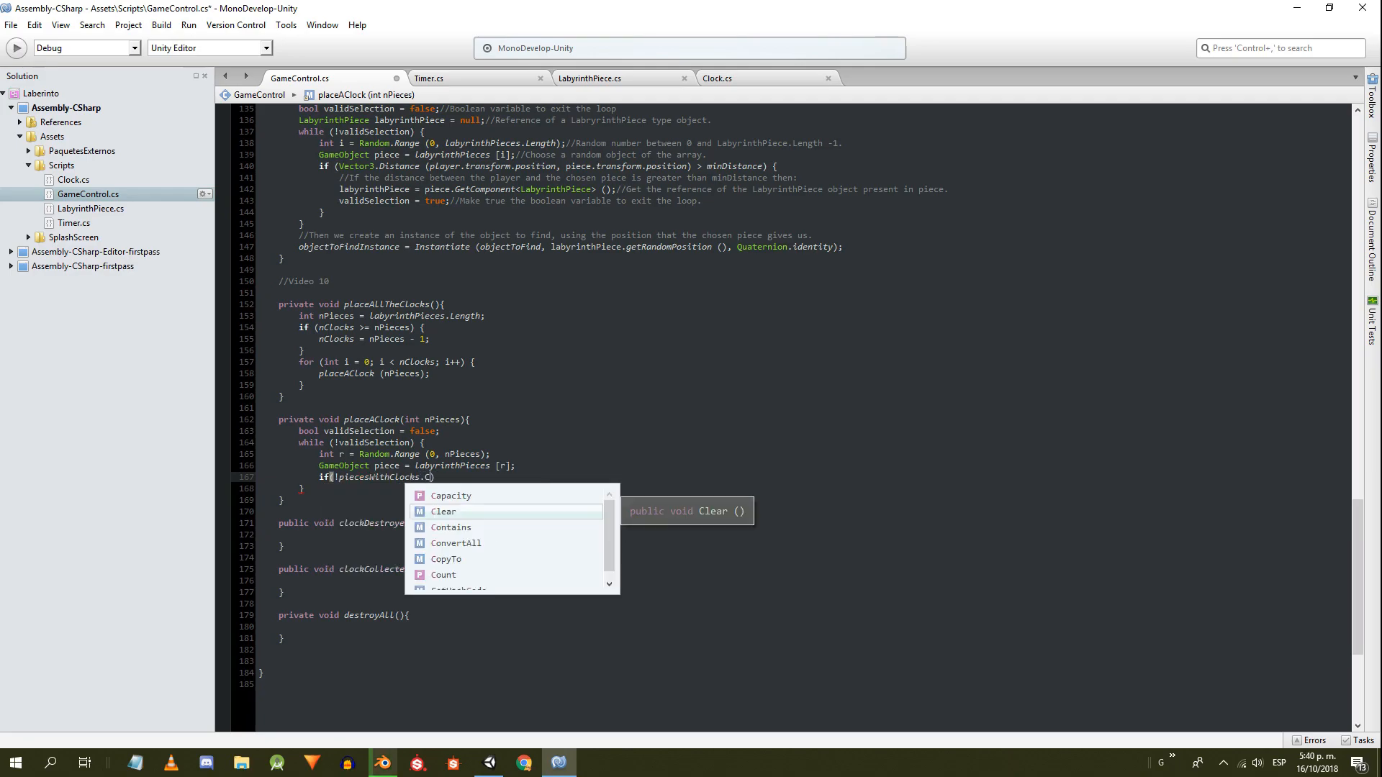
pyautogui.write('Contains(piece)) {')
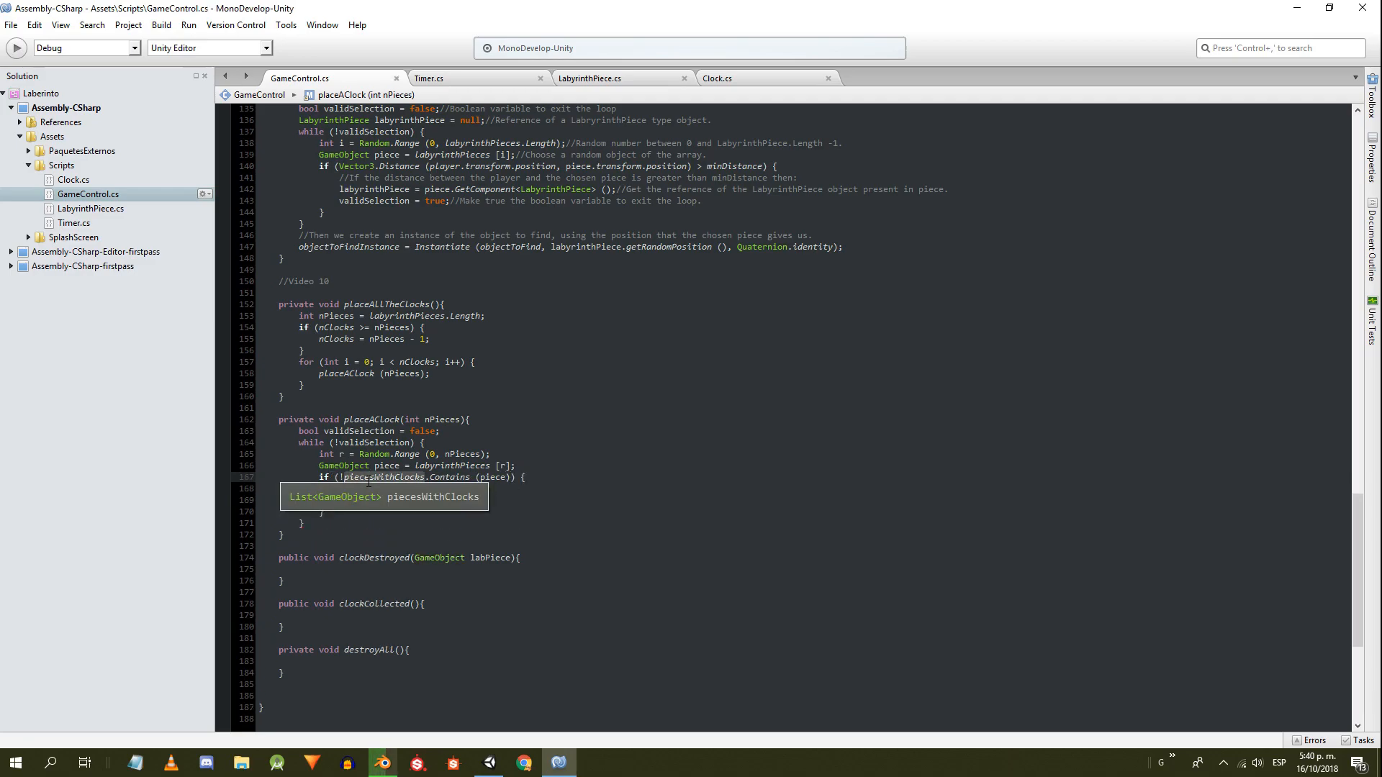
pyautogui.click(354, 502)
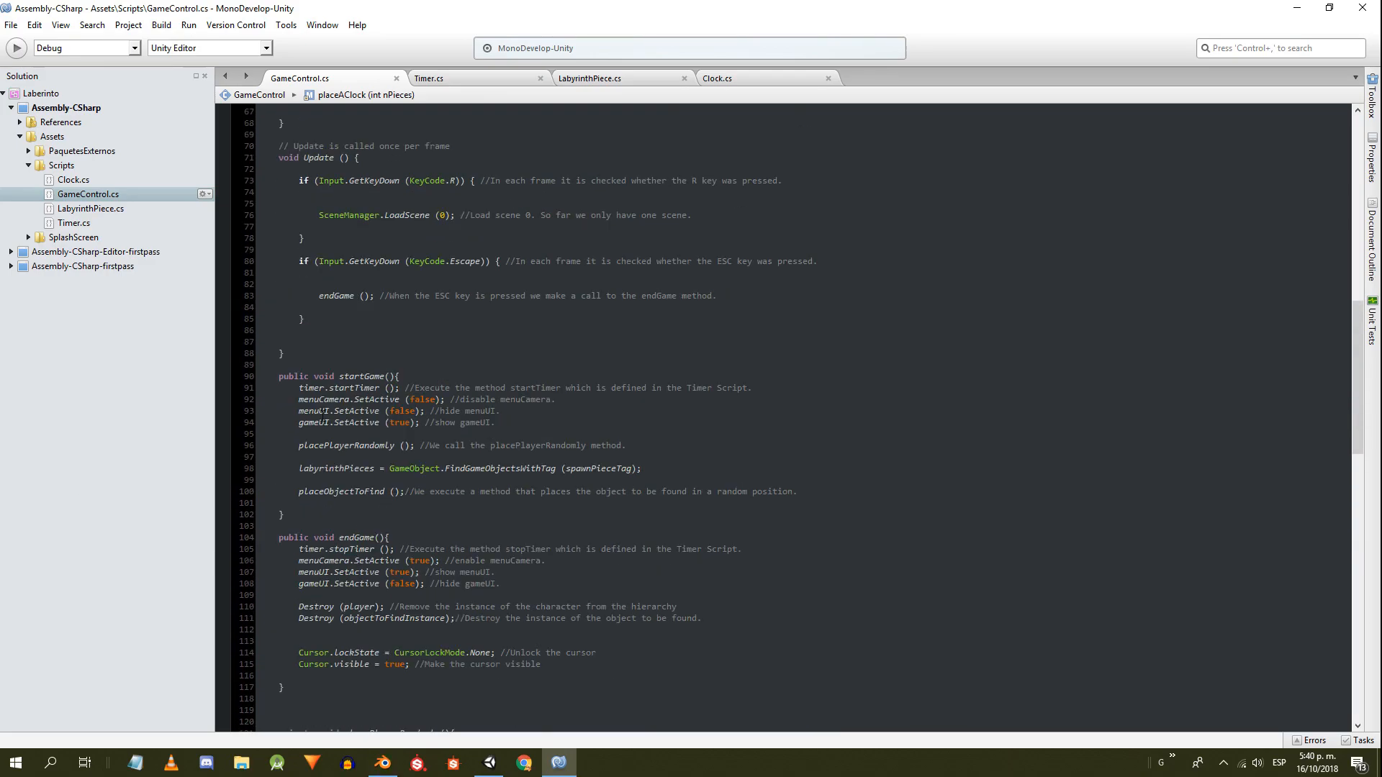
# - In startGame create piecesWithClocks as a new List<GameObject>() and call placeAllTheClocks()
pyautogui.write('piecesWithClocks0')
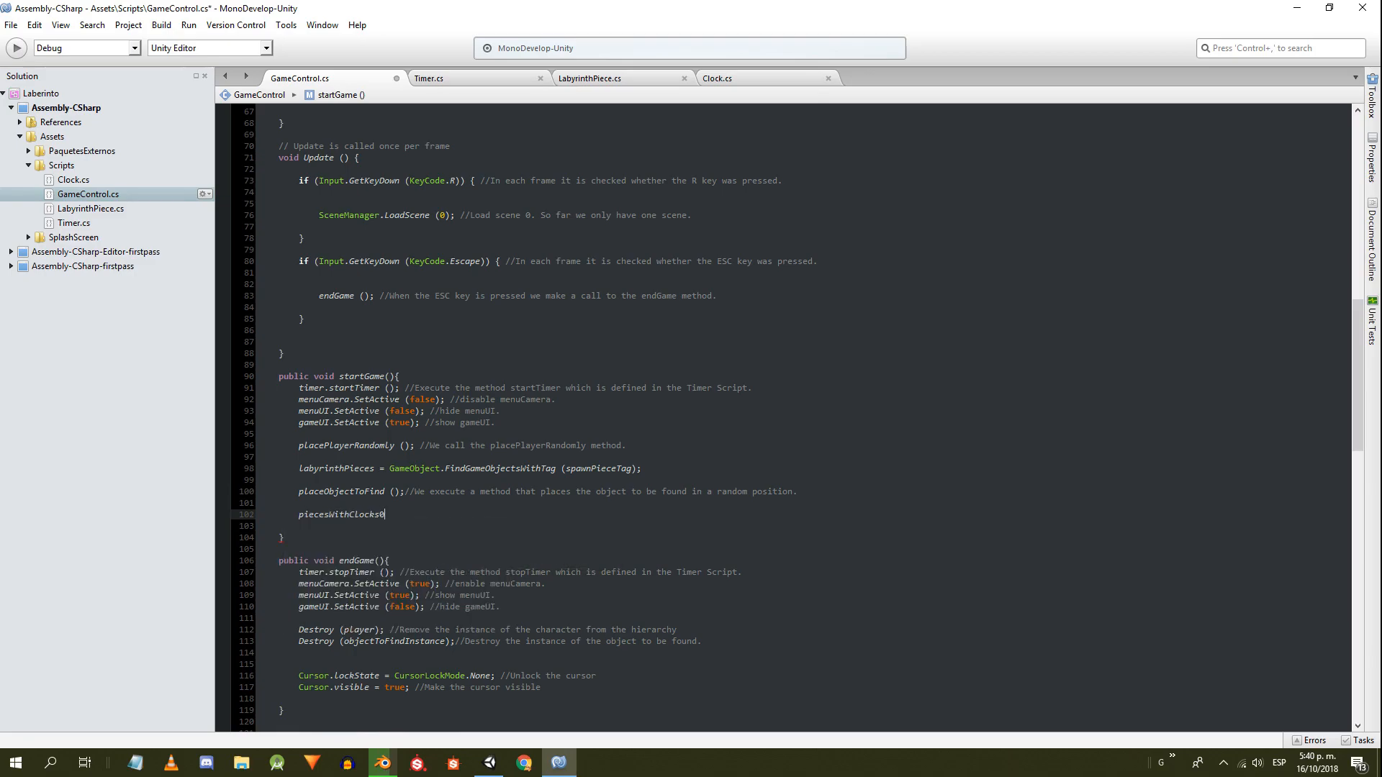
pyautogui.write('=new List<GameObject> ();')
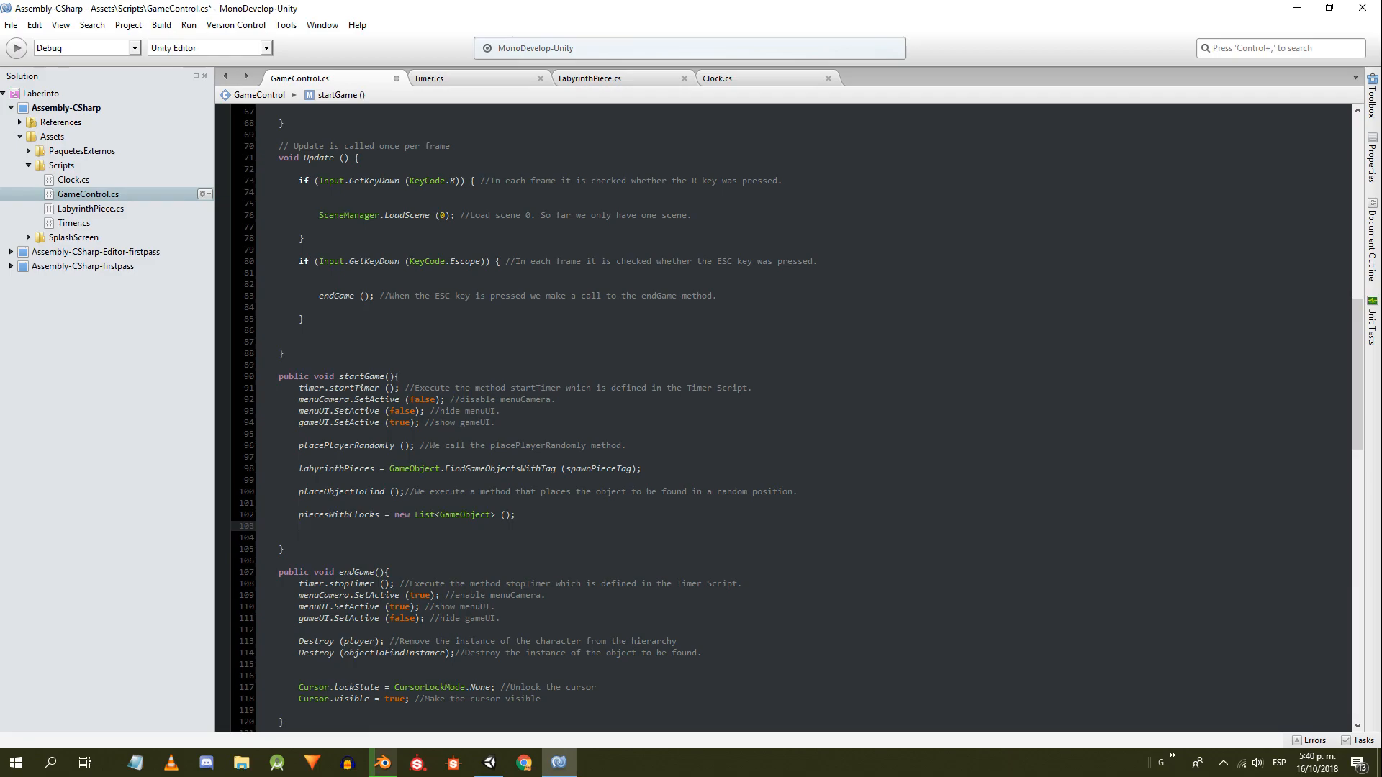
pyautogui.write('placeAllTheClocks ();')
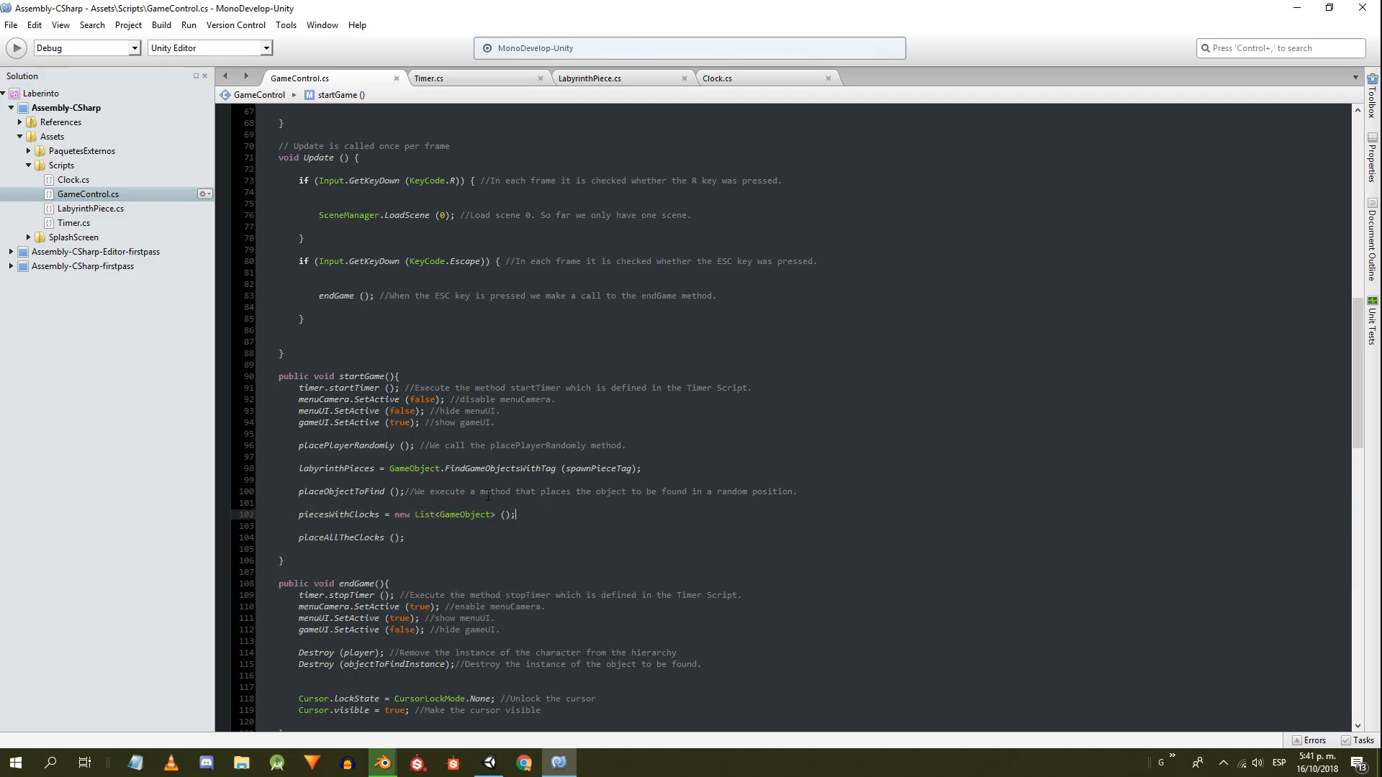
# - Add the piece to piecesWithClocks and compute rP from its LabyrinthPiece getRandomPosition with the clock height
pyautogui.scroll(-3)
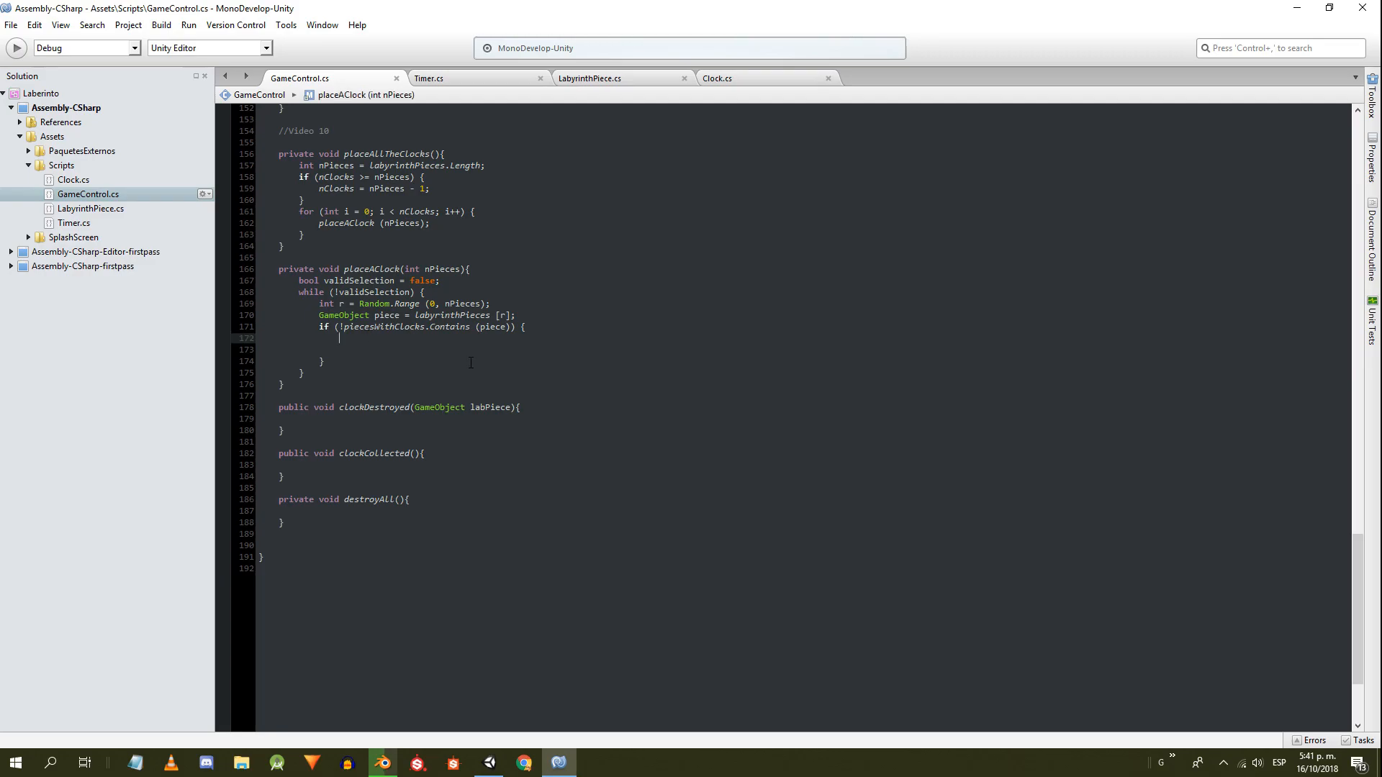
pyautogui.write('piecesWithClocks.Add (piece);')
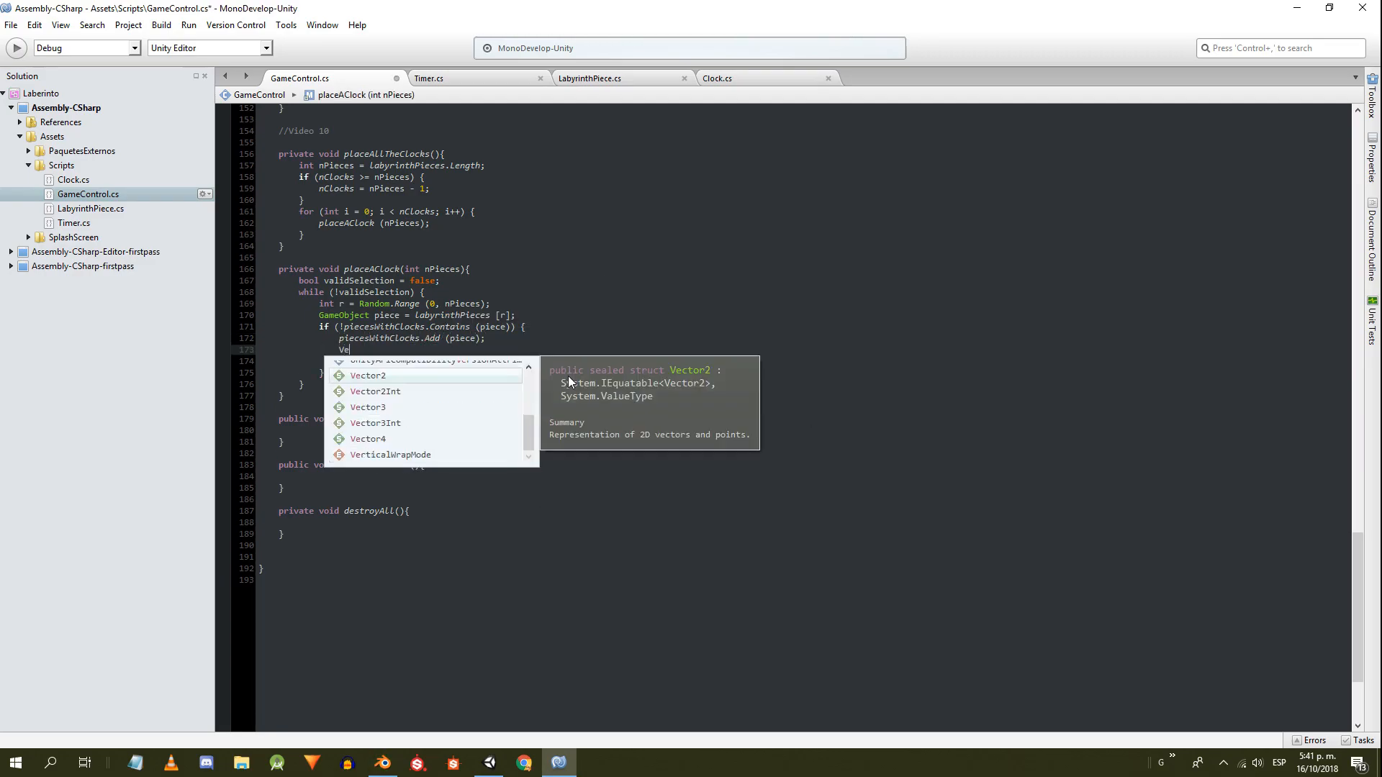
pyautogui.write('Vector3 rP=')
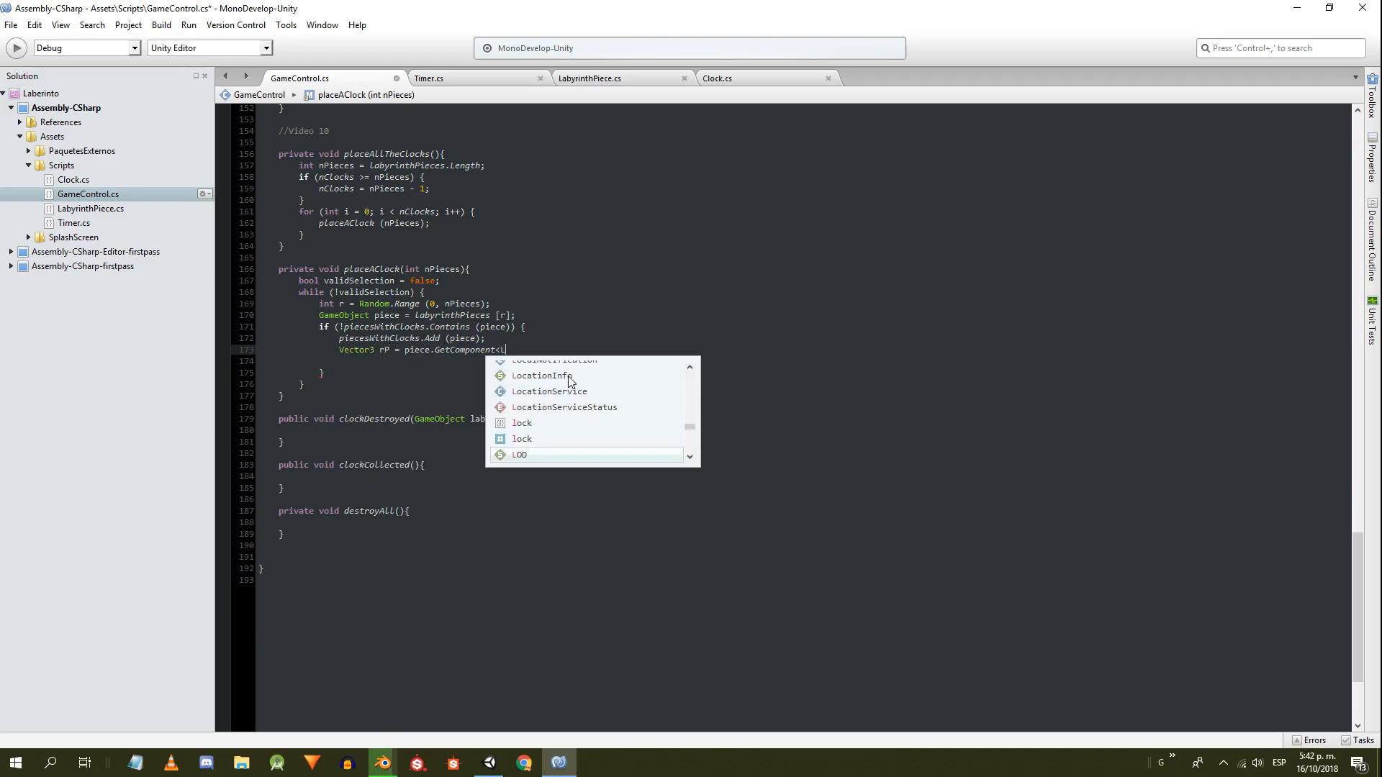
pyautogui.write('LabyrinthPiece>().getRandomPosition();')
pyautogui.click(507, 360)
pyautogui.write('rP')
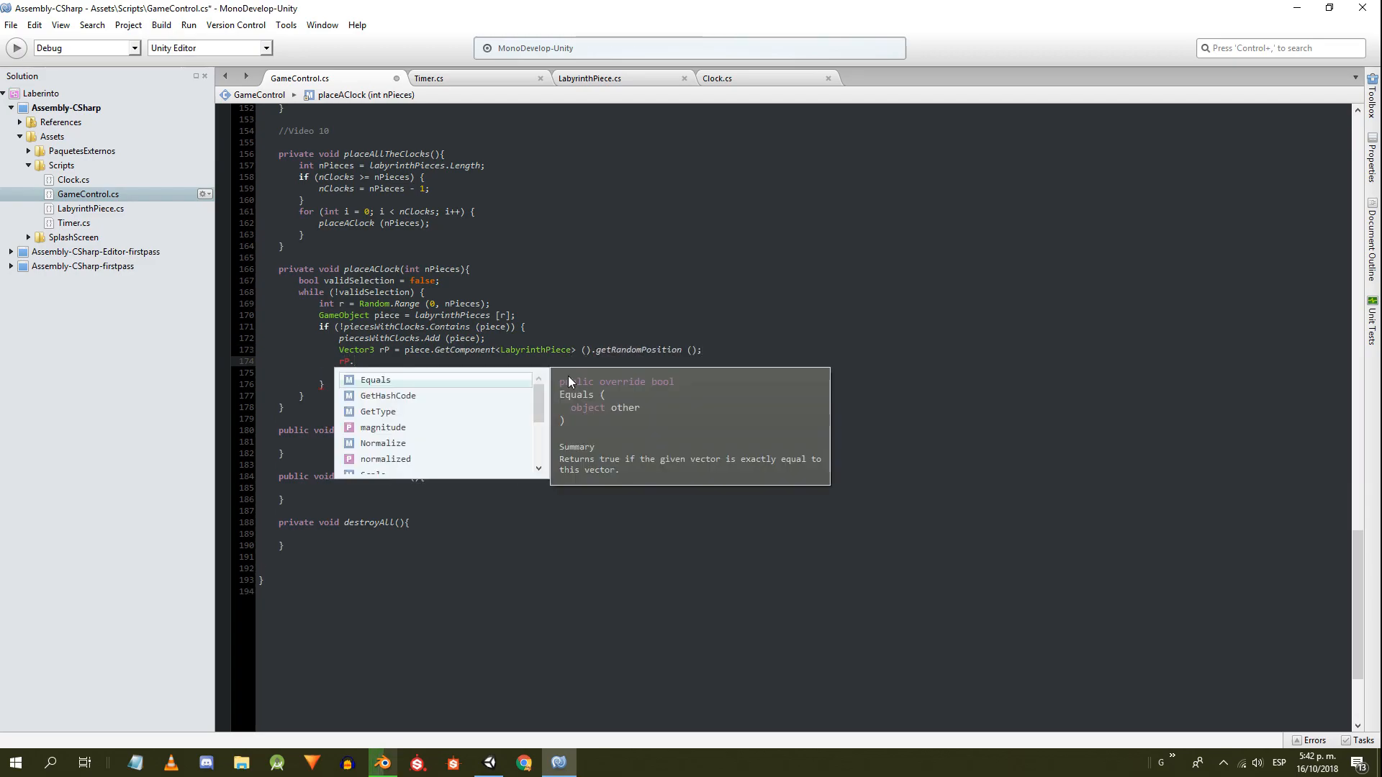
pyautogui.write('.y=clock')
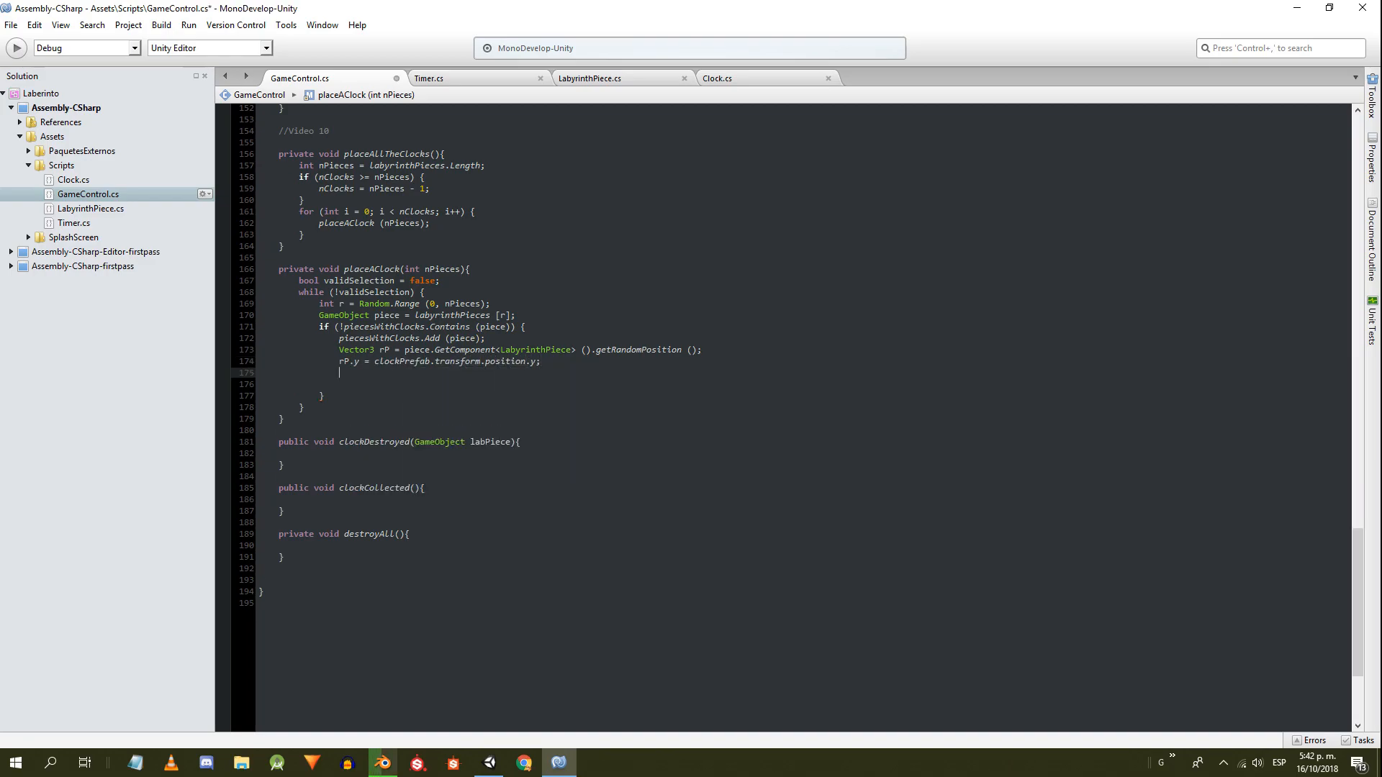
# - Instantiate clockPrefab at rP, get its Clock component, set labyrinthPiece and lifetime, and mark validSelection = true
pyautogui.write('GameObject clock')
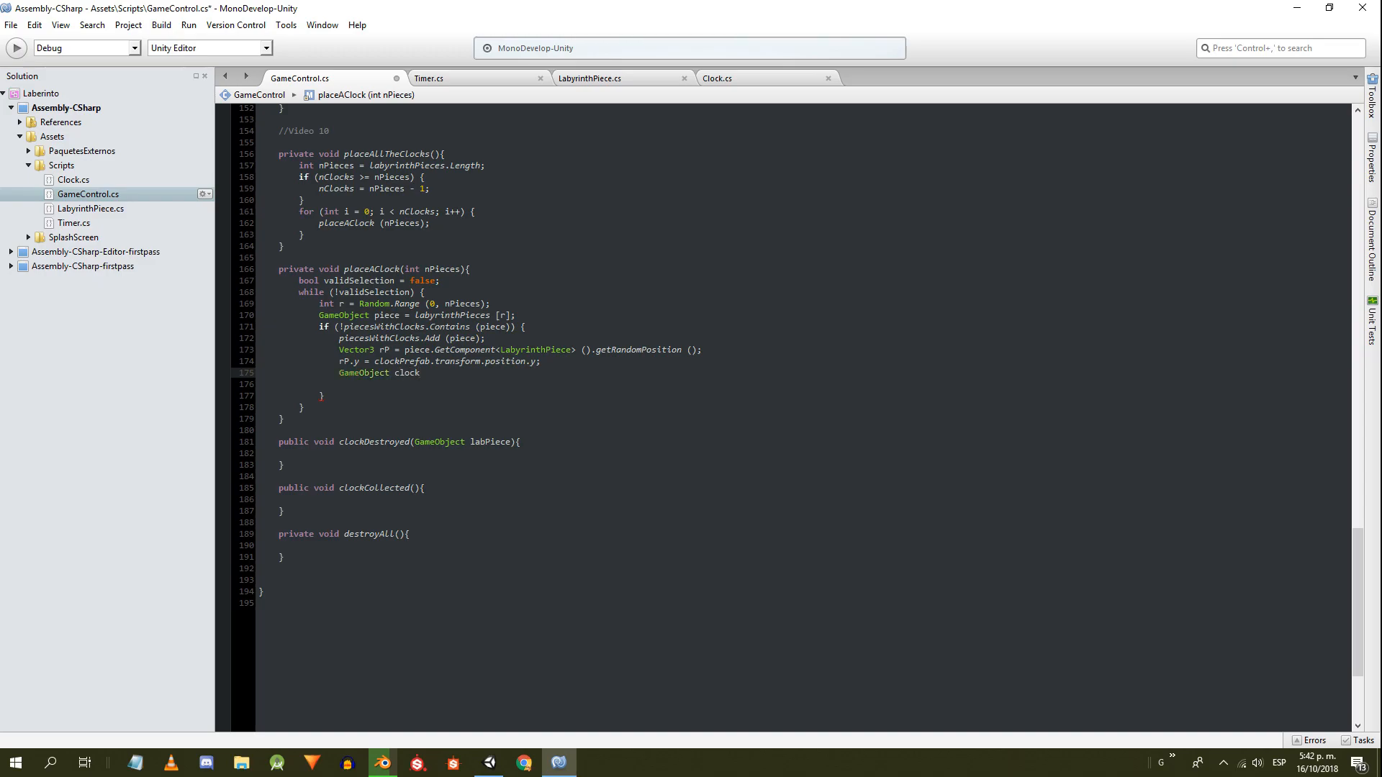
pyautogui.write('=Instantiate(clock')
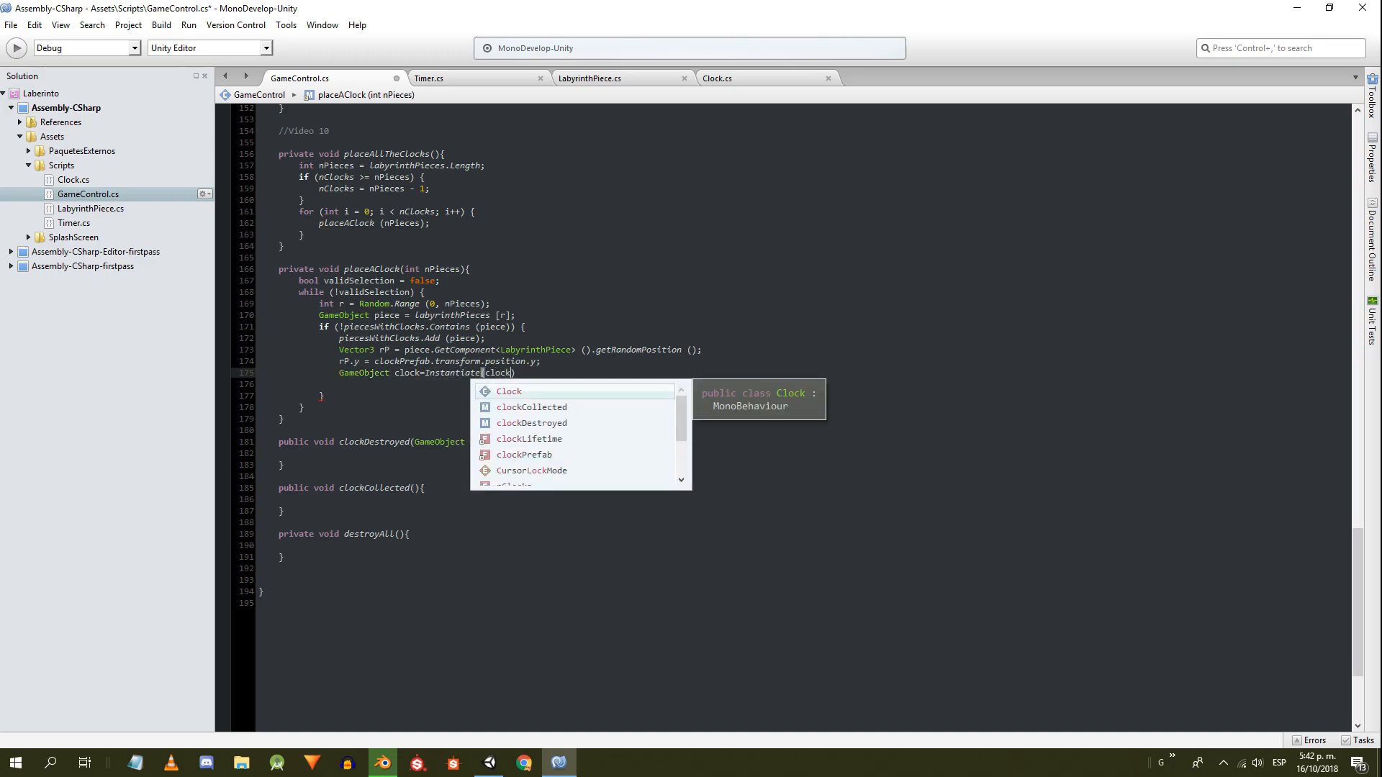
pyautogui.write('clockPrefab,rP,Quaternion.identity')
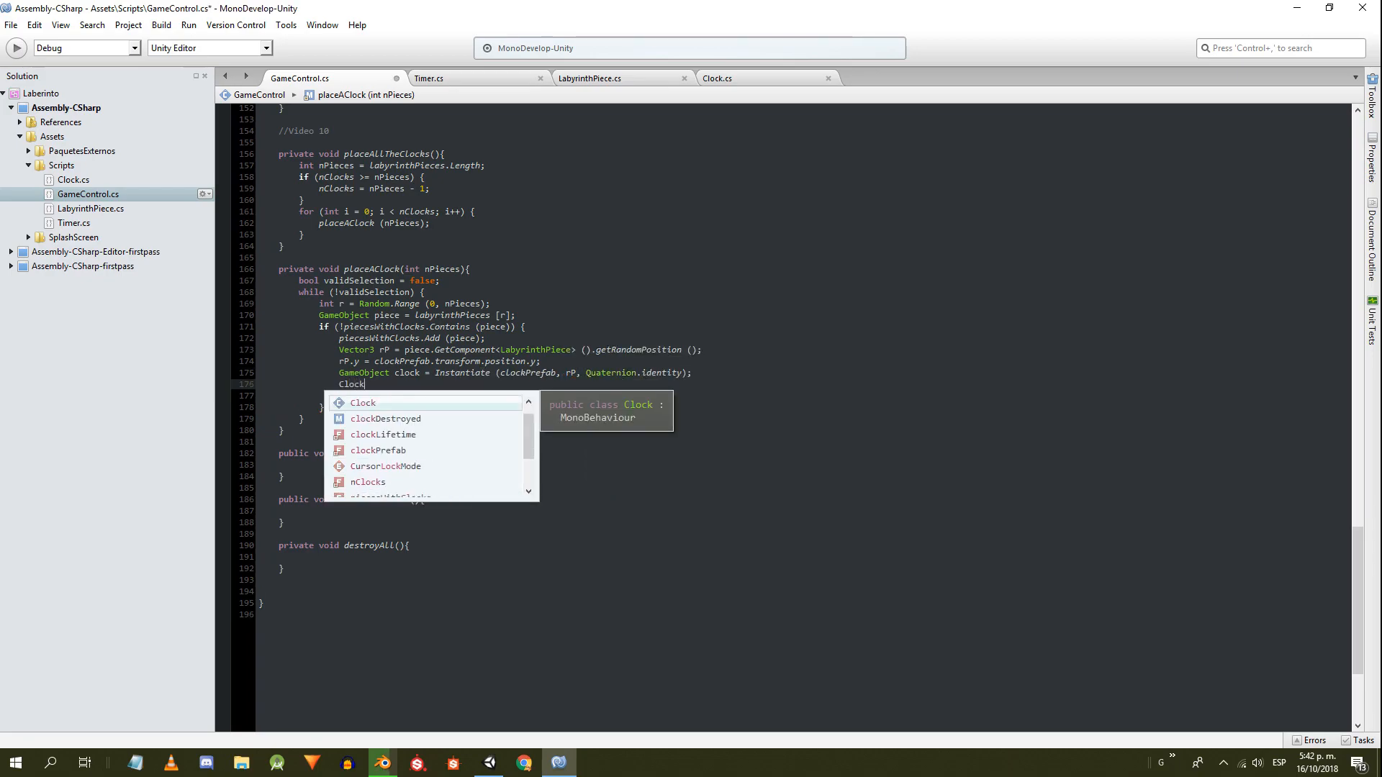
pyautogui.write('clk=clk.GetCom')
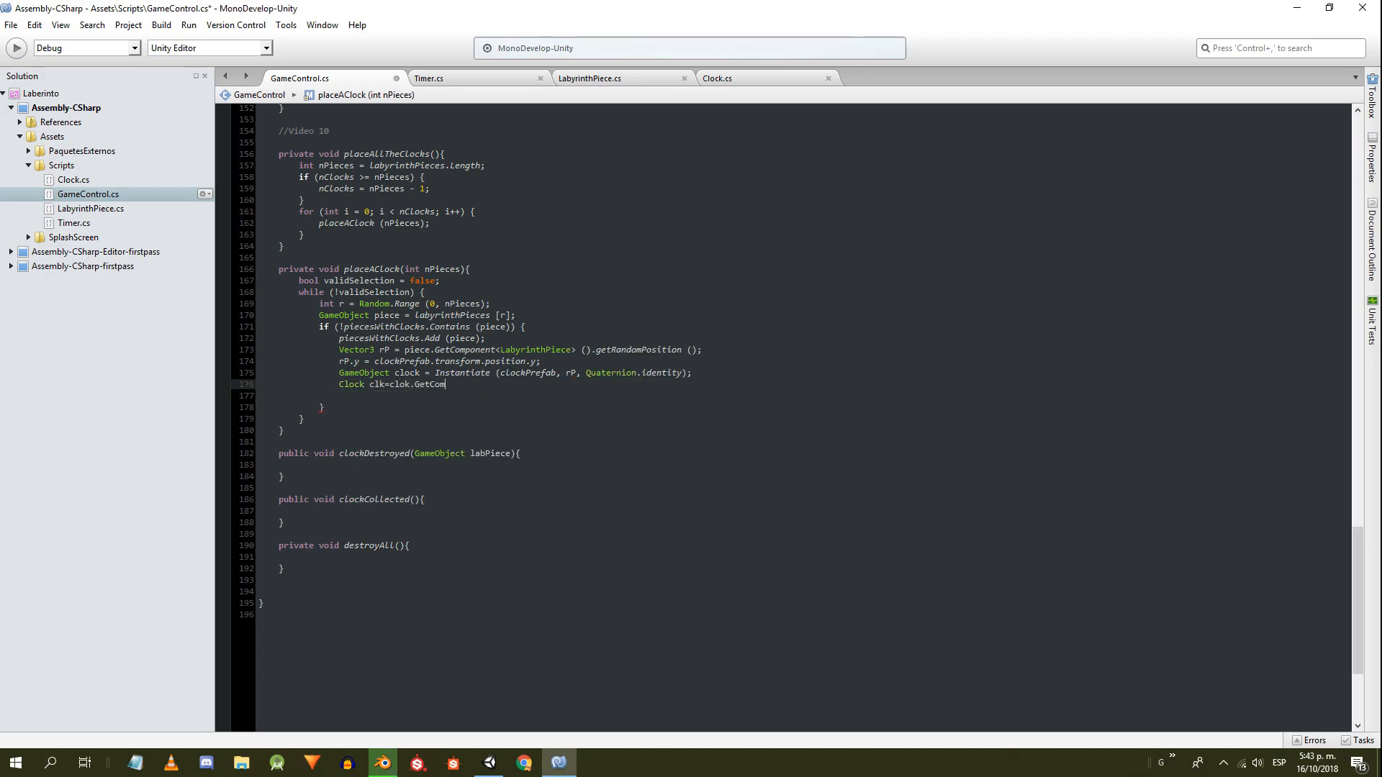
pyautogui.write('ponent<Clock> ();')
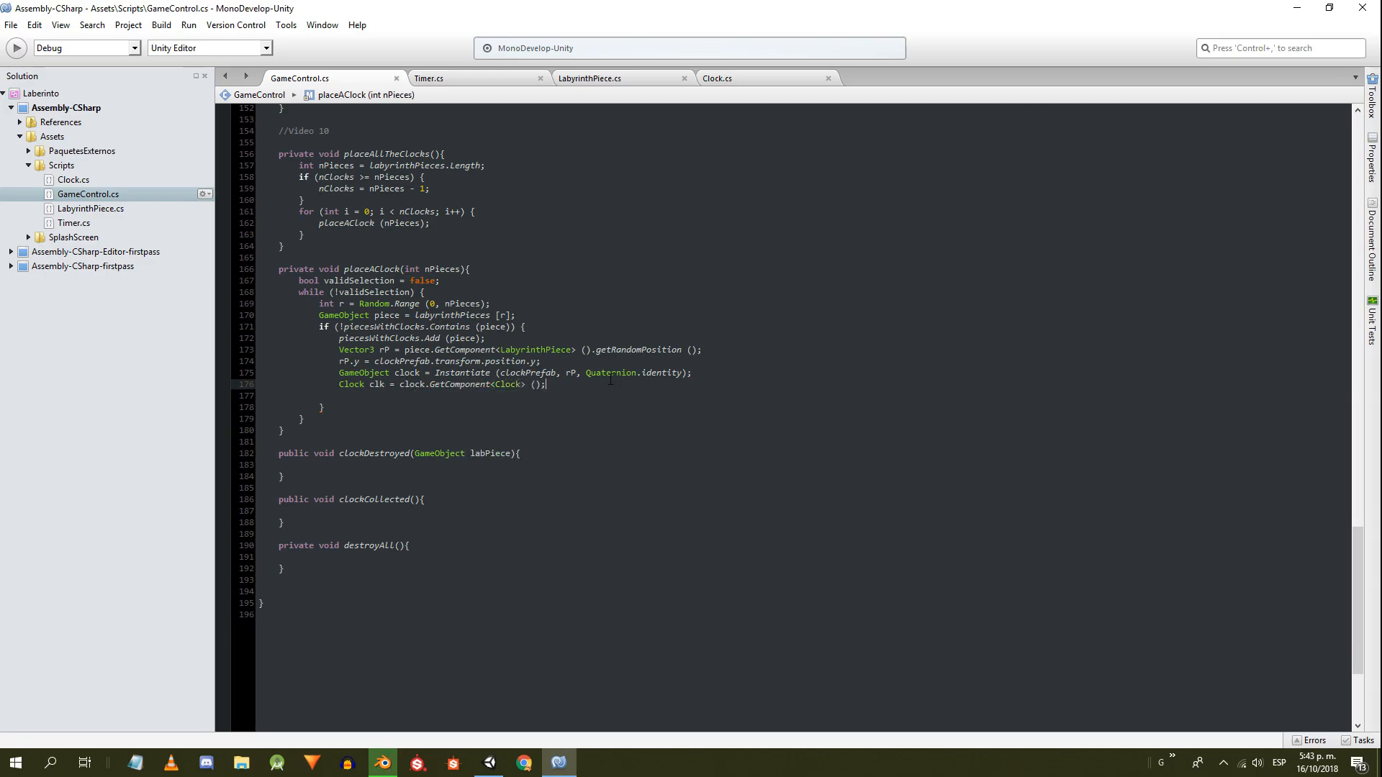
pyautogui.write('clk.labyrinthPiece=')
pyautogui.write('clk.setLifetime (clockLifetime);')
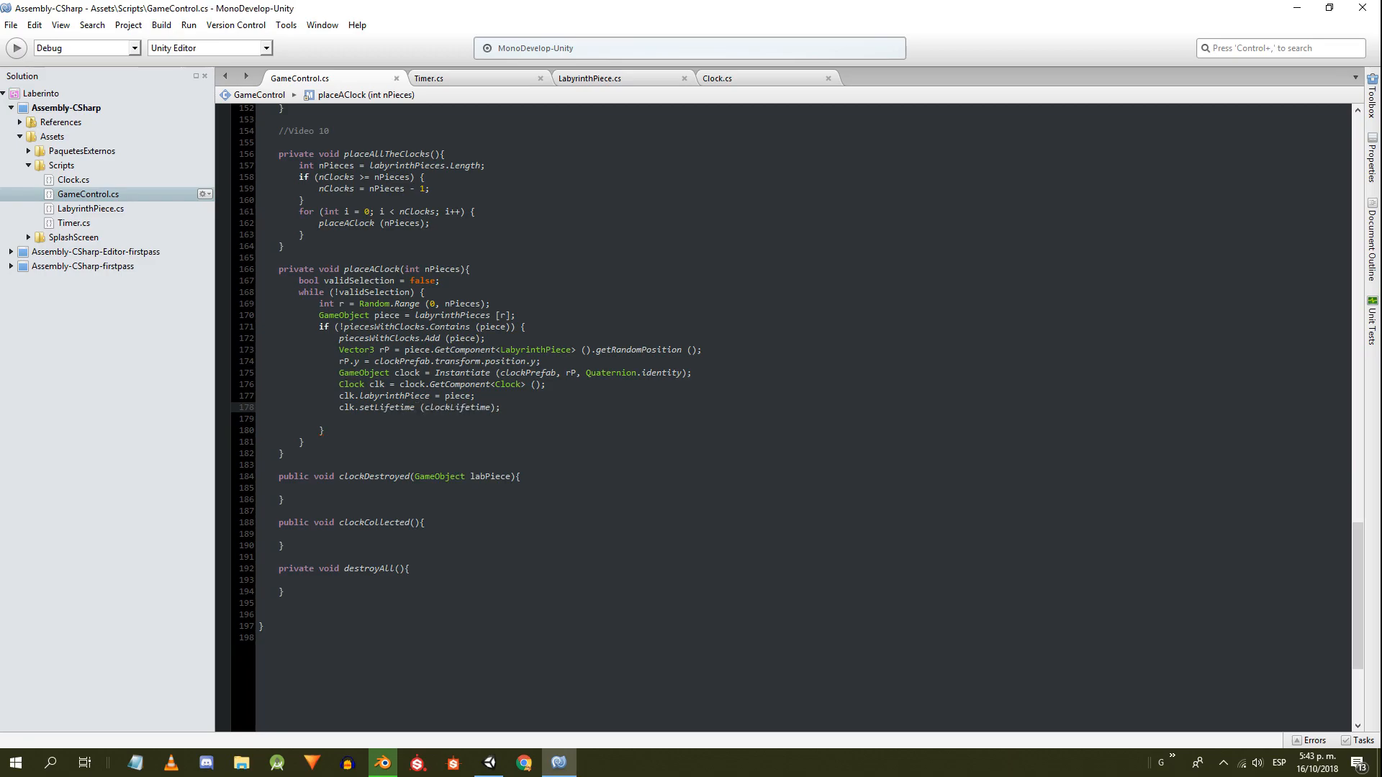
pyautogui.write('validSelection')
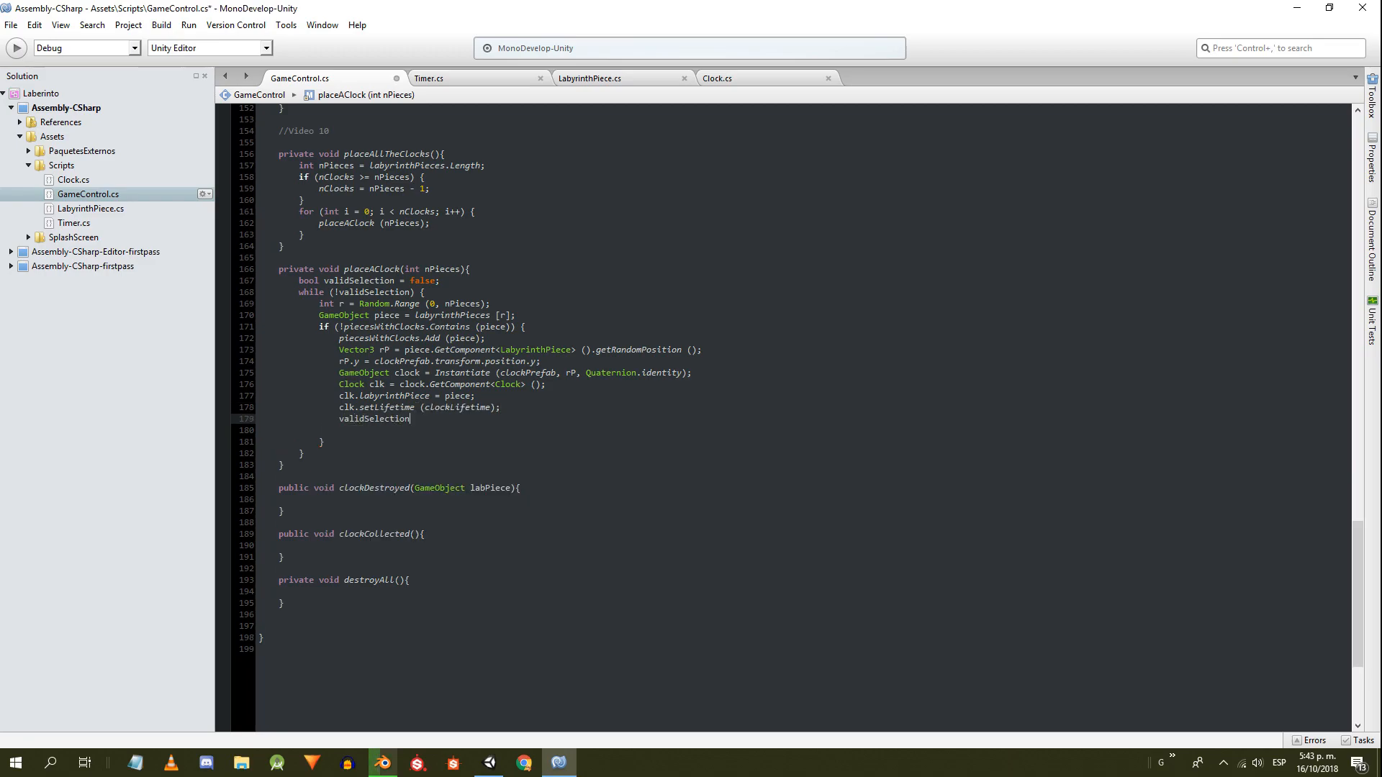
pyautogui.write('= true;')
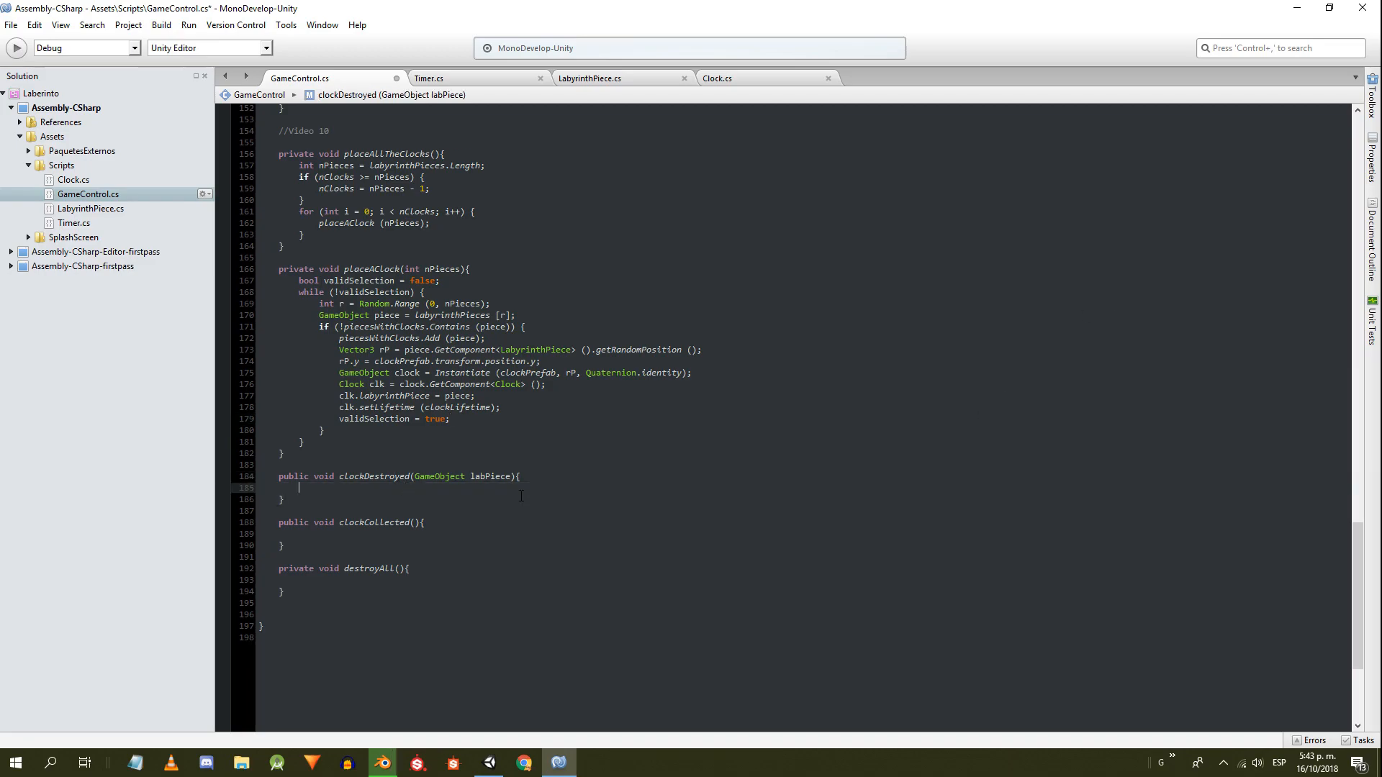
# - Have clockDestroyed call piecesWithClocks.Remove(labPiece) and placeAClock(), then switch to Timer.cs
pyautogui.write('piecesWithClocks.')
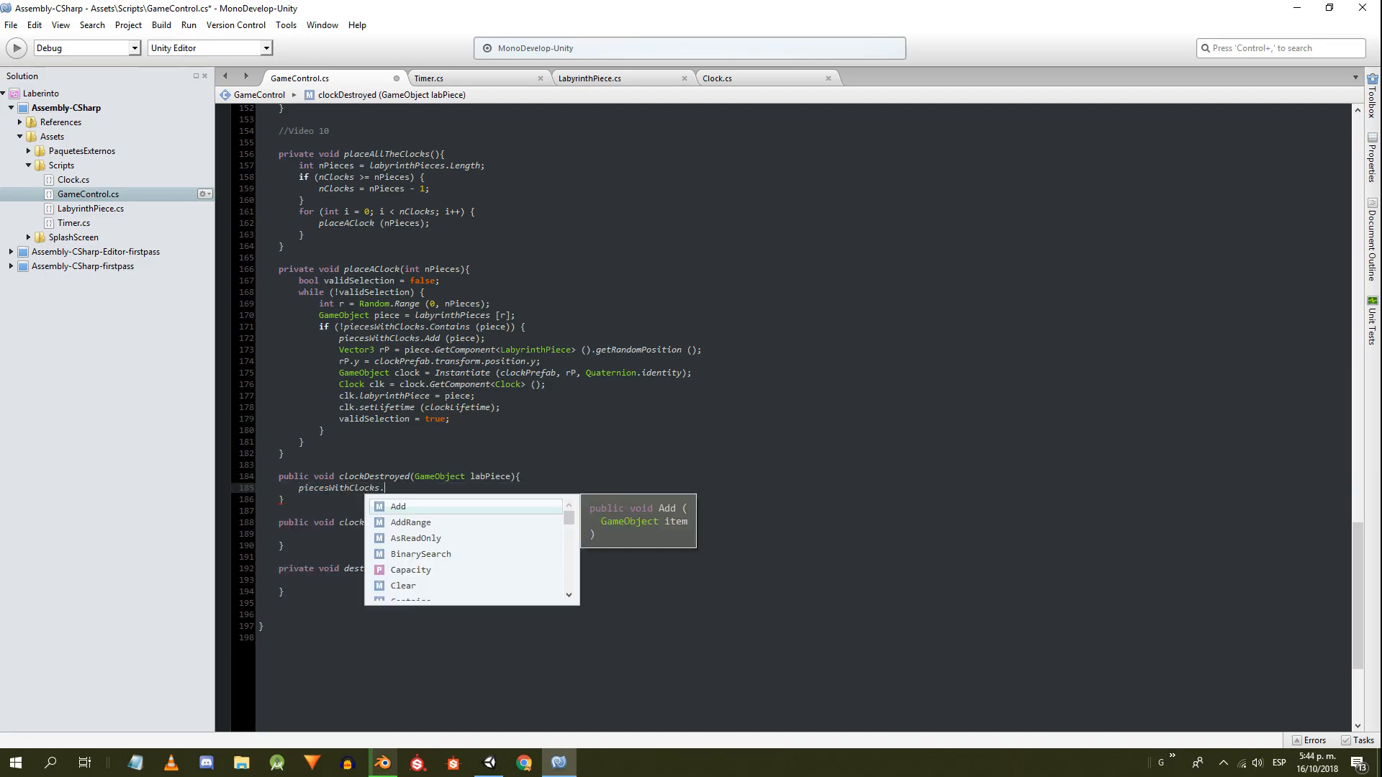
pyautogui.write('Remove(')
pyautogui.write('placeAClock ();')
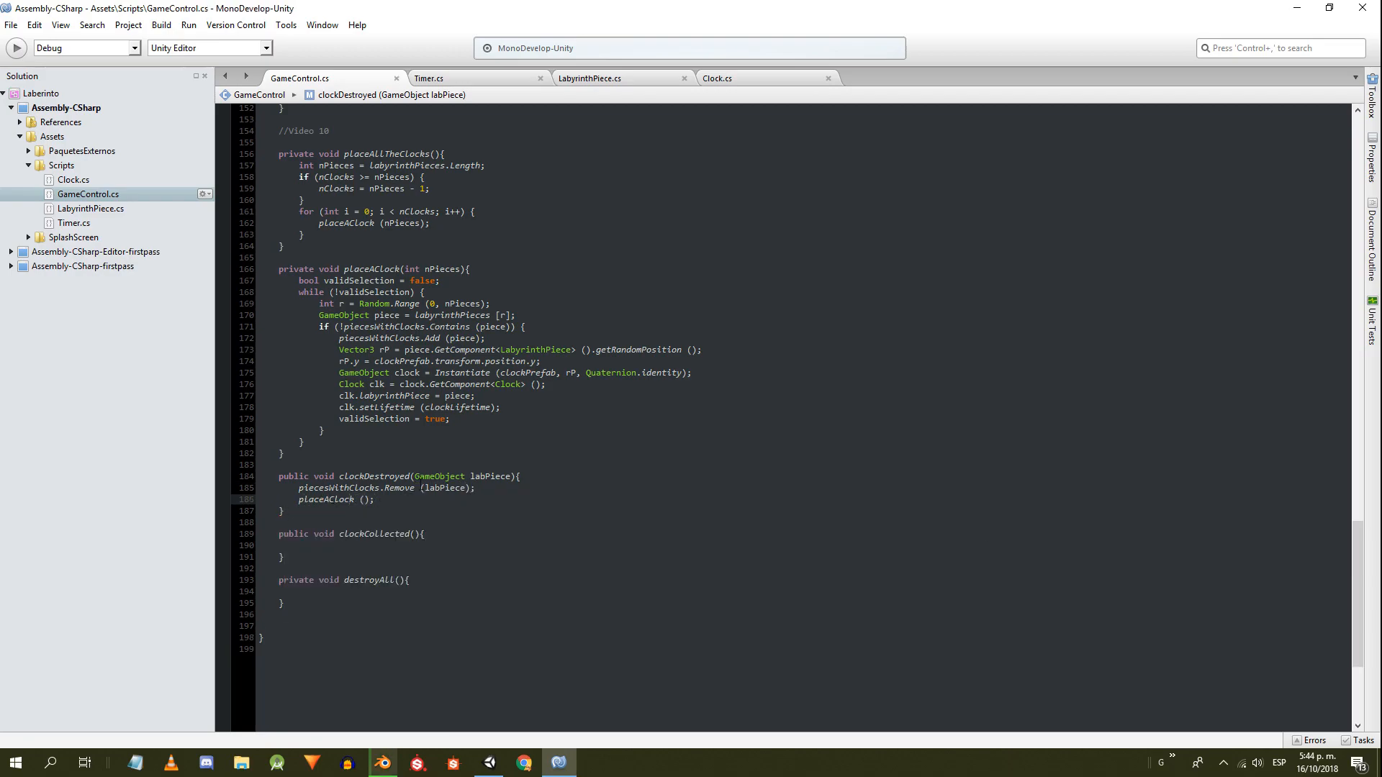
pyautogui.write('timer')
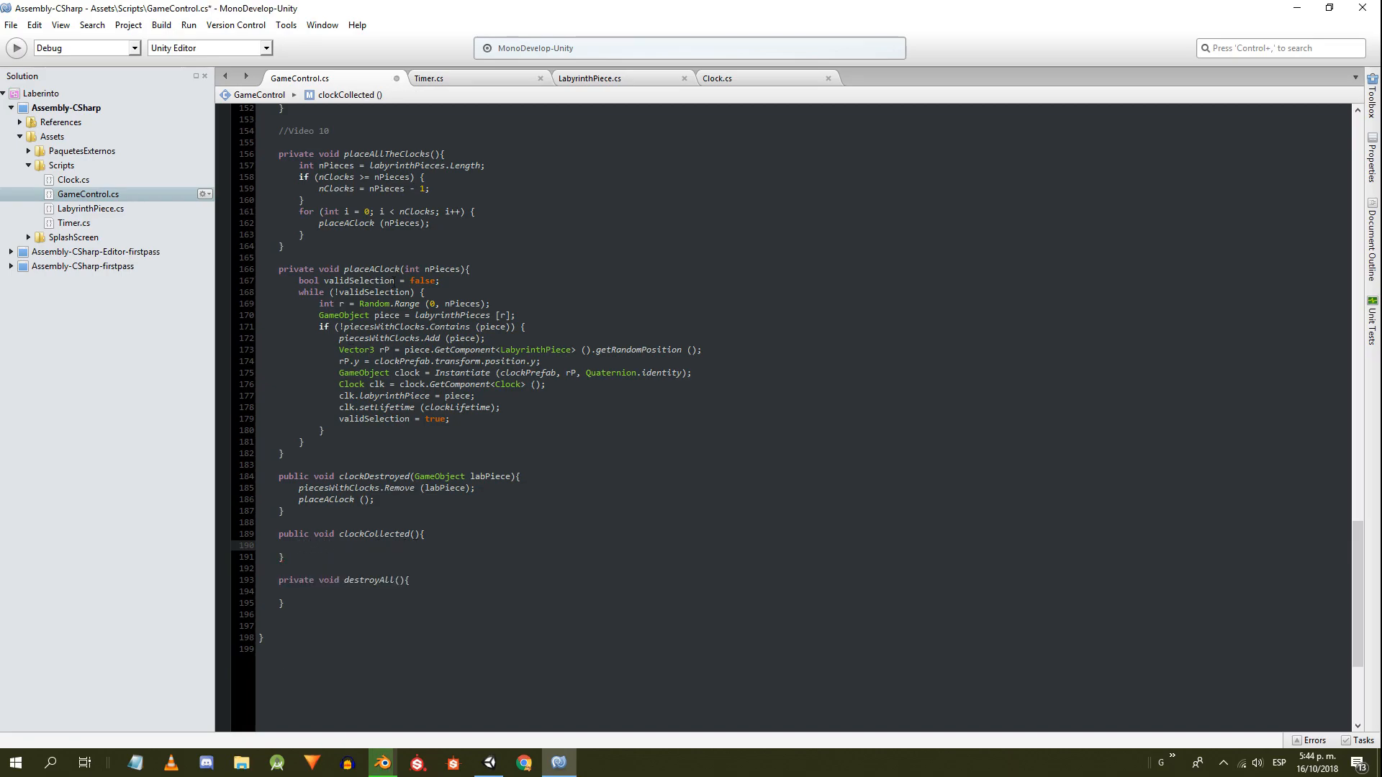
pyautogui.click(435, 78)
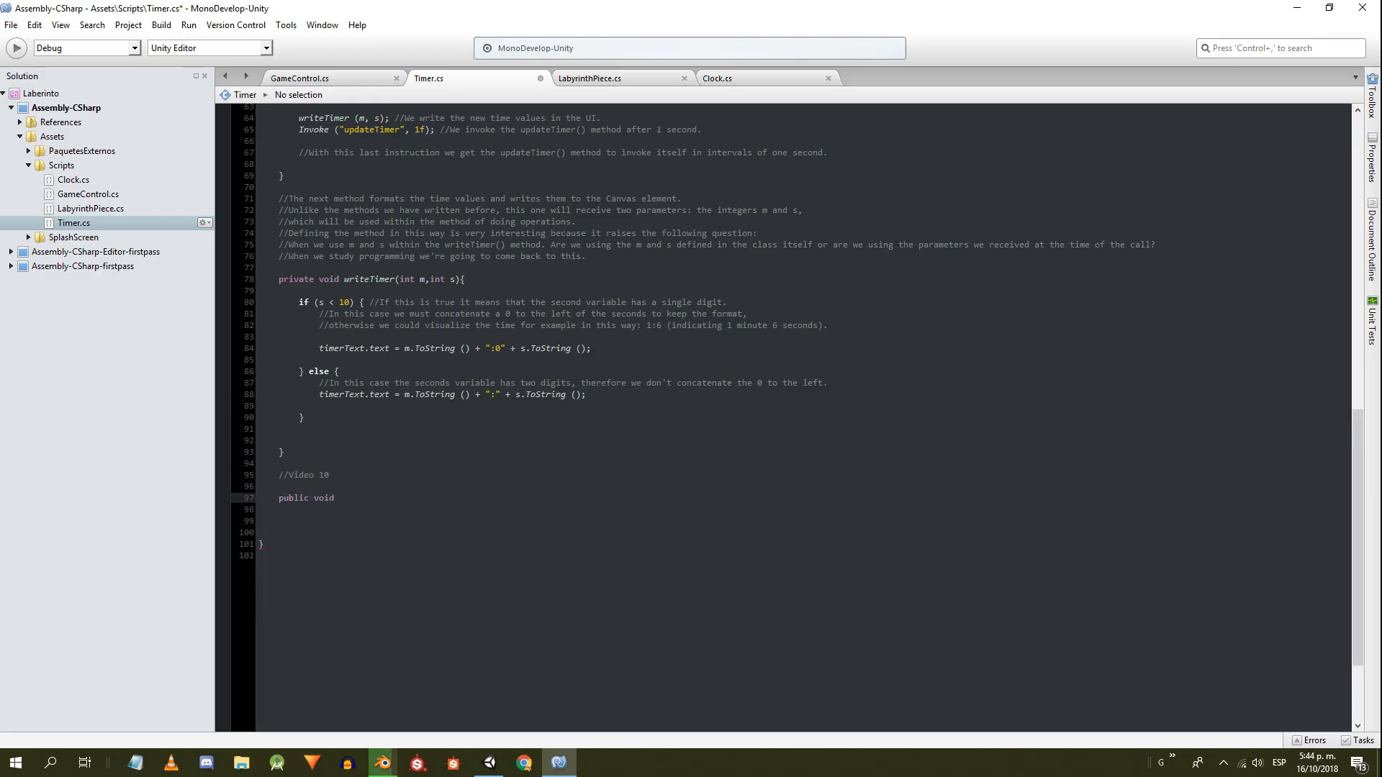
# - Declare public void addSeconds(int s) in Timer and call timer.addSeconds(timePerClock) in clockCollected
pyautogui.write('addSeconds(int s){')
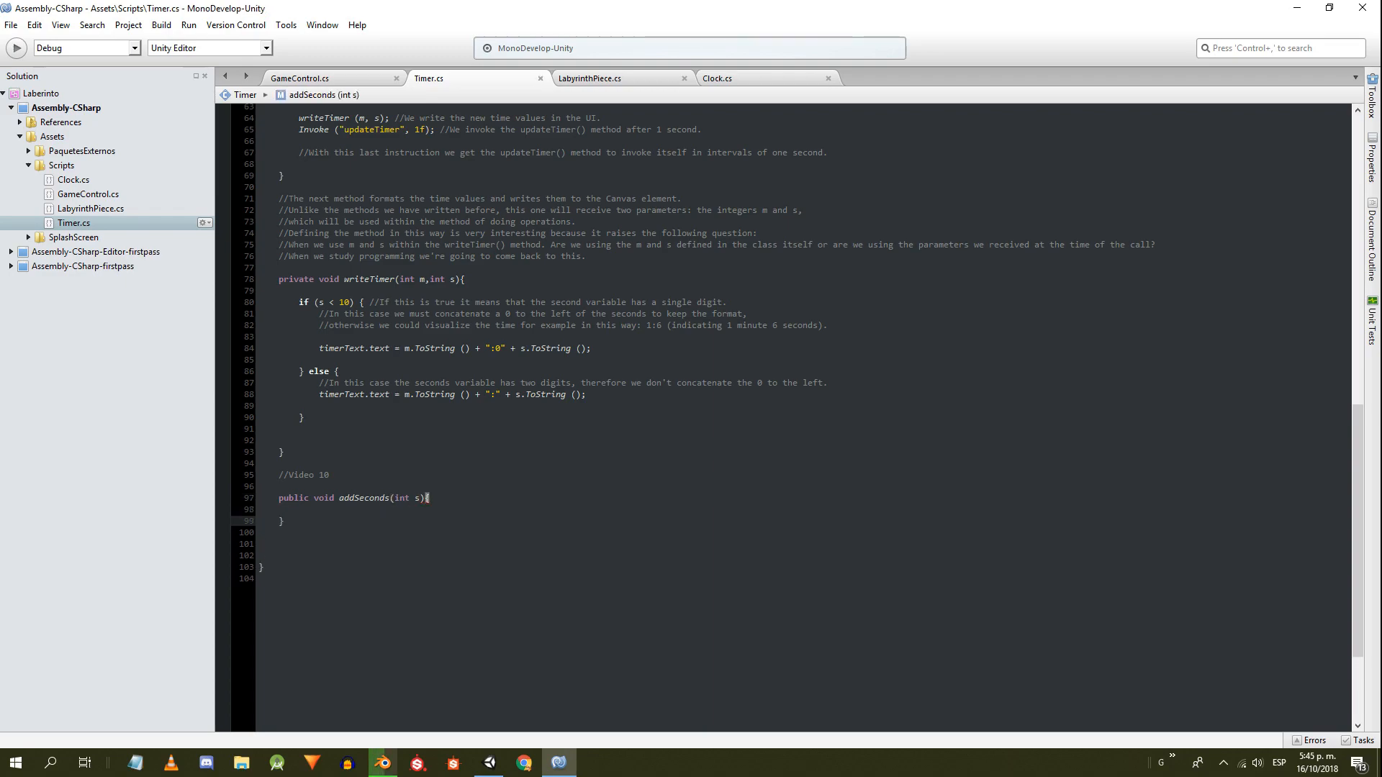
pyautogui.click(321, 77)
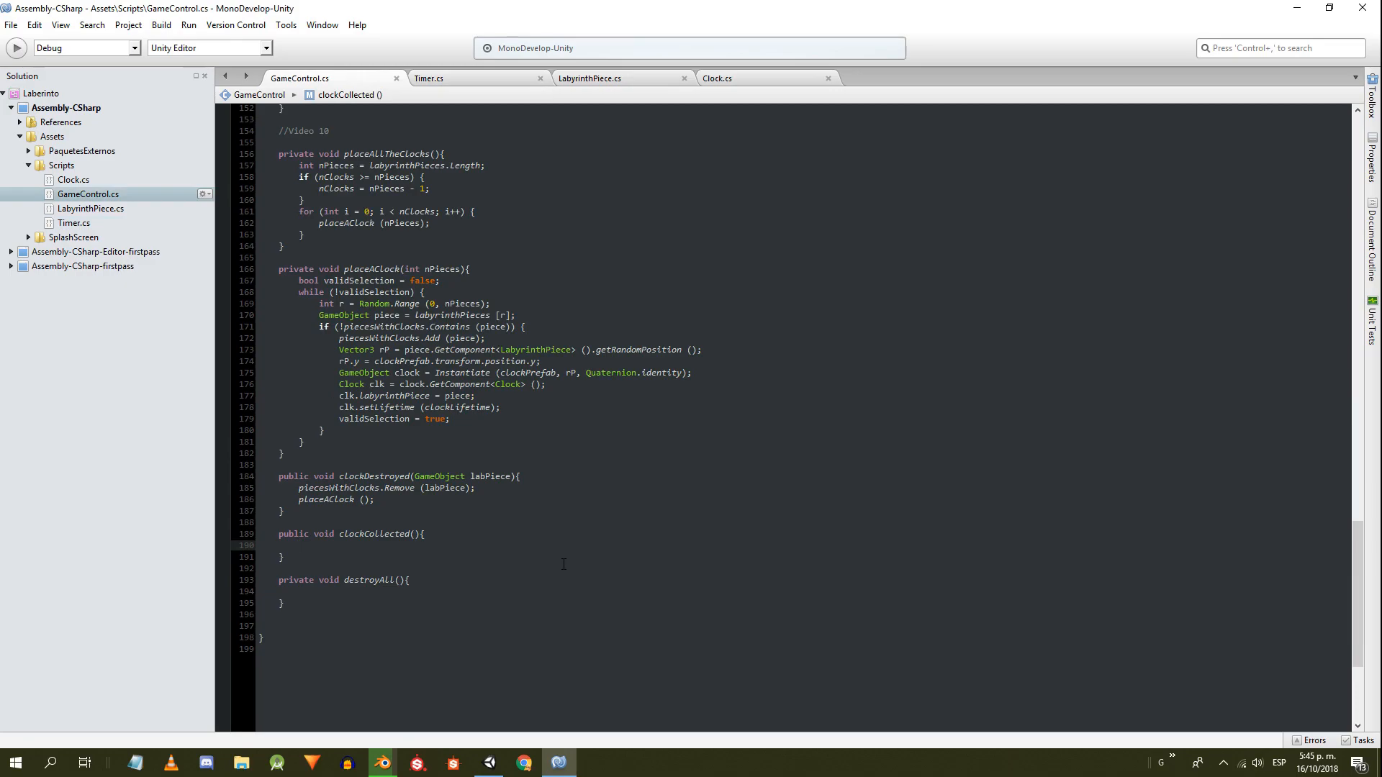
pyautogui.write('timer.addSeconds(')
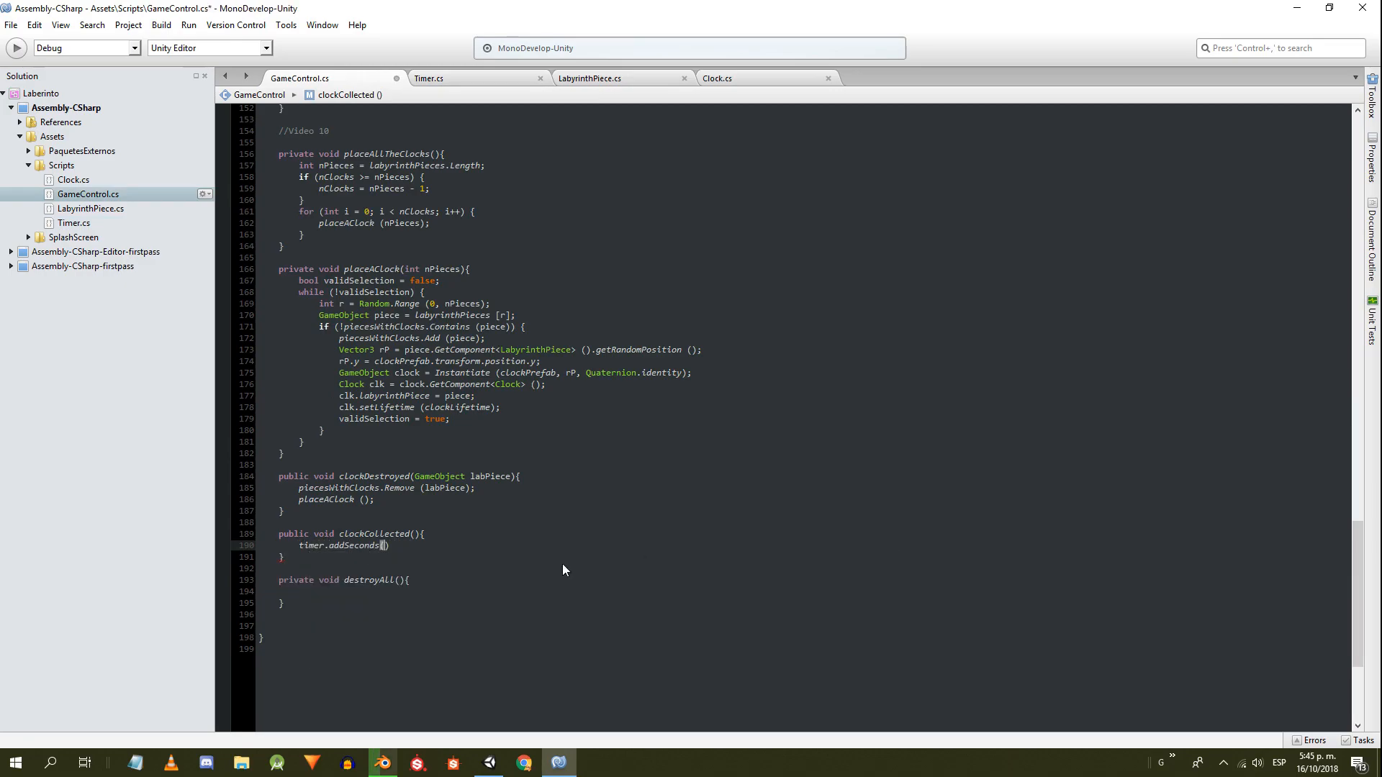
pyautogui.write('(timePerClock);')
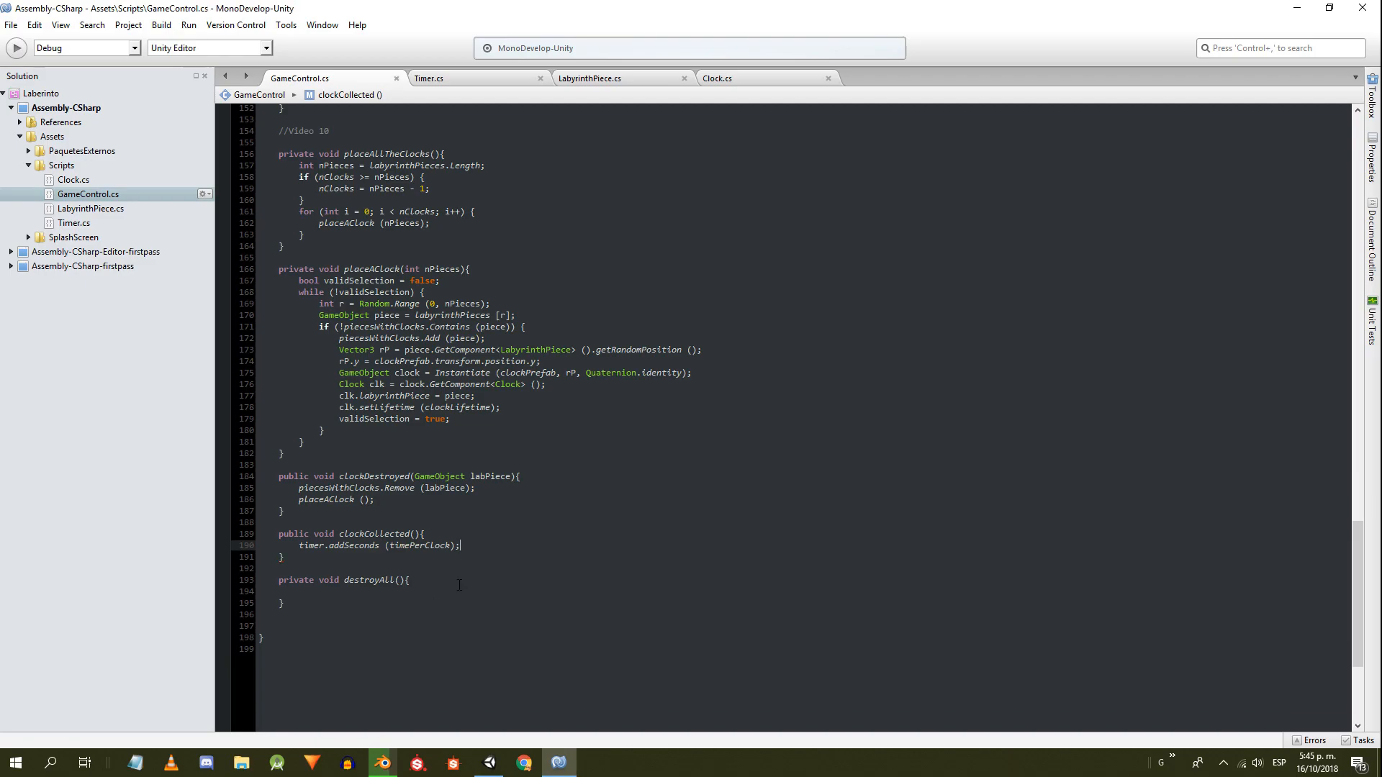
pyautogui.click(316, 592)
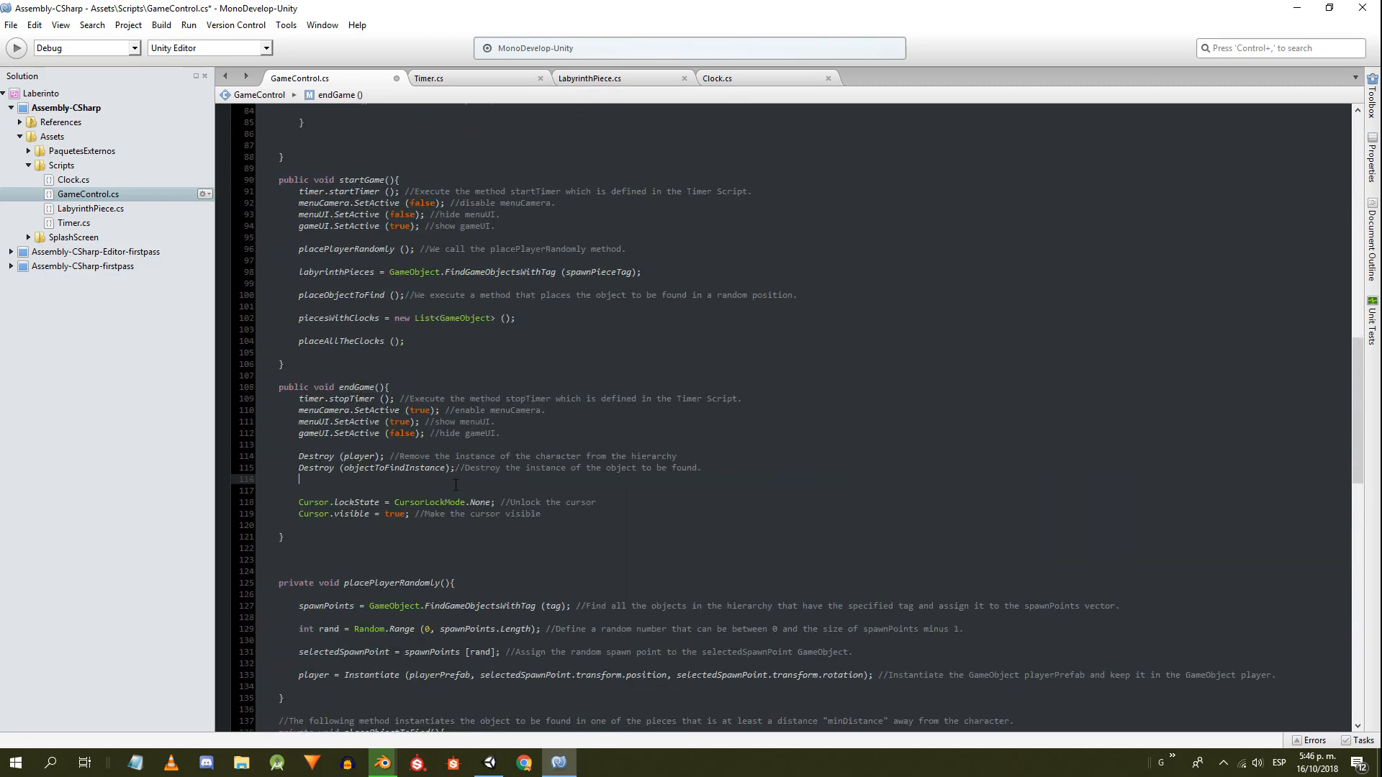
# - Write destroyAll to Destroy the player and gather FindGameObjectsWithTag("Clock") into clocks
pyautogui.write('destroyAll ();')
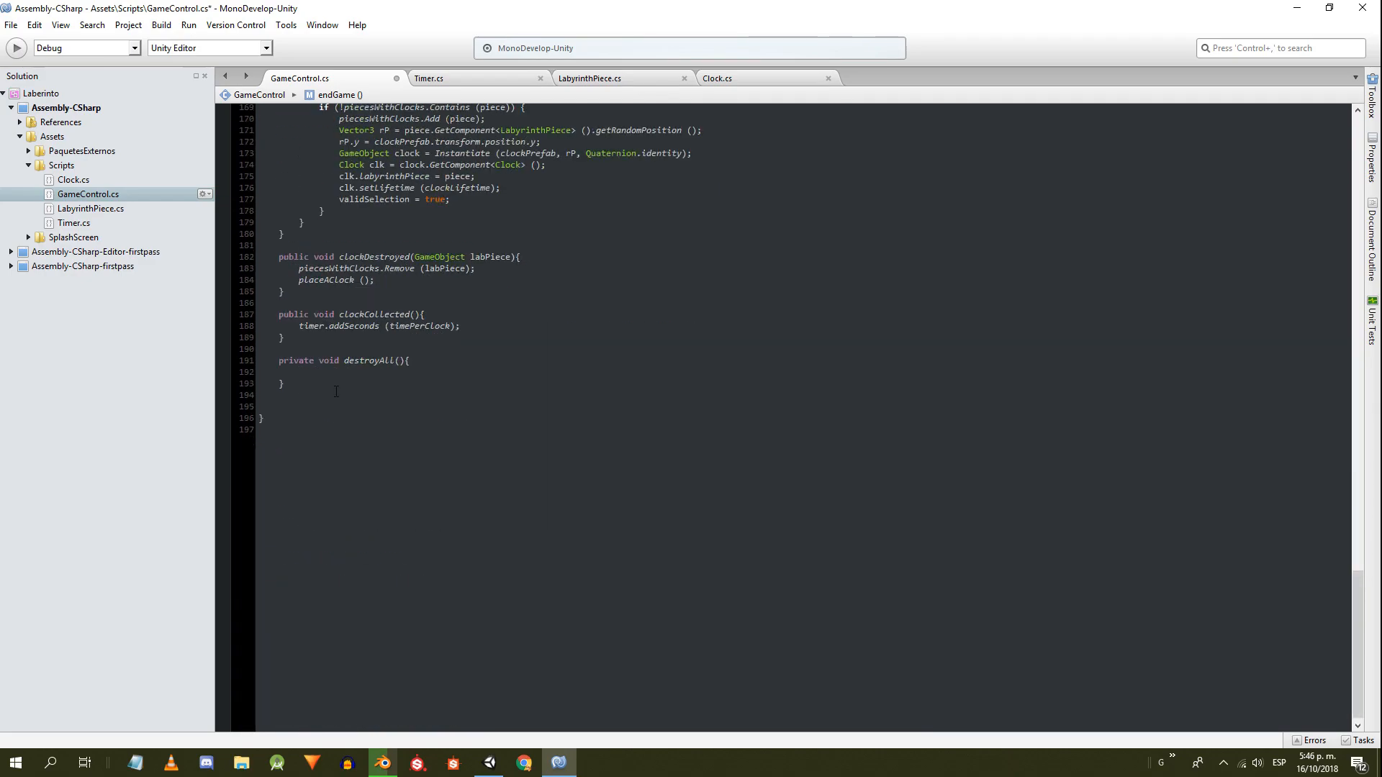
pyautogui.write('Destroy (player); //Remove the instance of the character from the hierarchy')
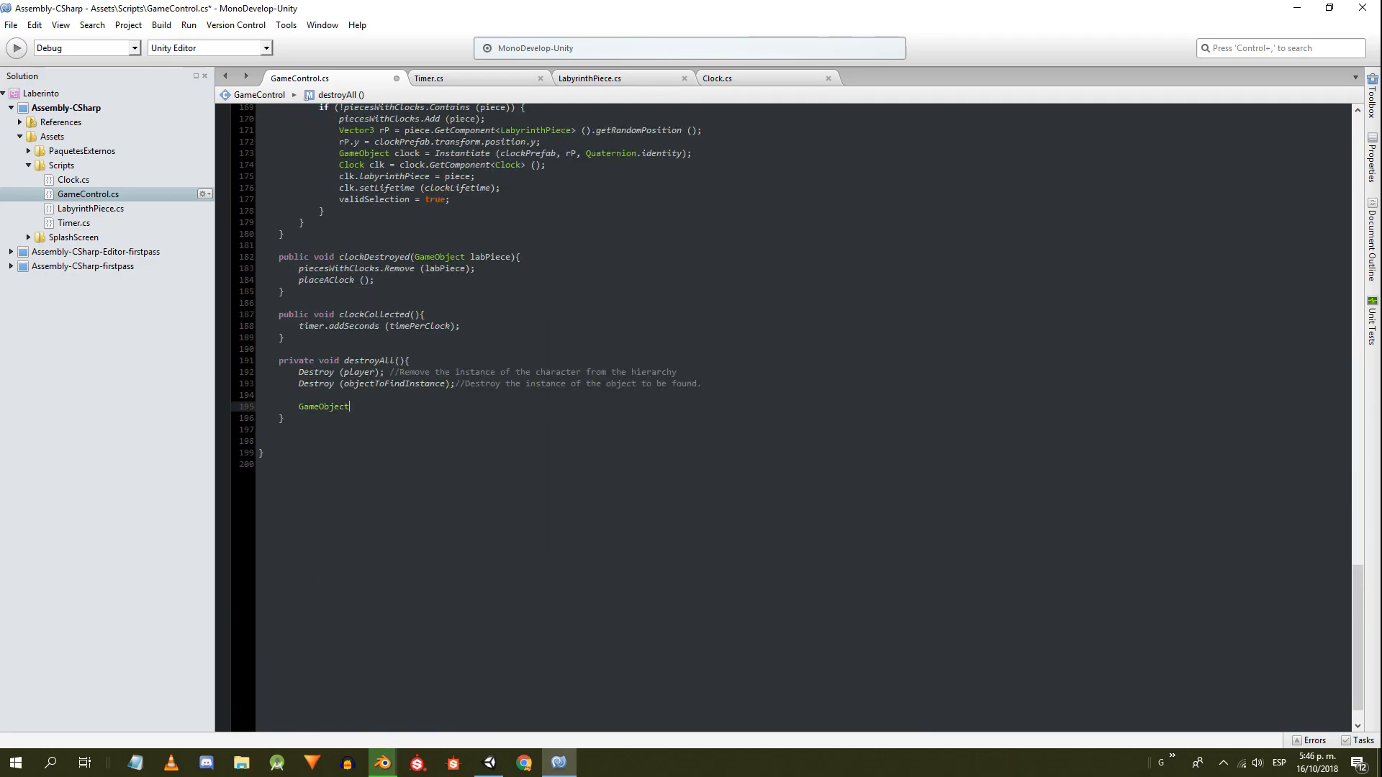
pyautogui.write('[] clocks=GameObject.FindGameObjectsWithTag(')
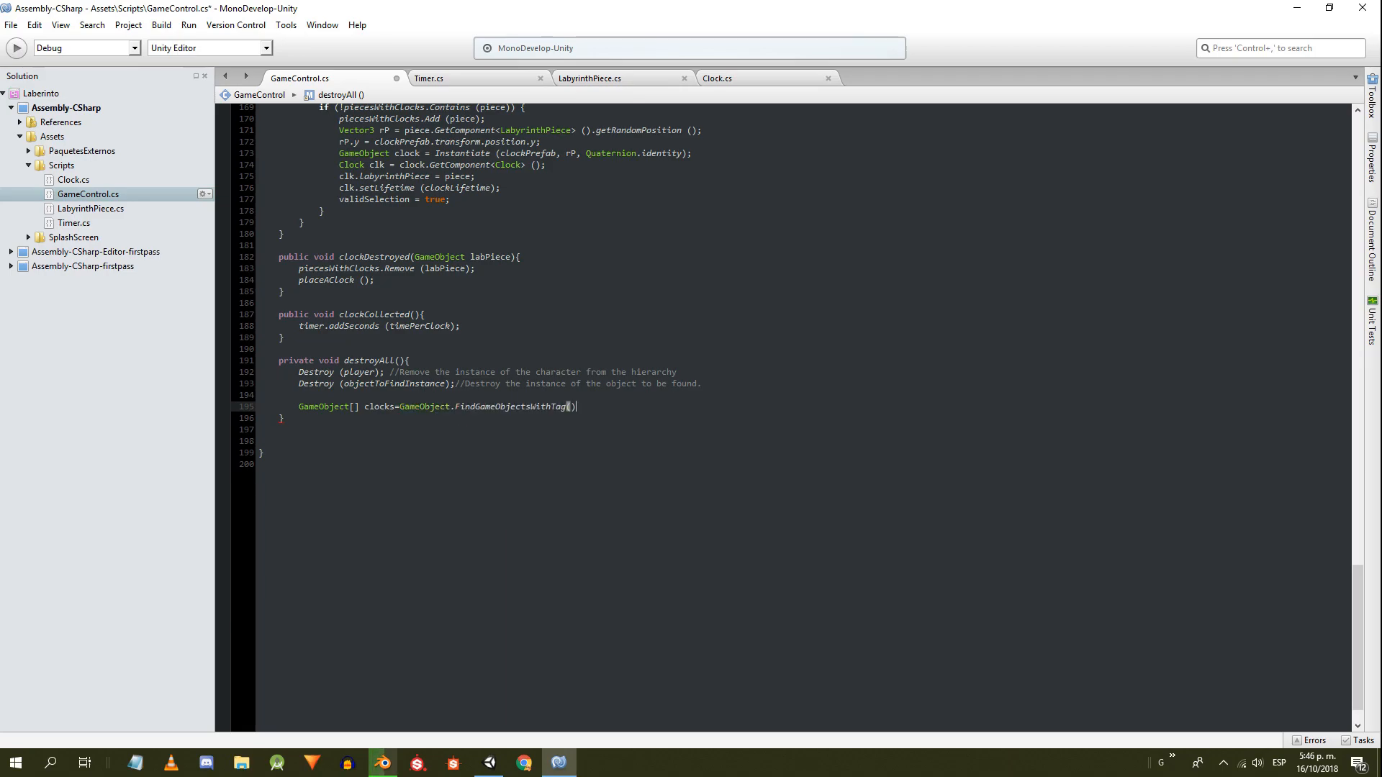
pyautogui.write('"Clock"')
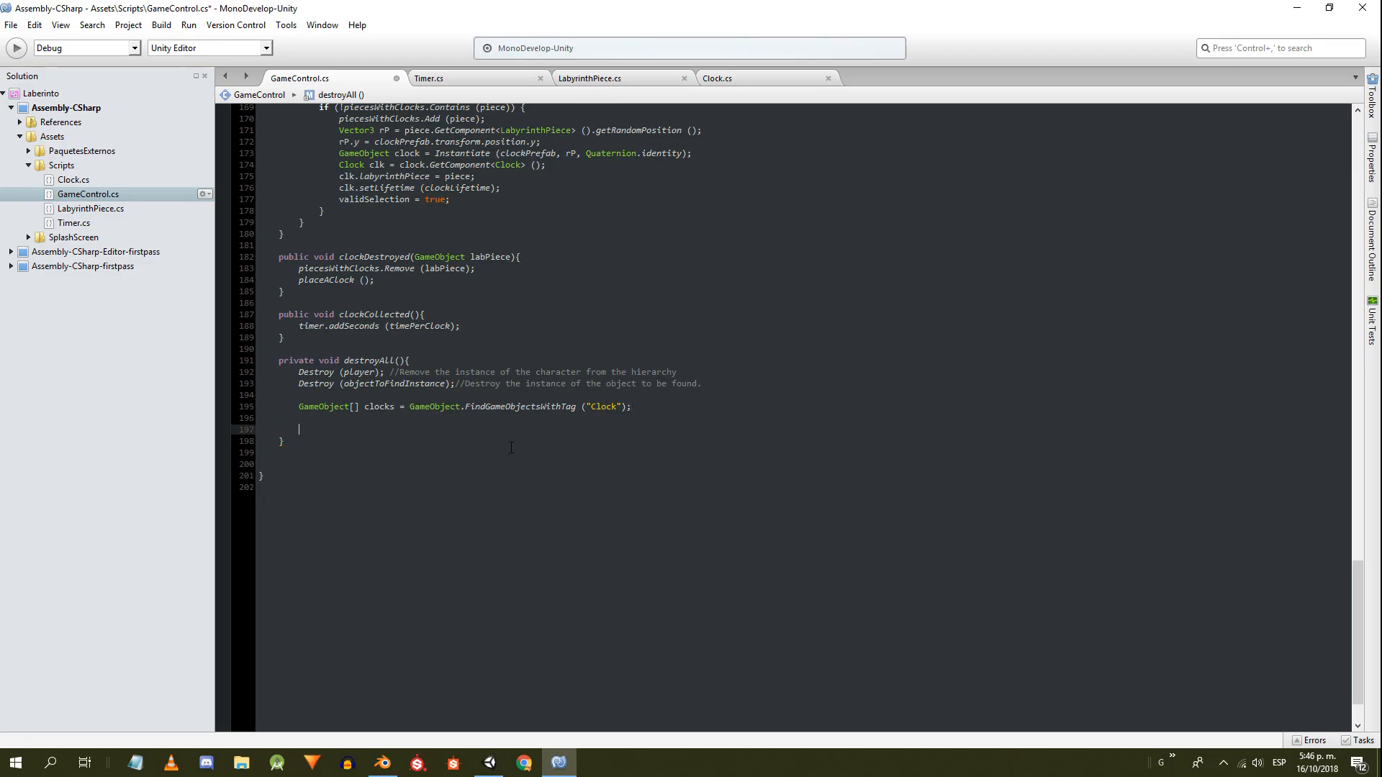
# - Loop foreach (GameObject g in clocks) and Destroy each clock
pyautogui.write('foreach')
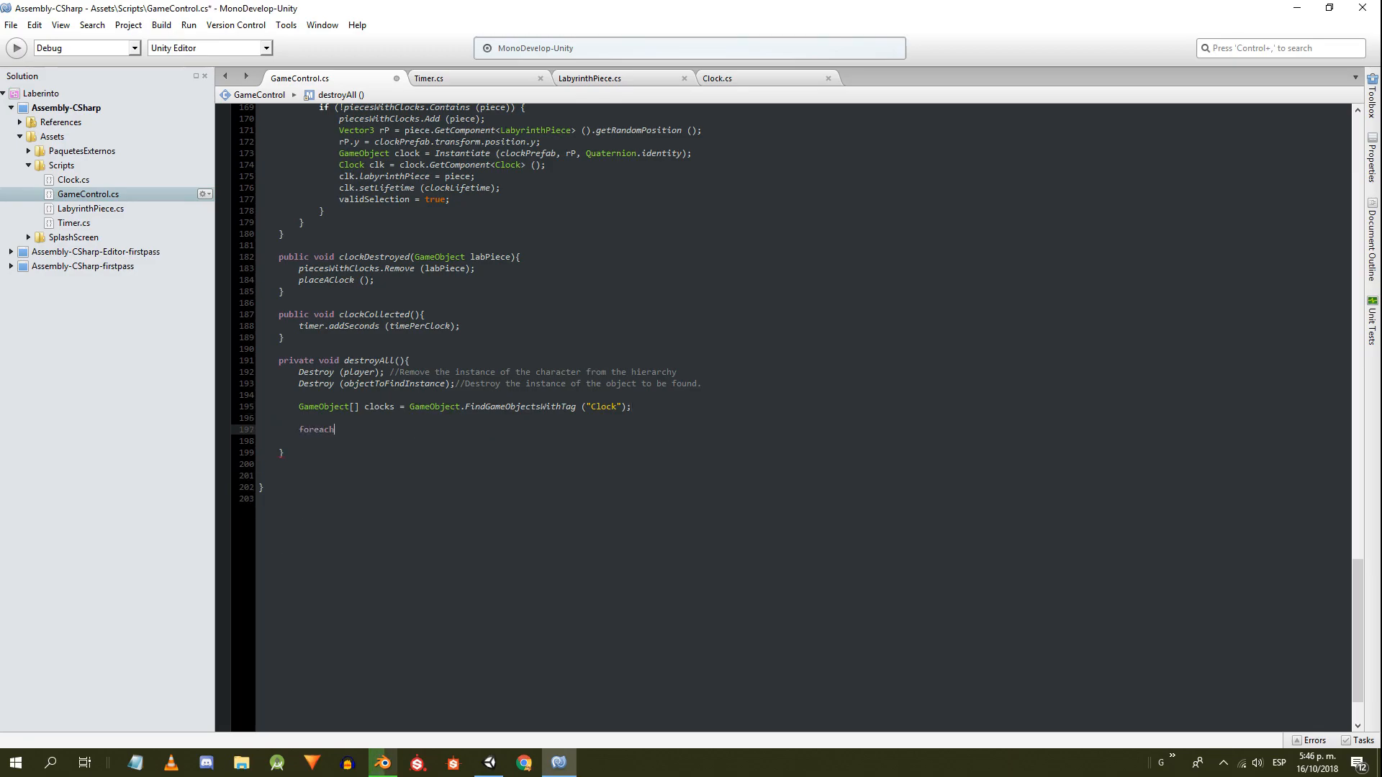
pyautogui.write('(GameObject g in clocks) {')
pyautogui.click(804, 440)
pyautogui.write('Destroy(')
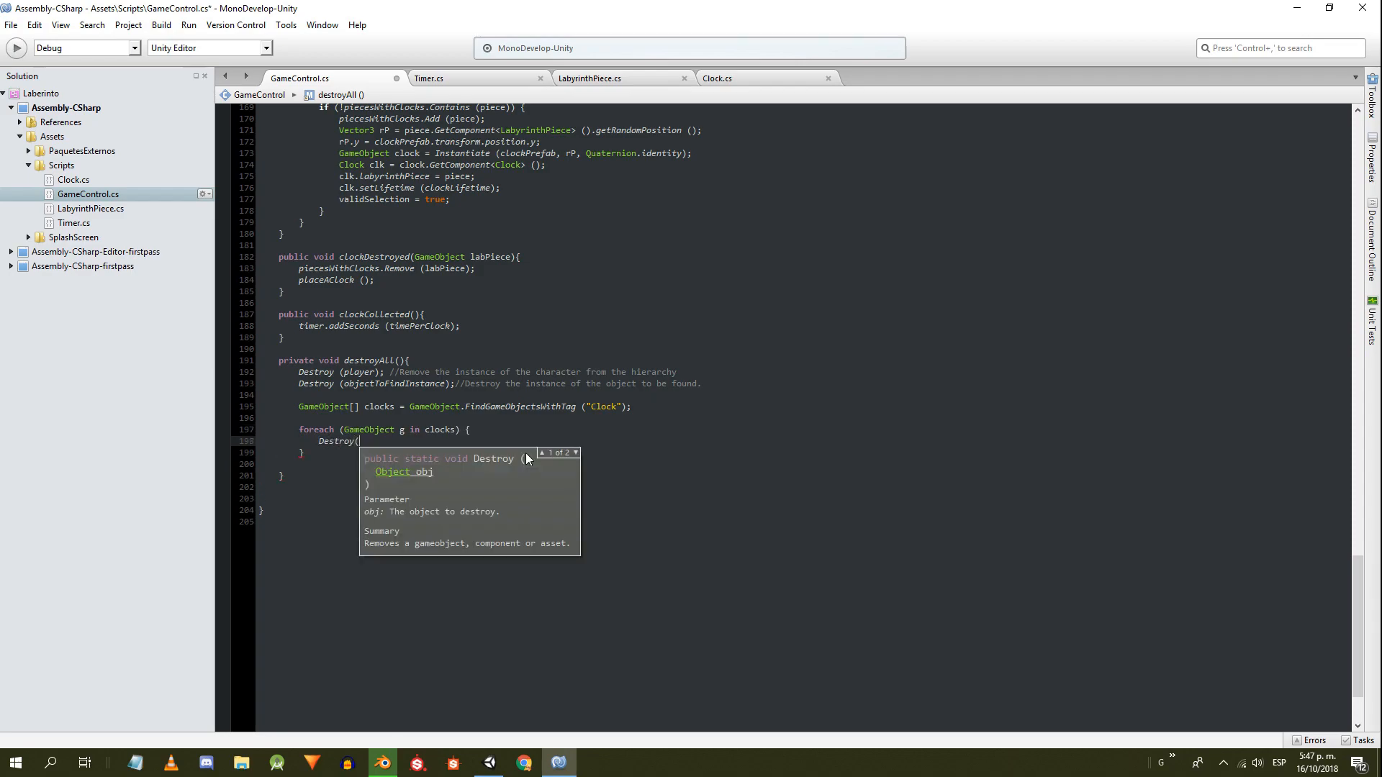
pyautogui.write('g)')
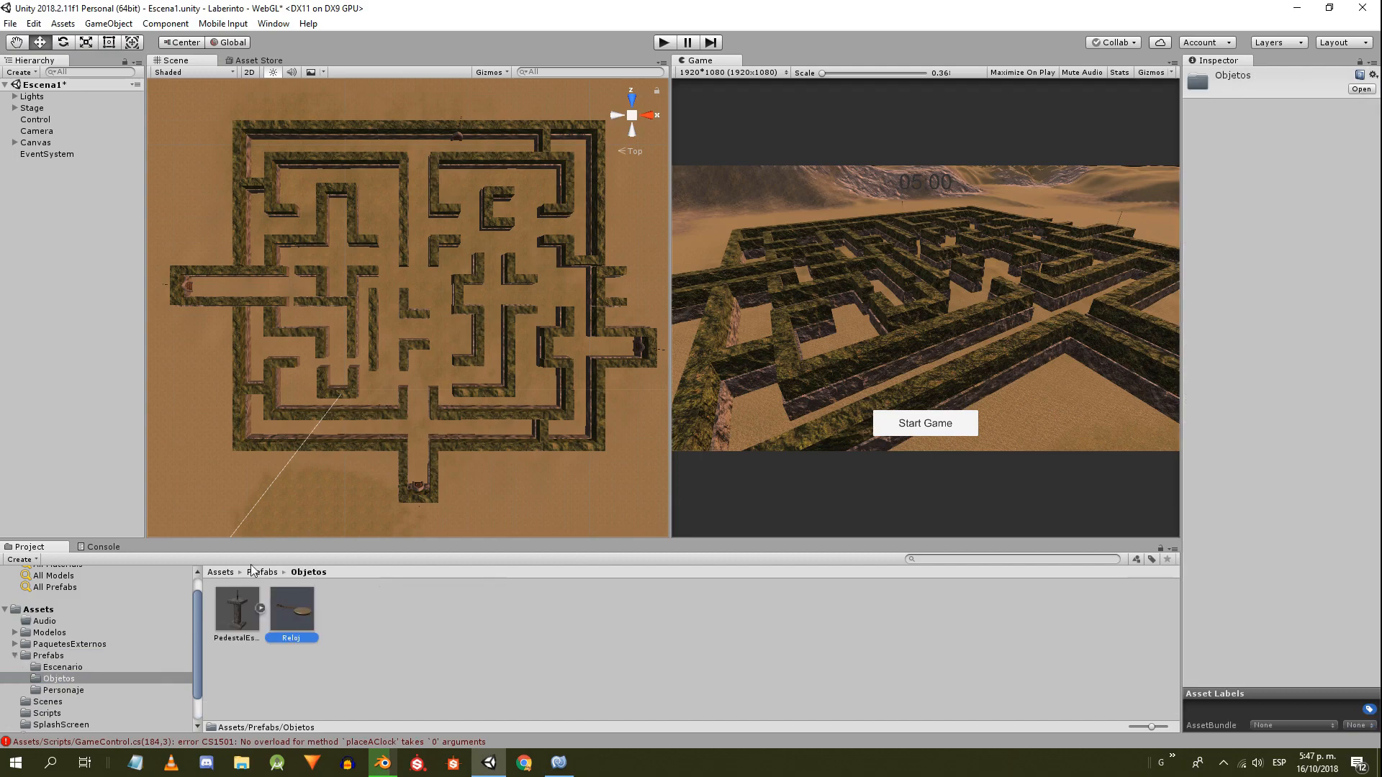
# - Add the Clock script to the Reloj prefab with Player Tag 'Player', apply, and remove the scene instance
pyautogui.click(291, 607)
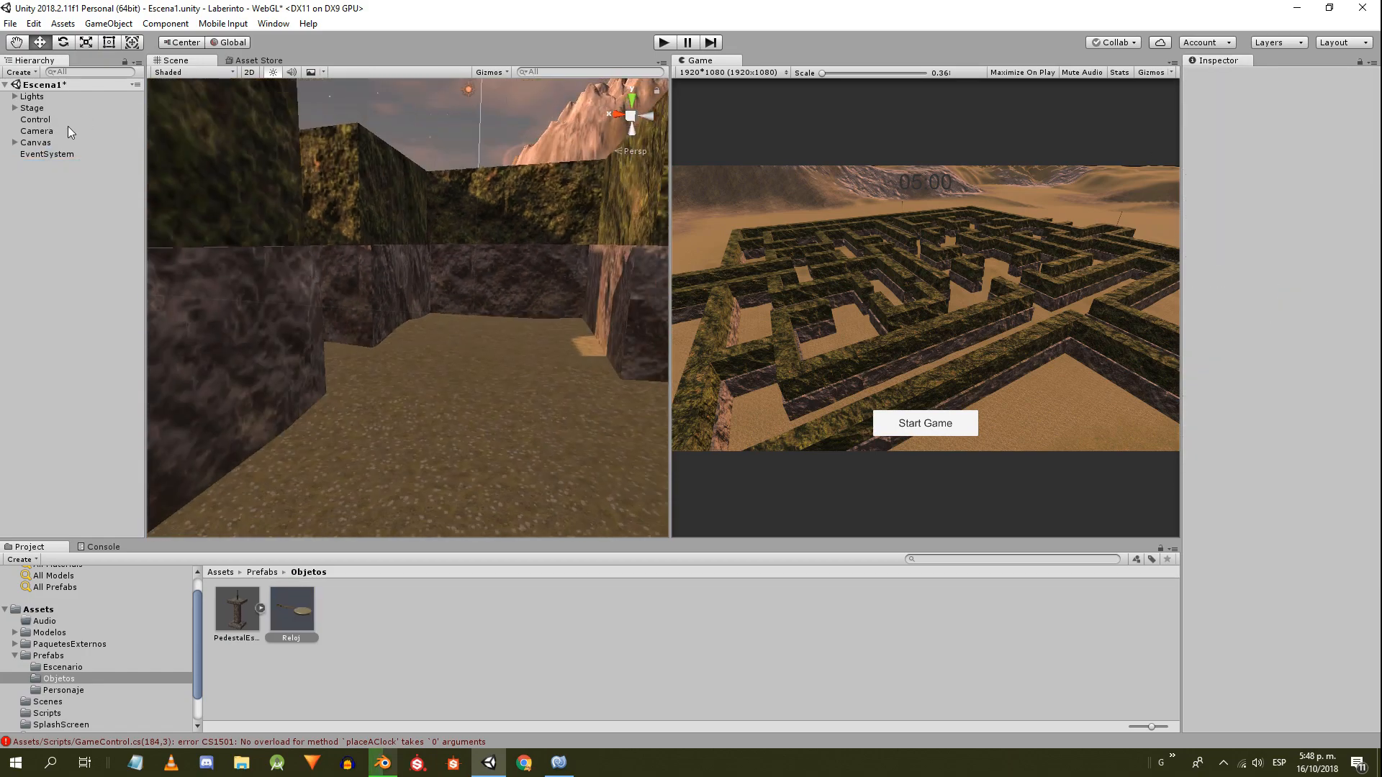
pyautogui.click(291, 609)
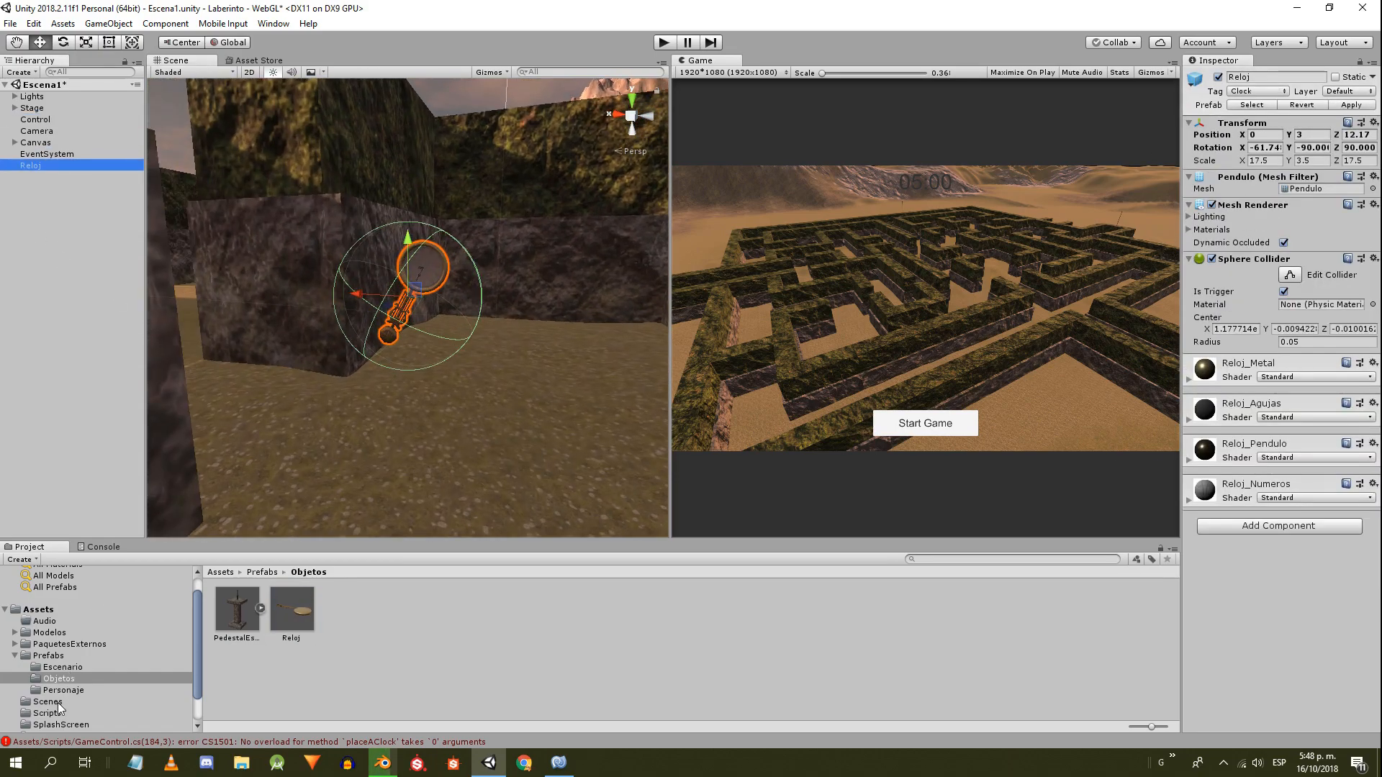
pyautogui.click(44, 713)
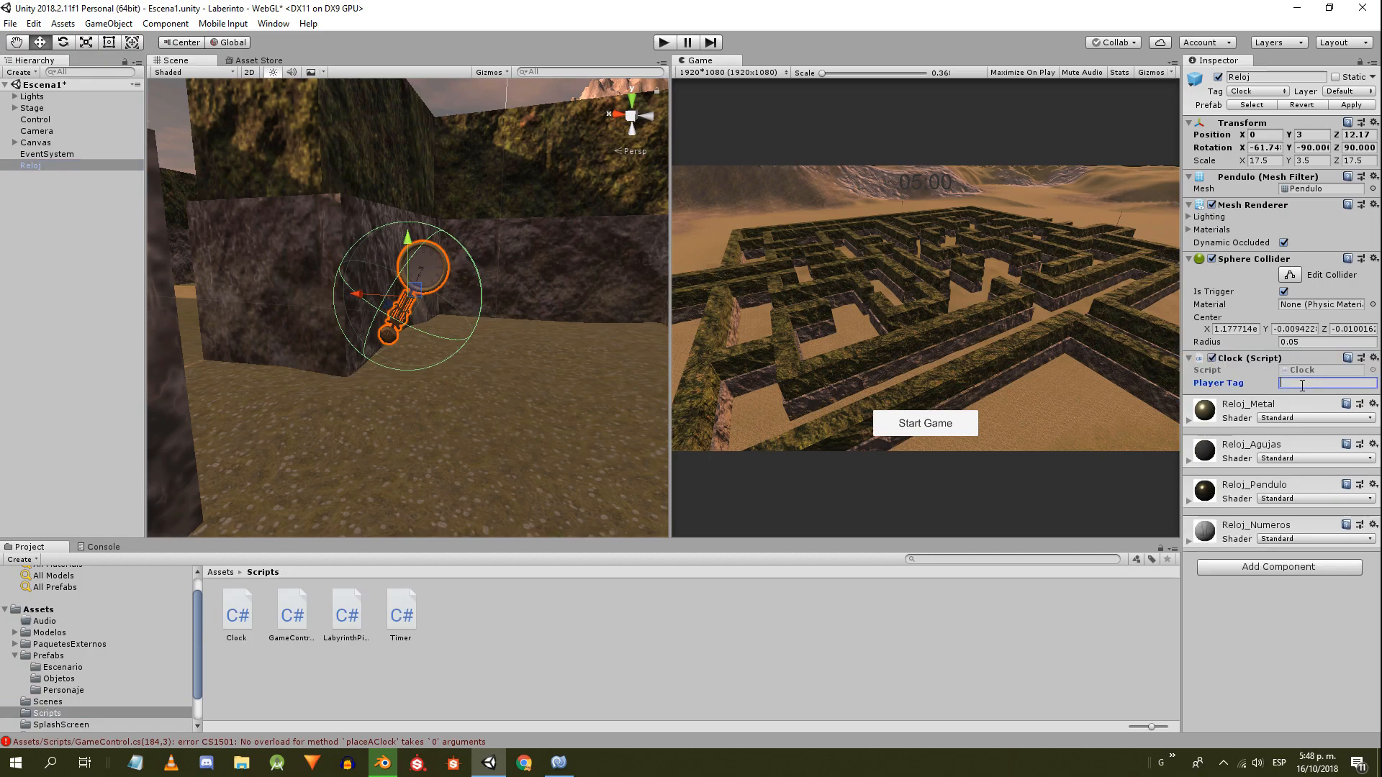
pyautogui.write('Player')
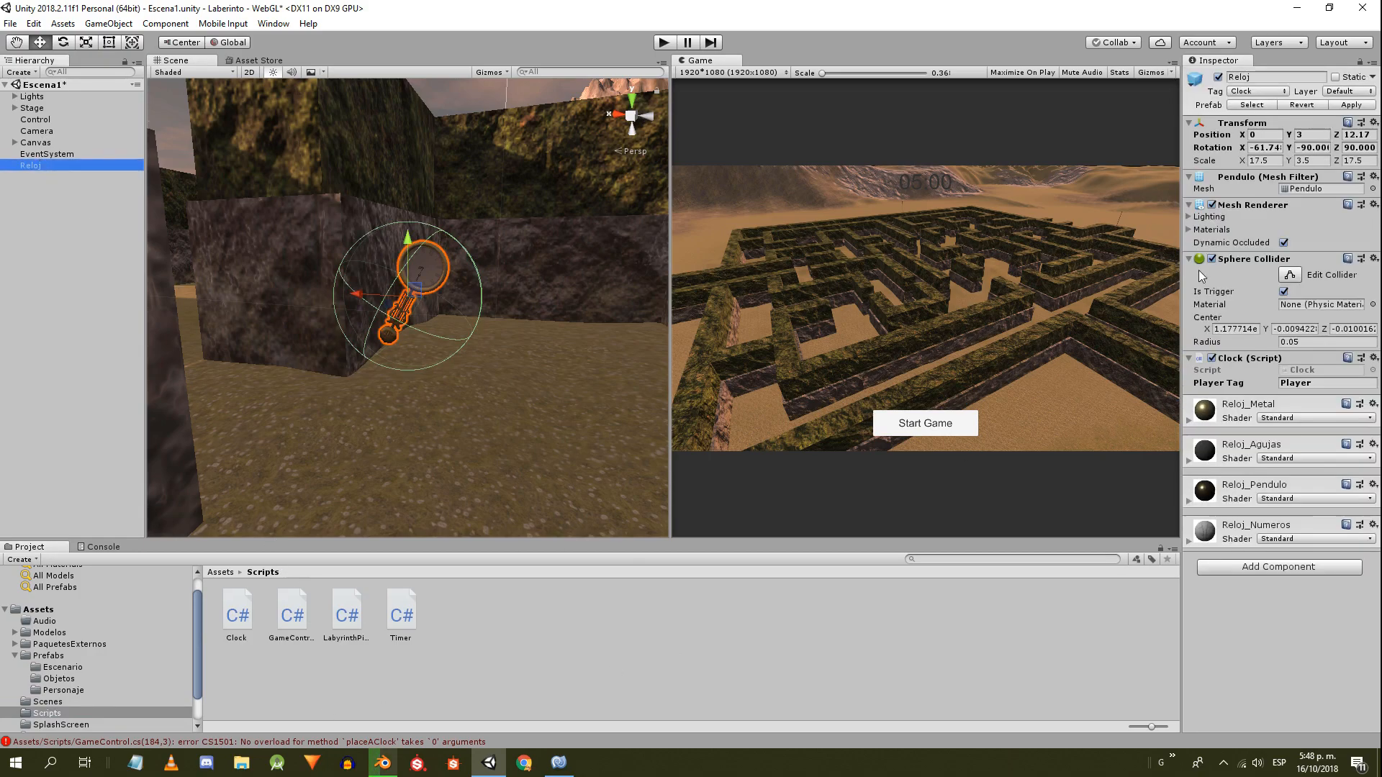
pyautogui.click(30, 119)
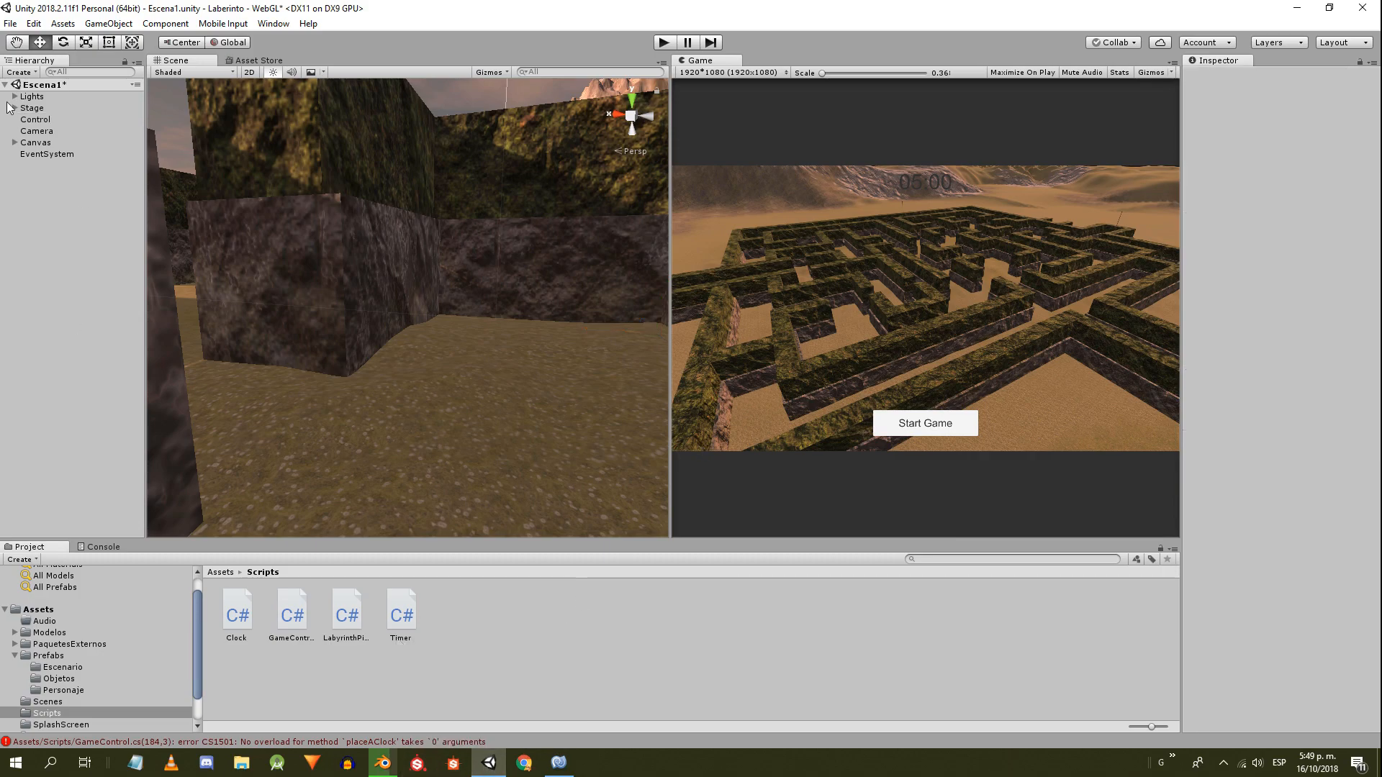
pyautogui.click(37, 118)
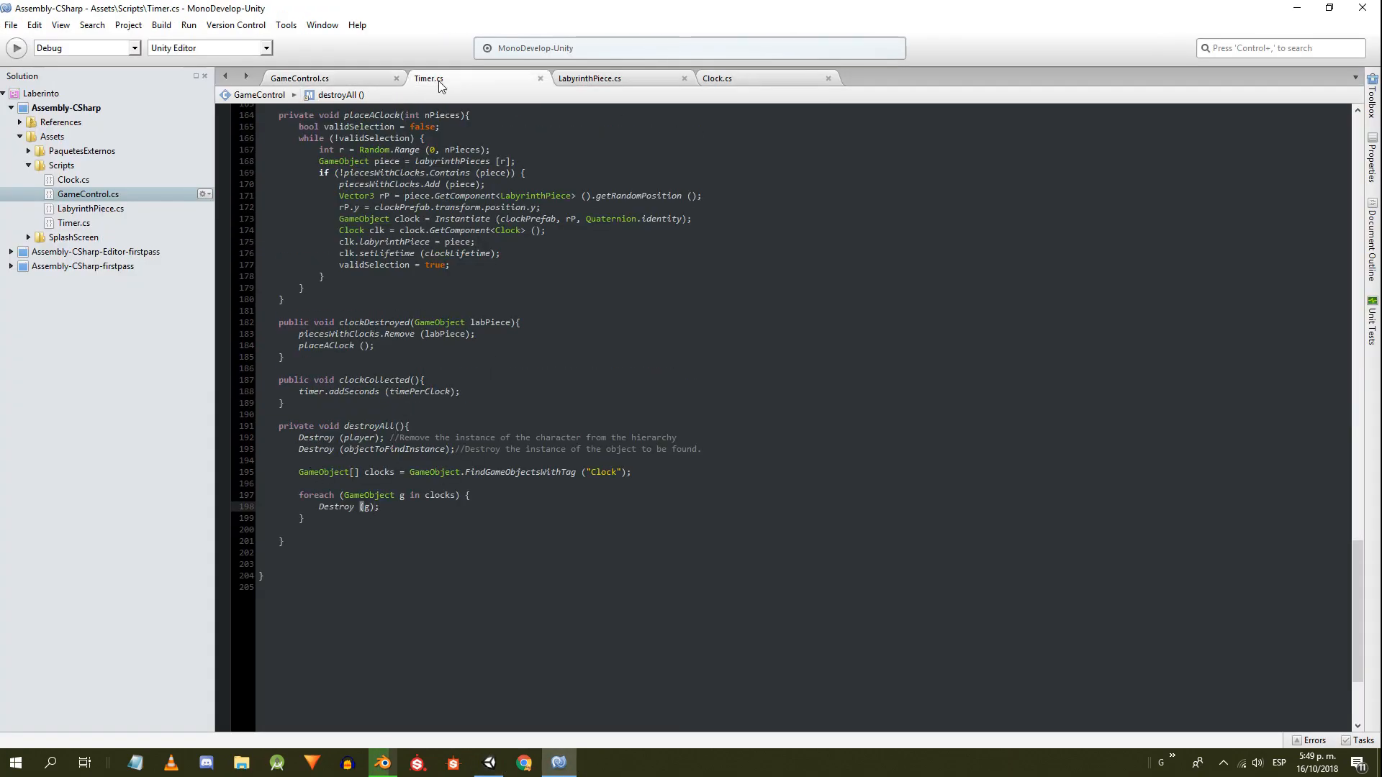
# - In addSeconds add s to this.s, carry past 59 with m++ and this.s -= 60, then writeTimer
pyautogui.write('this.s')
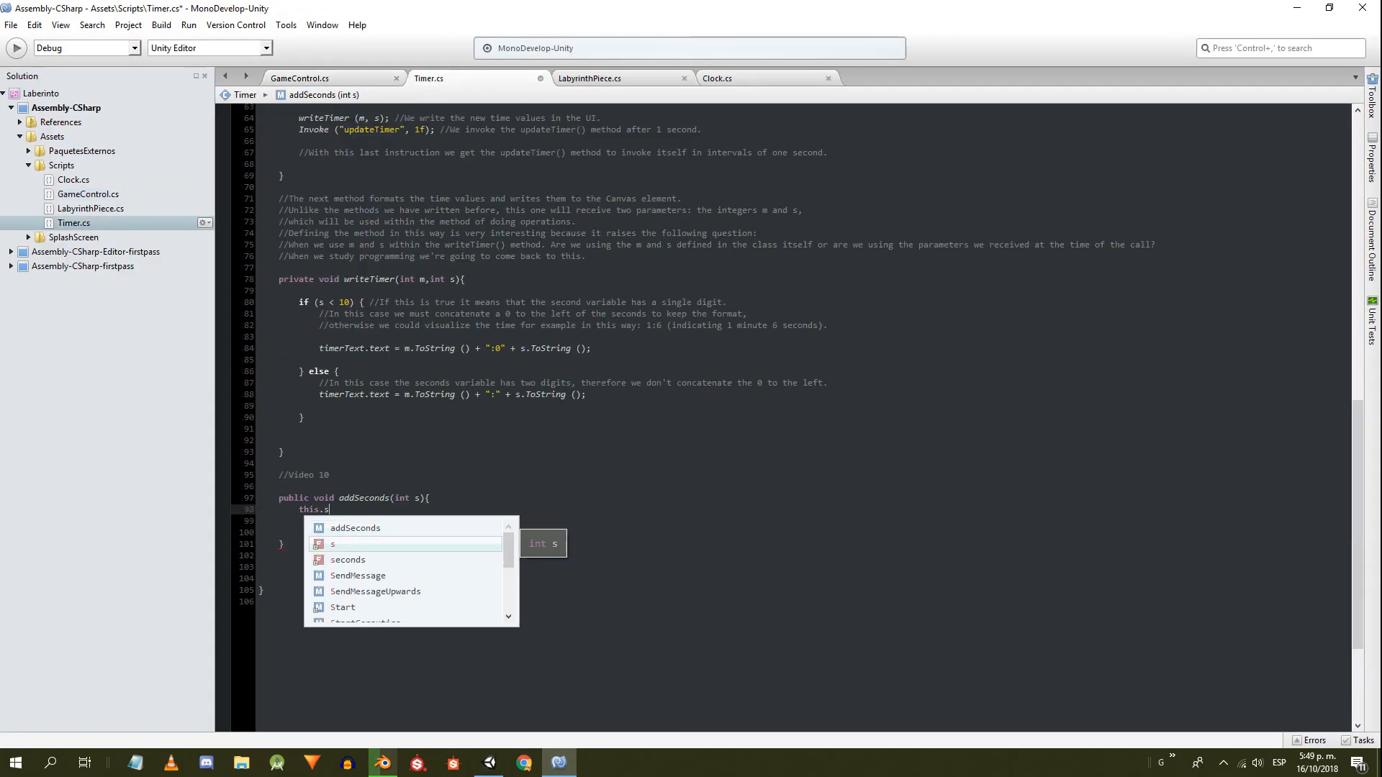
pyautogui.write('+= s;')
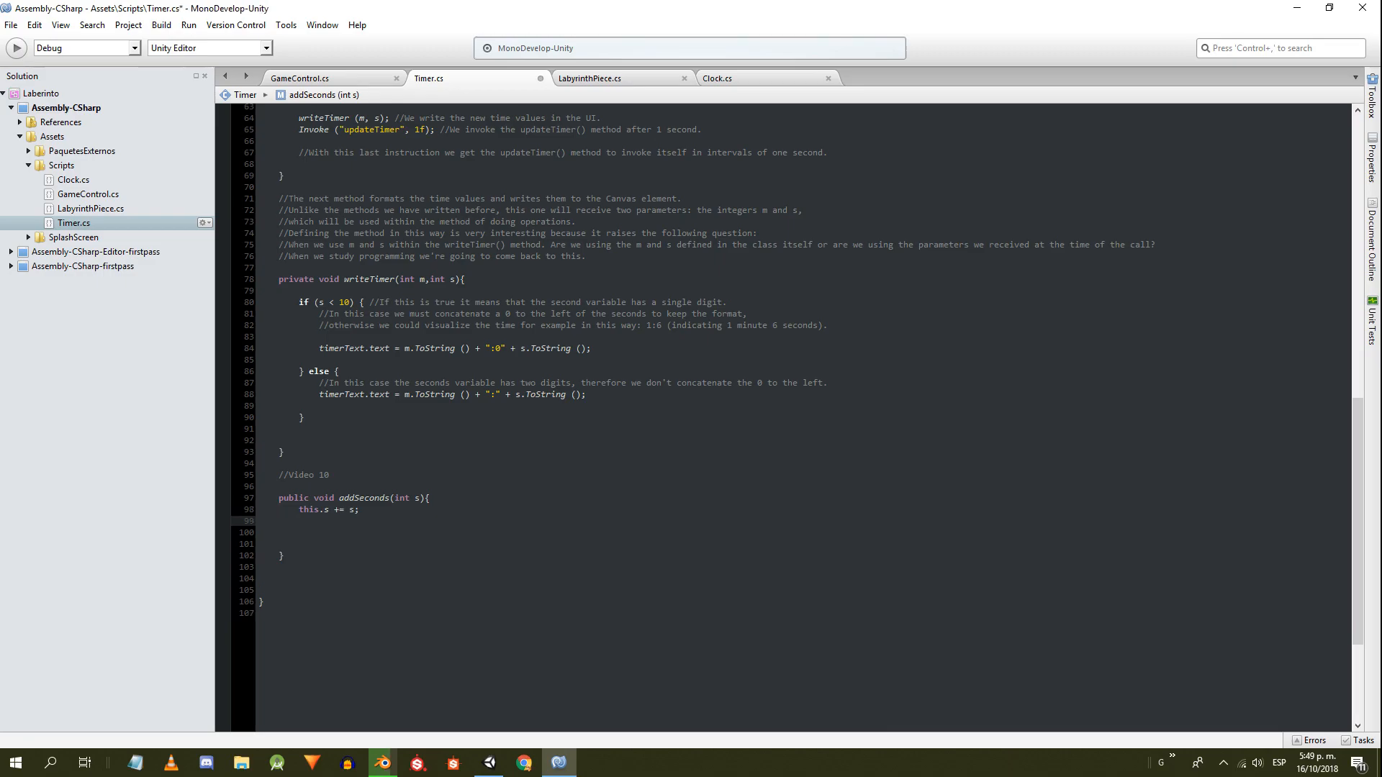
pyautogui.write('if(this.s>59){')
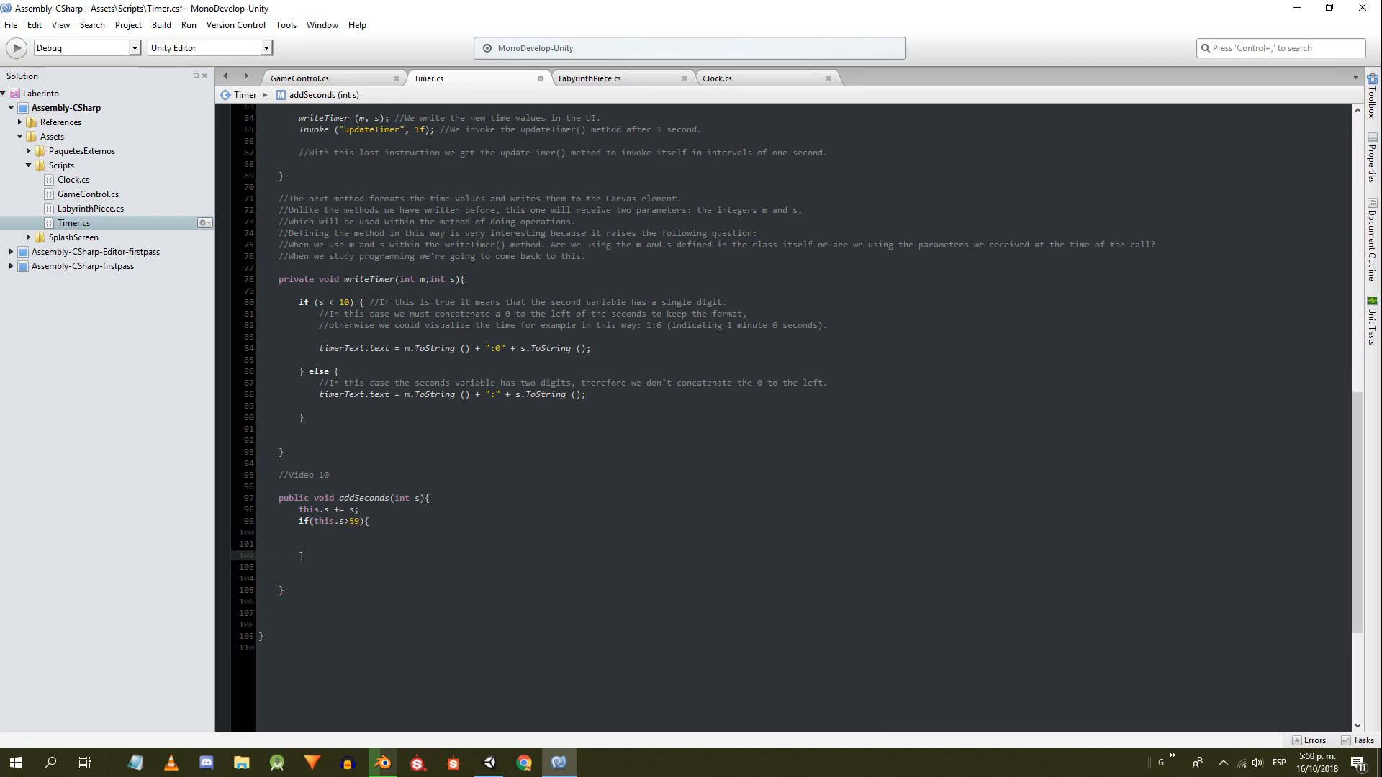
pyautogui.write('m++;')
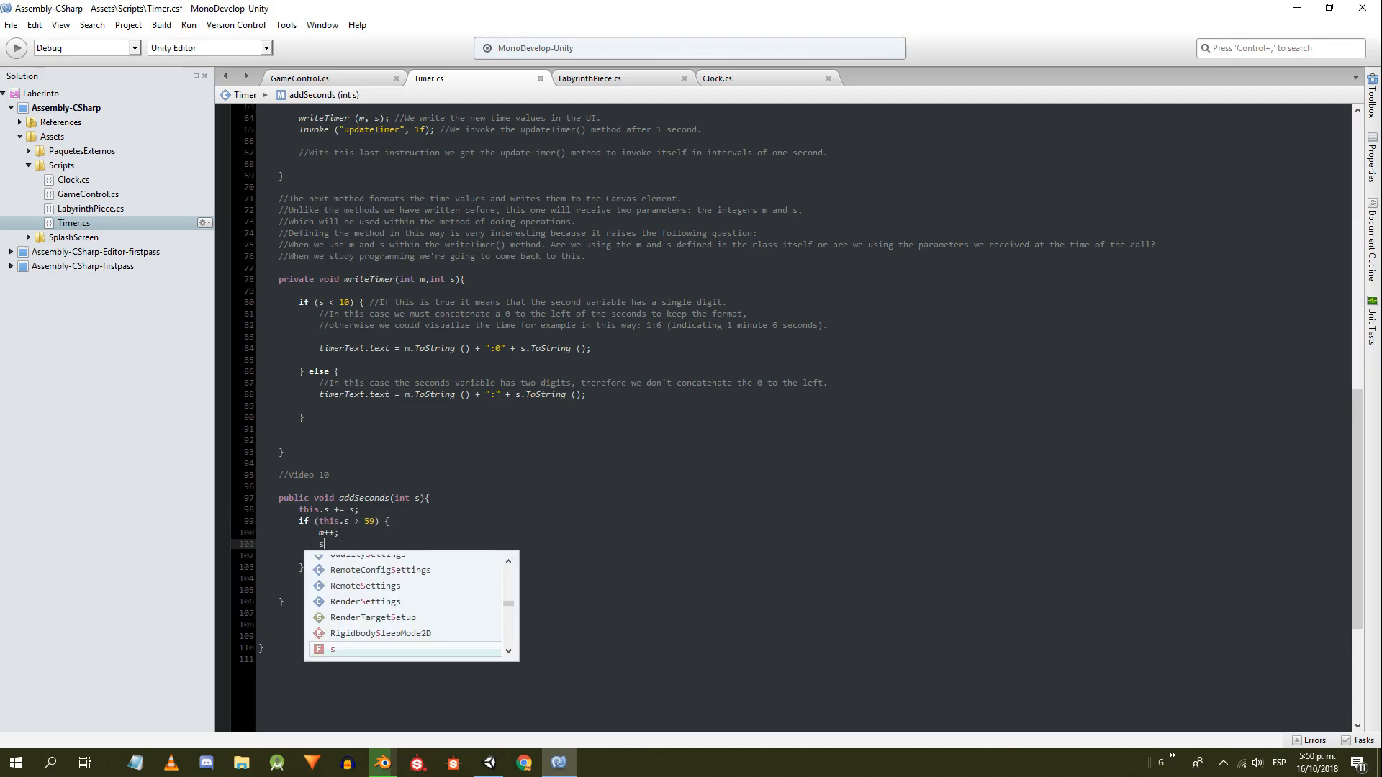
pyautogui.write('his.s-= 60;')
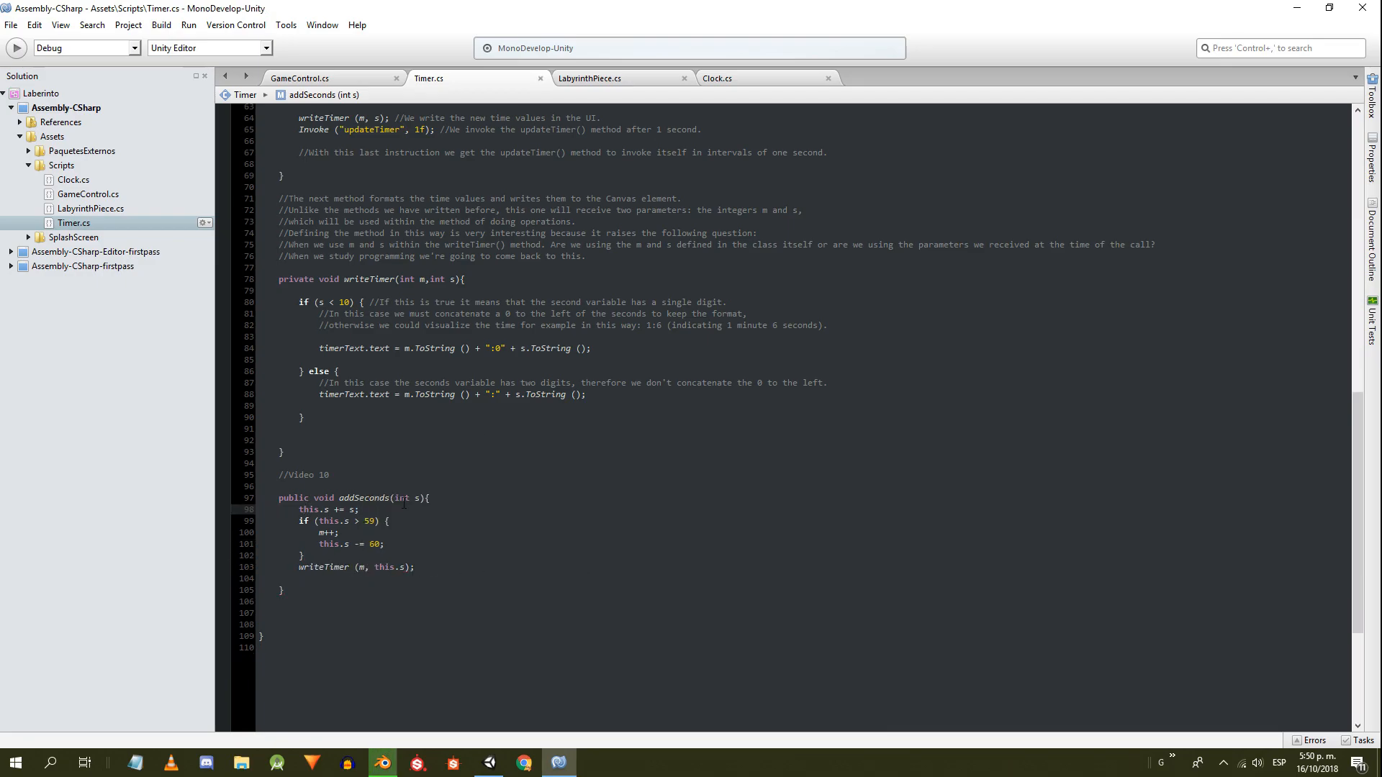
pyautogui.doubleClick(308, 510)
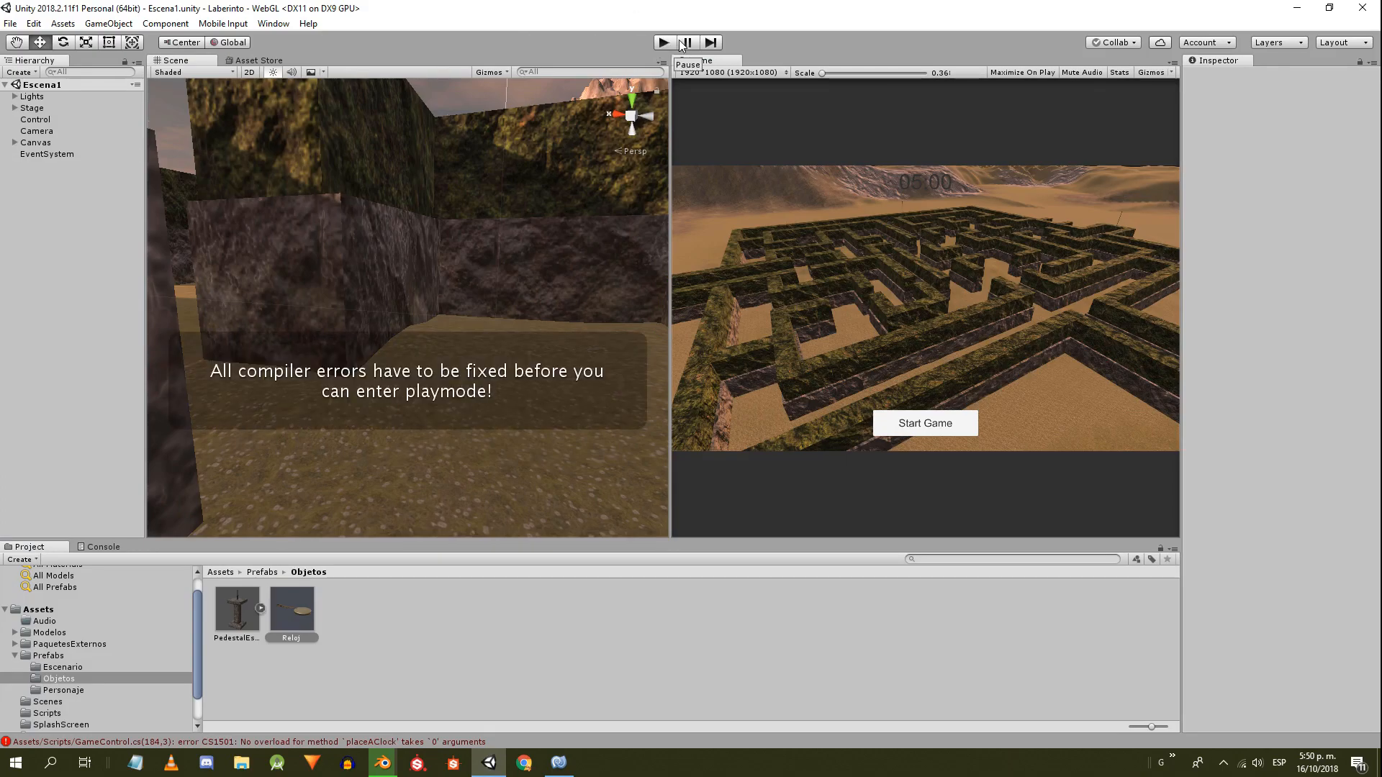
# - Pass int nPieces = labyrinthPieces.Length to placeAClock(nPieces) so Unity can enter play mode
pyautogui.click(103, 547)
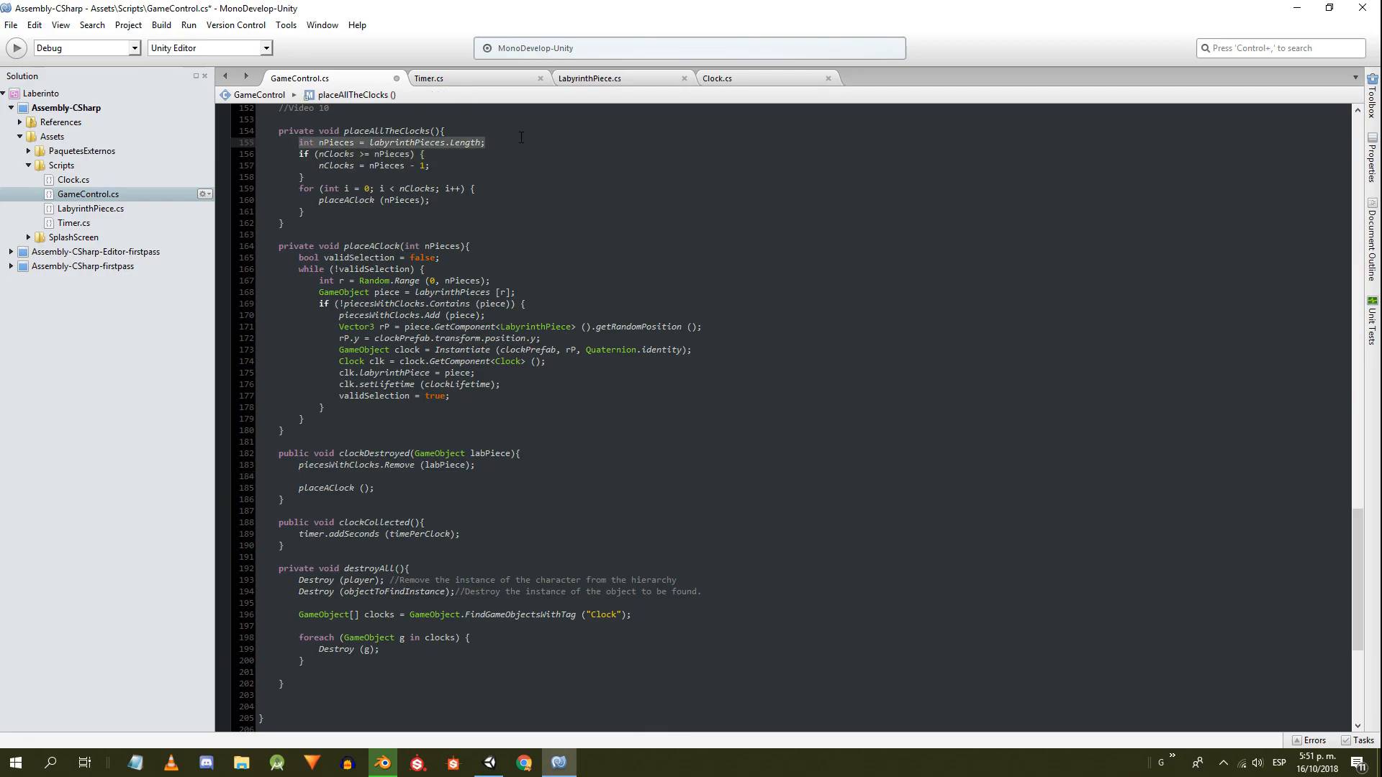
pyautogui.write('int nPieces = labyrinthPieces.Length;')
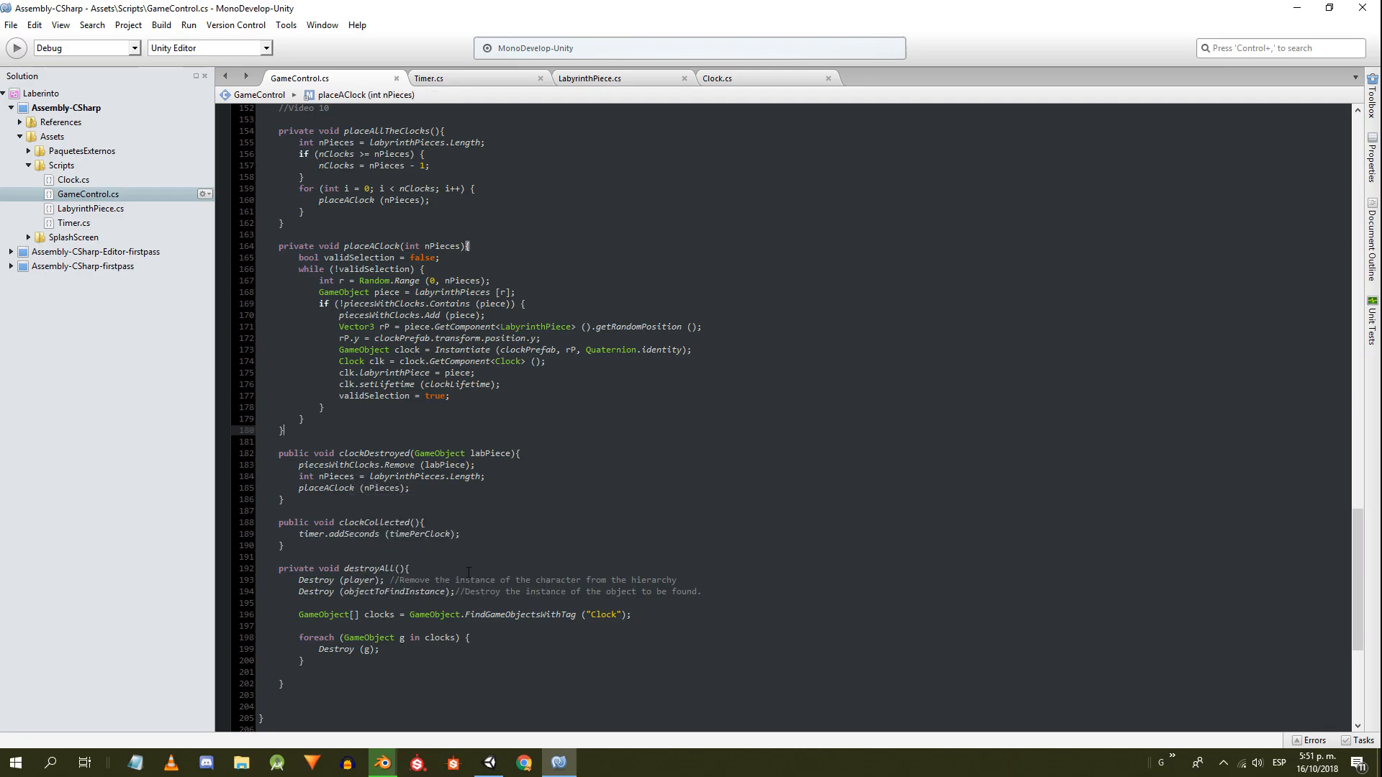
pyautogui.click(559, 763)
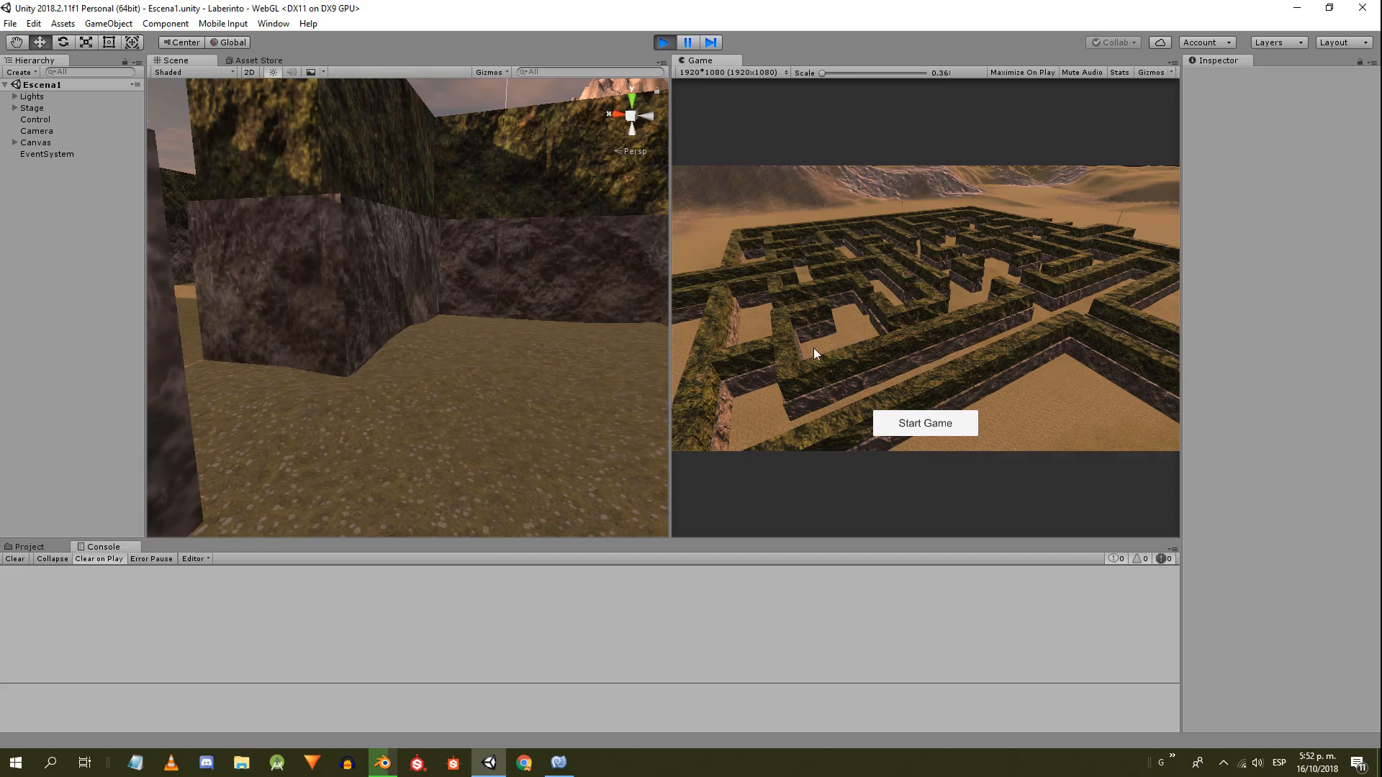
# - Test a round, then instantiate clocks with clockPrefab.transform.rotation instead of Quaternion.identity
pyautogui.click(925, 424)
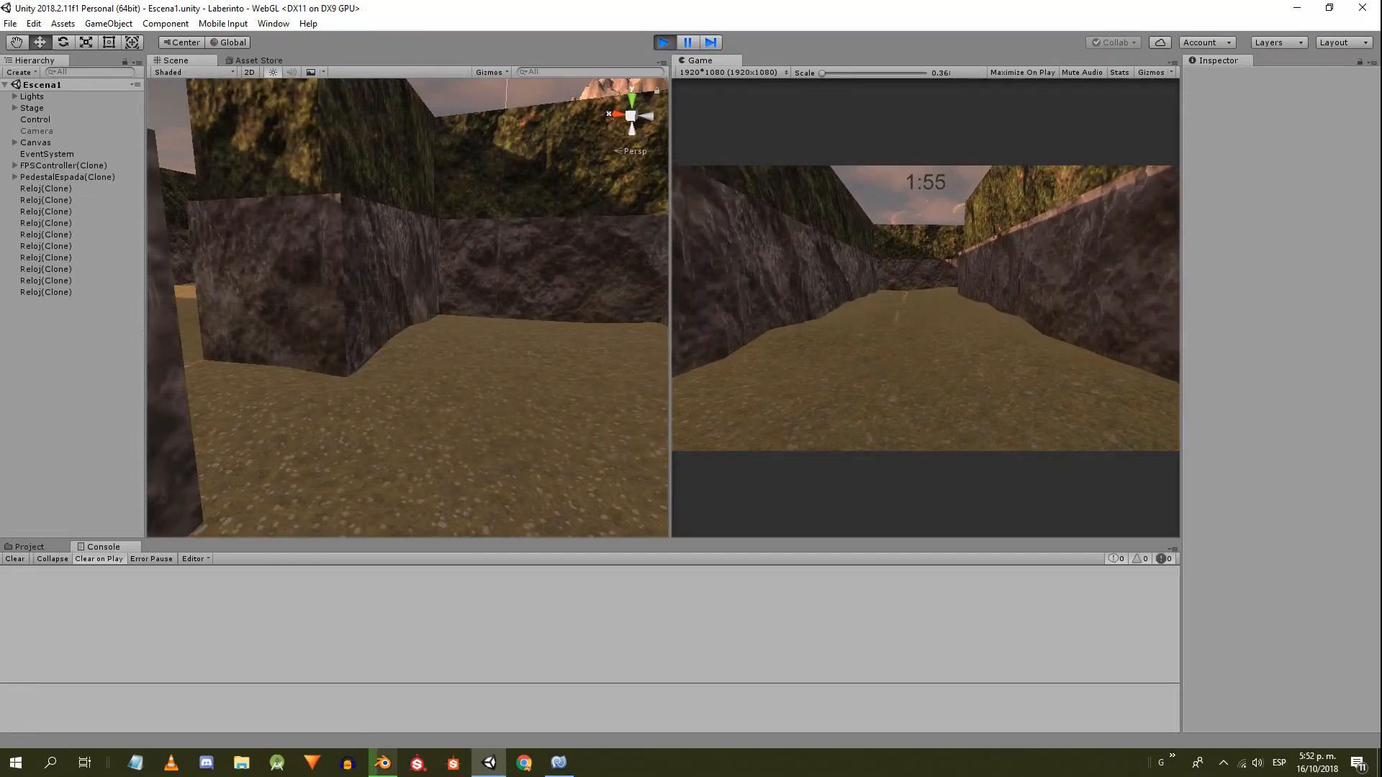
pyautogui.click(45, 210)
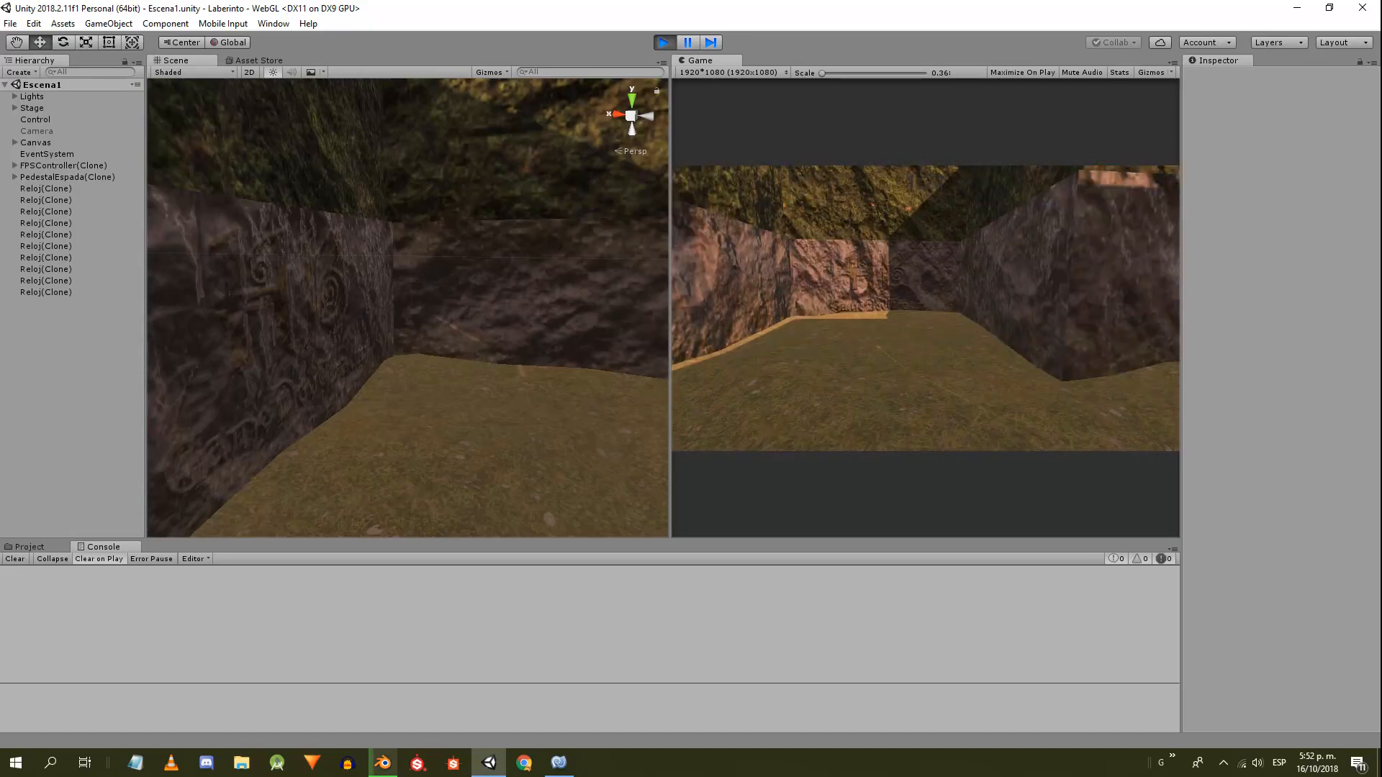
pyautogui.click(559, 763)
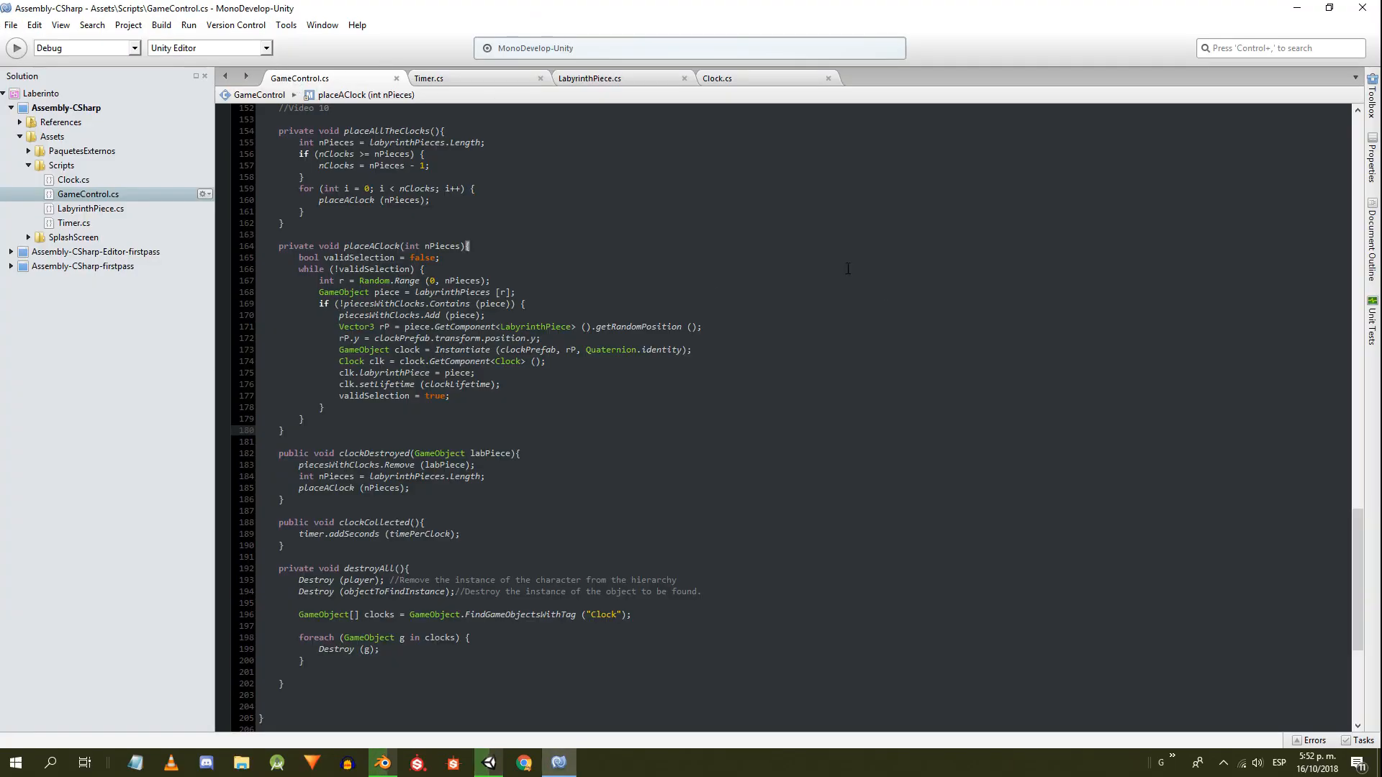
pyautogui.write('clock')
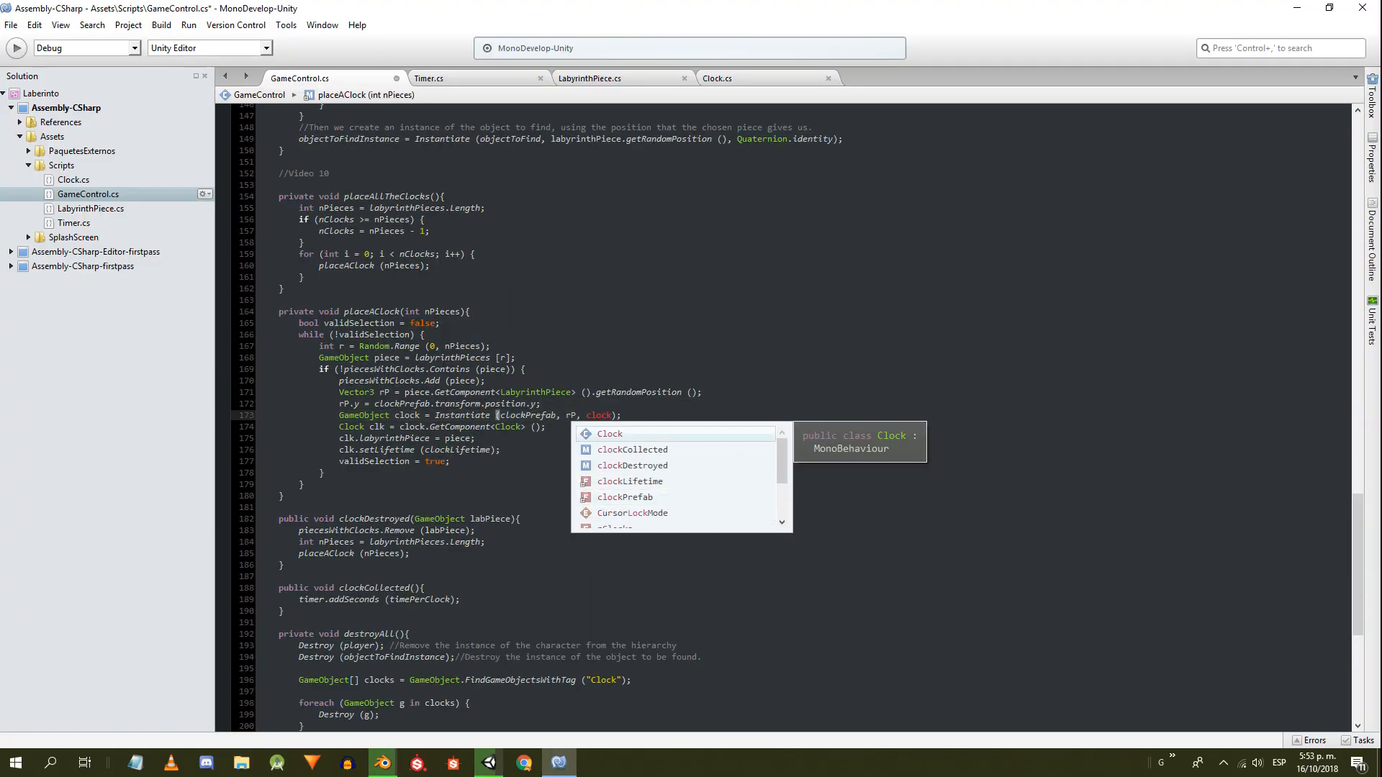
pyautogui.write('clockPrefab.transform.rotation')
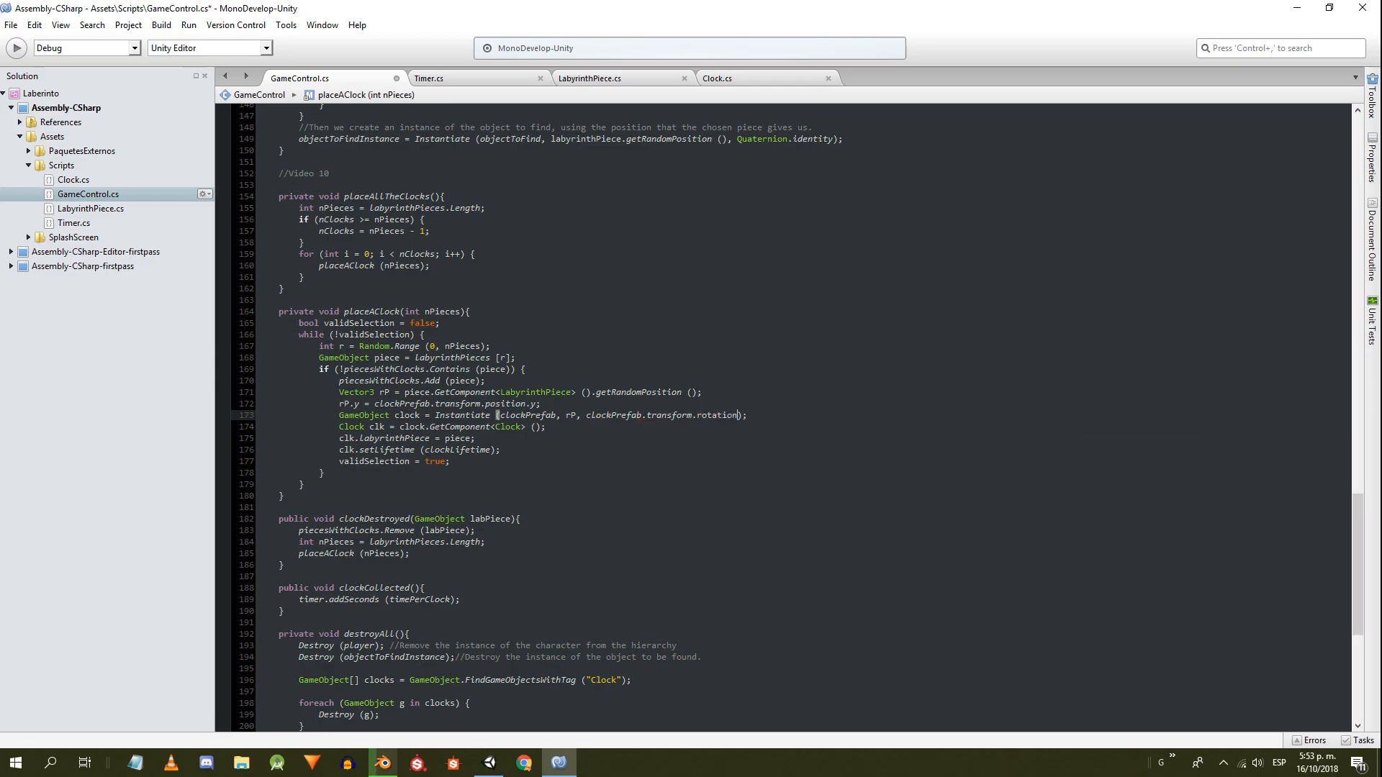
pyautogui.click(667, 41)
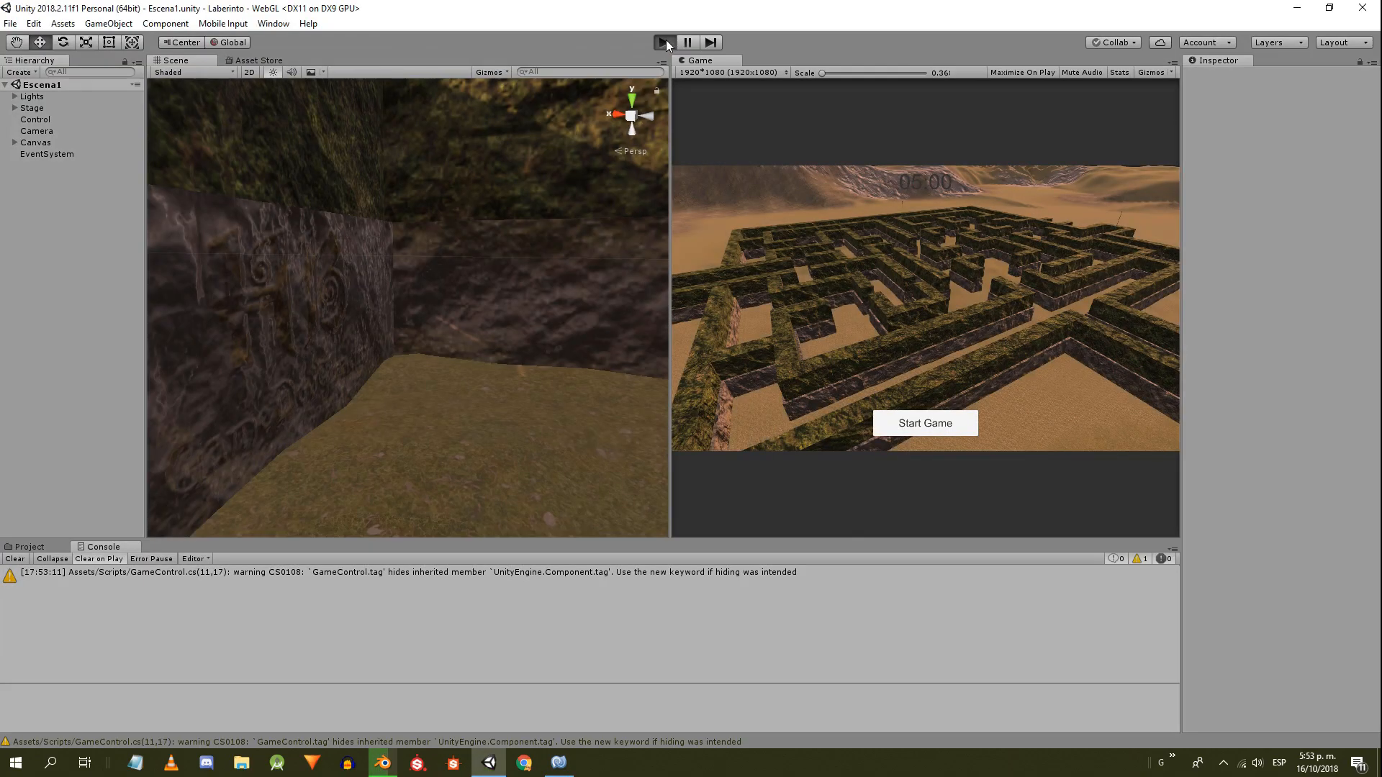
# - Play the game, check the Control settings, and Start Game with ten clocks spawned
pyautogui.click(664, 42)
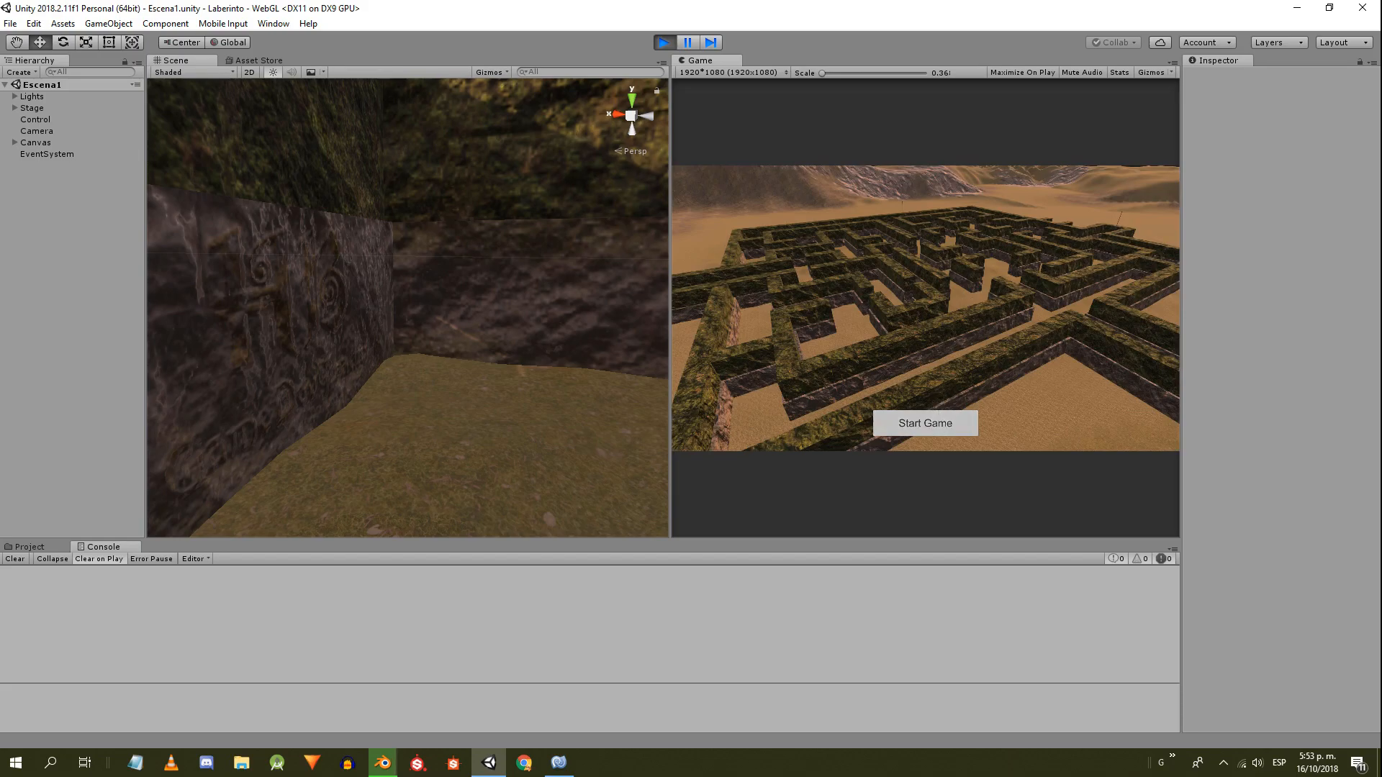
pyautogui.click(924, 423)
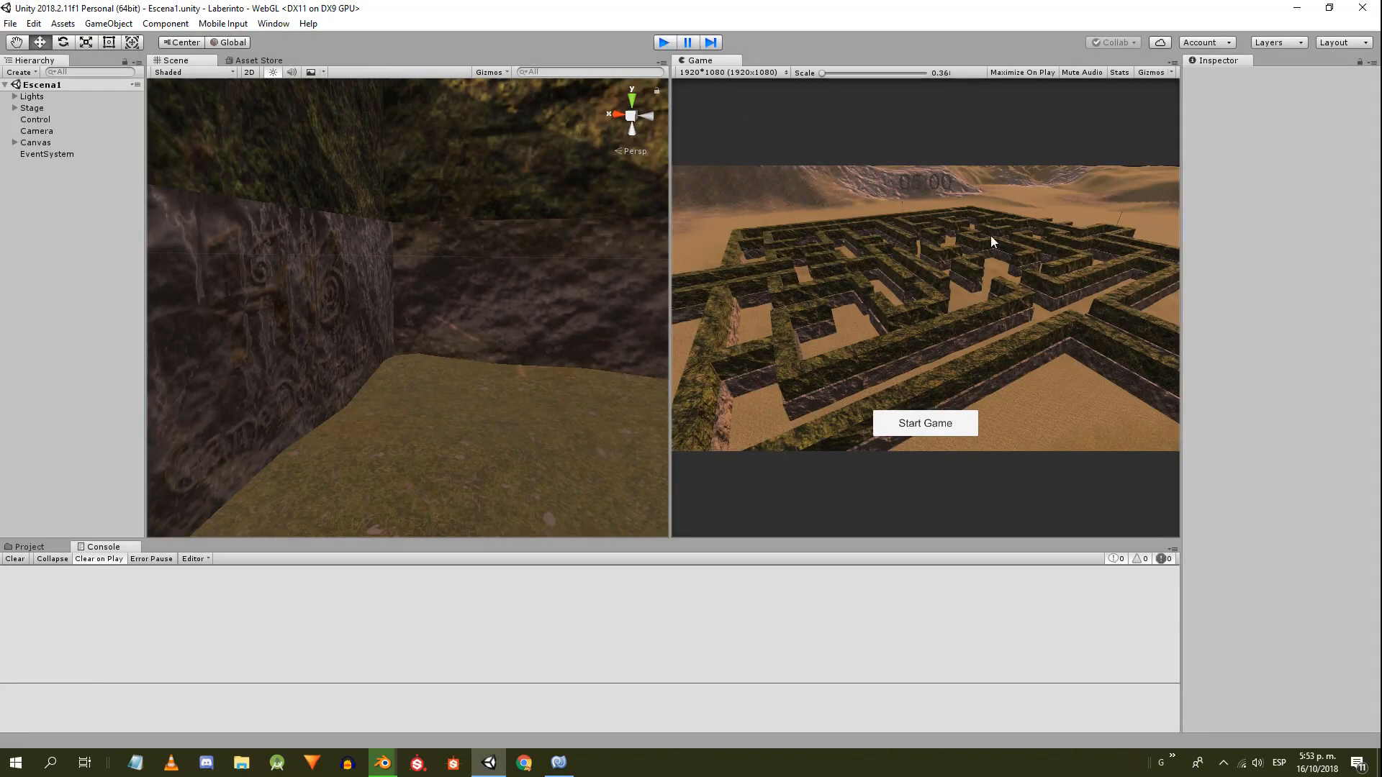
pyautogui.click(32, 118)
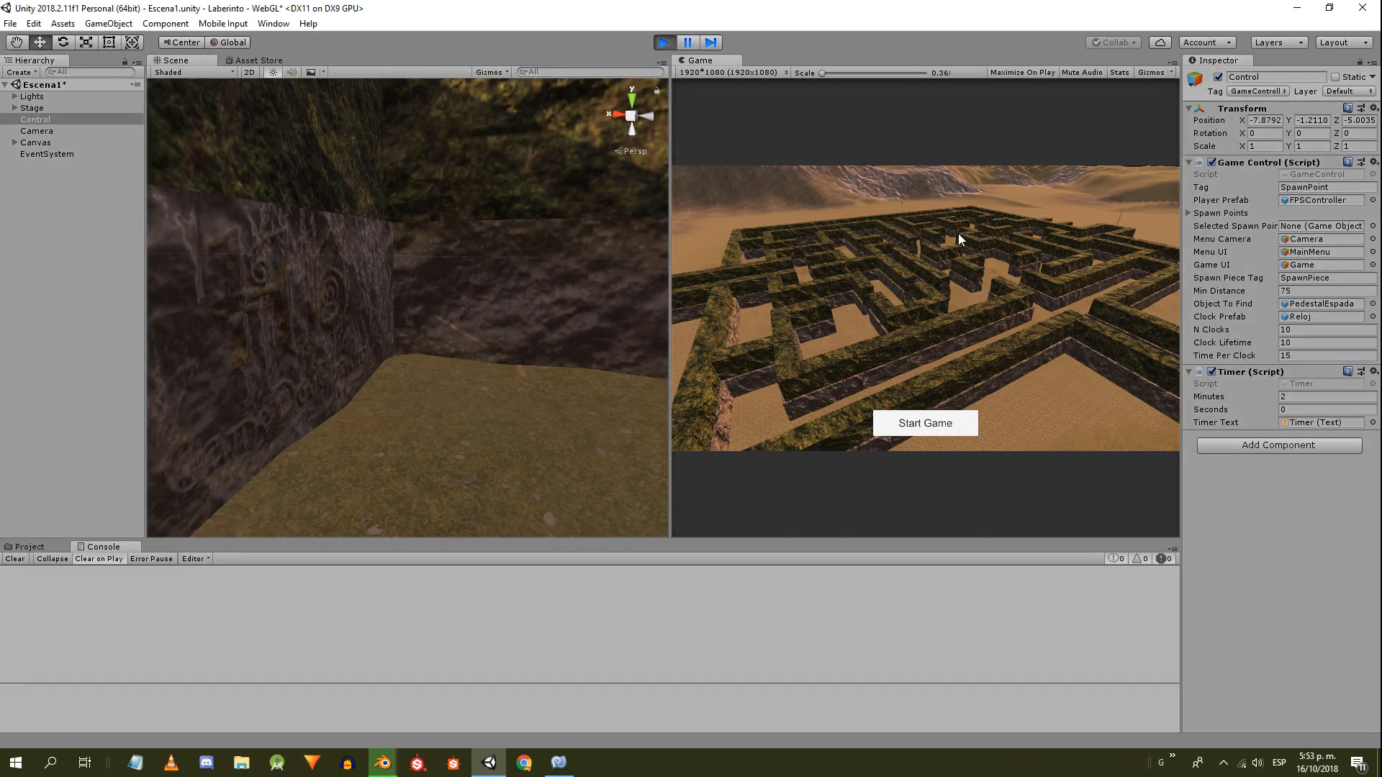
pyautogui.click(924, 424)
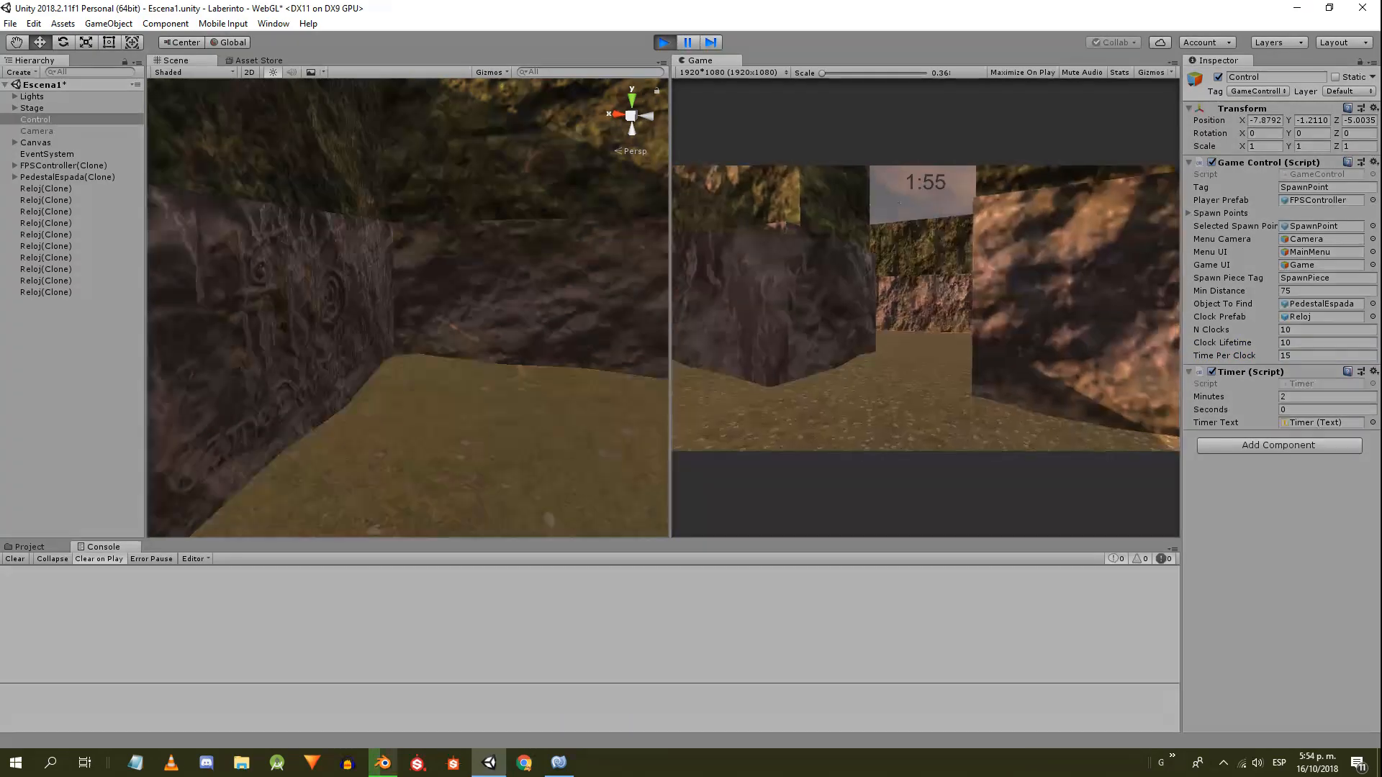